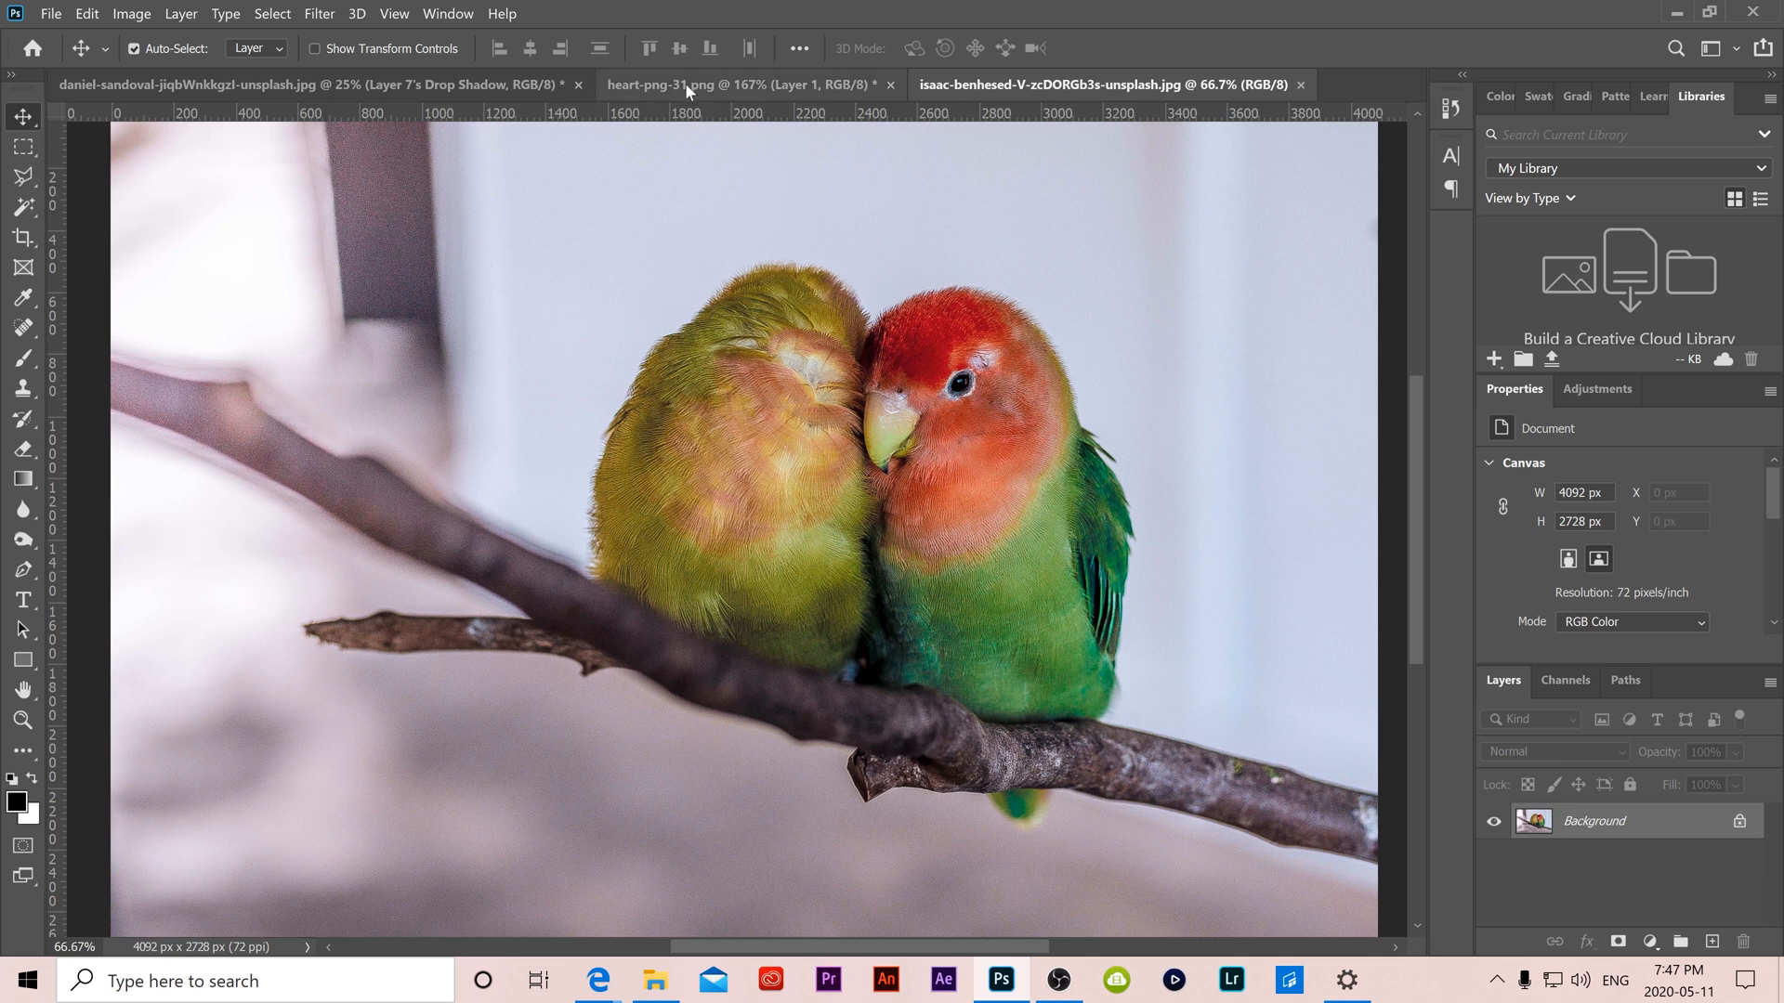
Step: Bring the red brush-stroke heart from the heart-png tab into the lovebird photo, between the birds
click(690, 84)
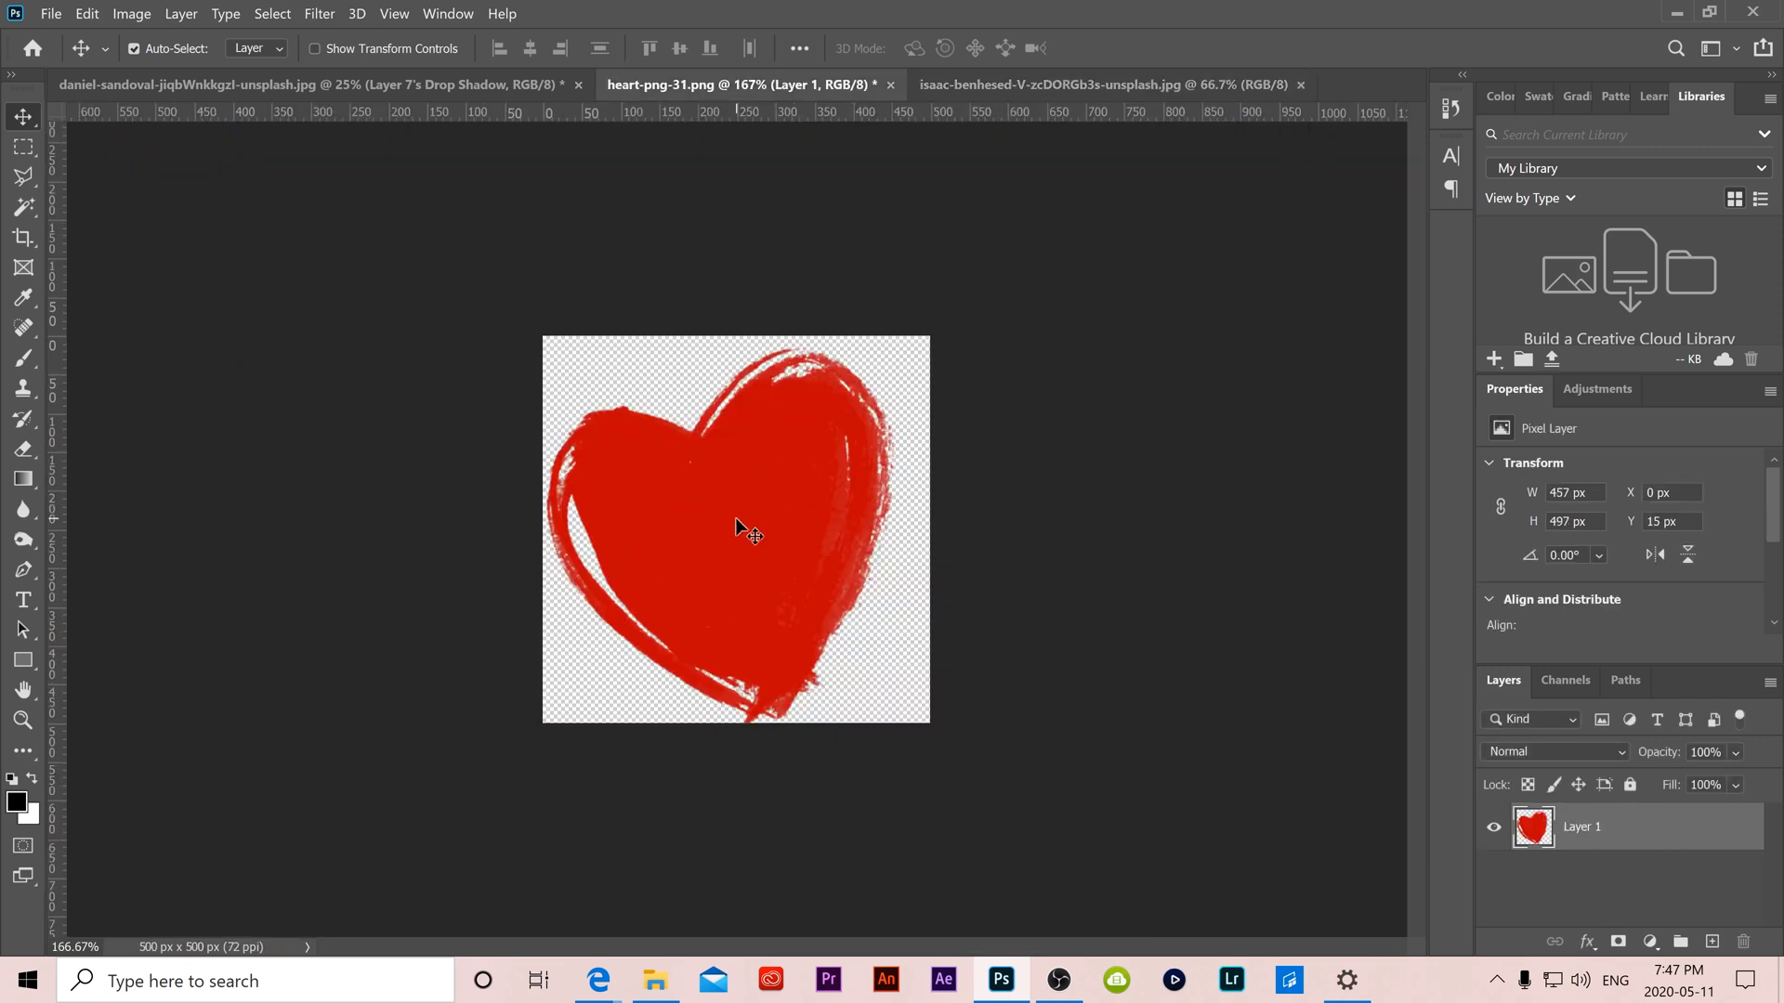
mouse_move(756, 405)
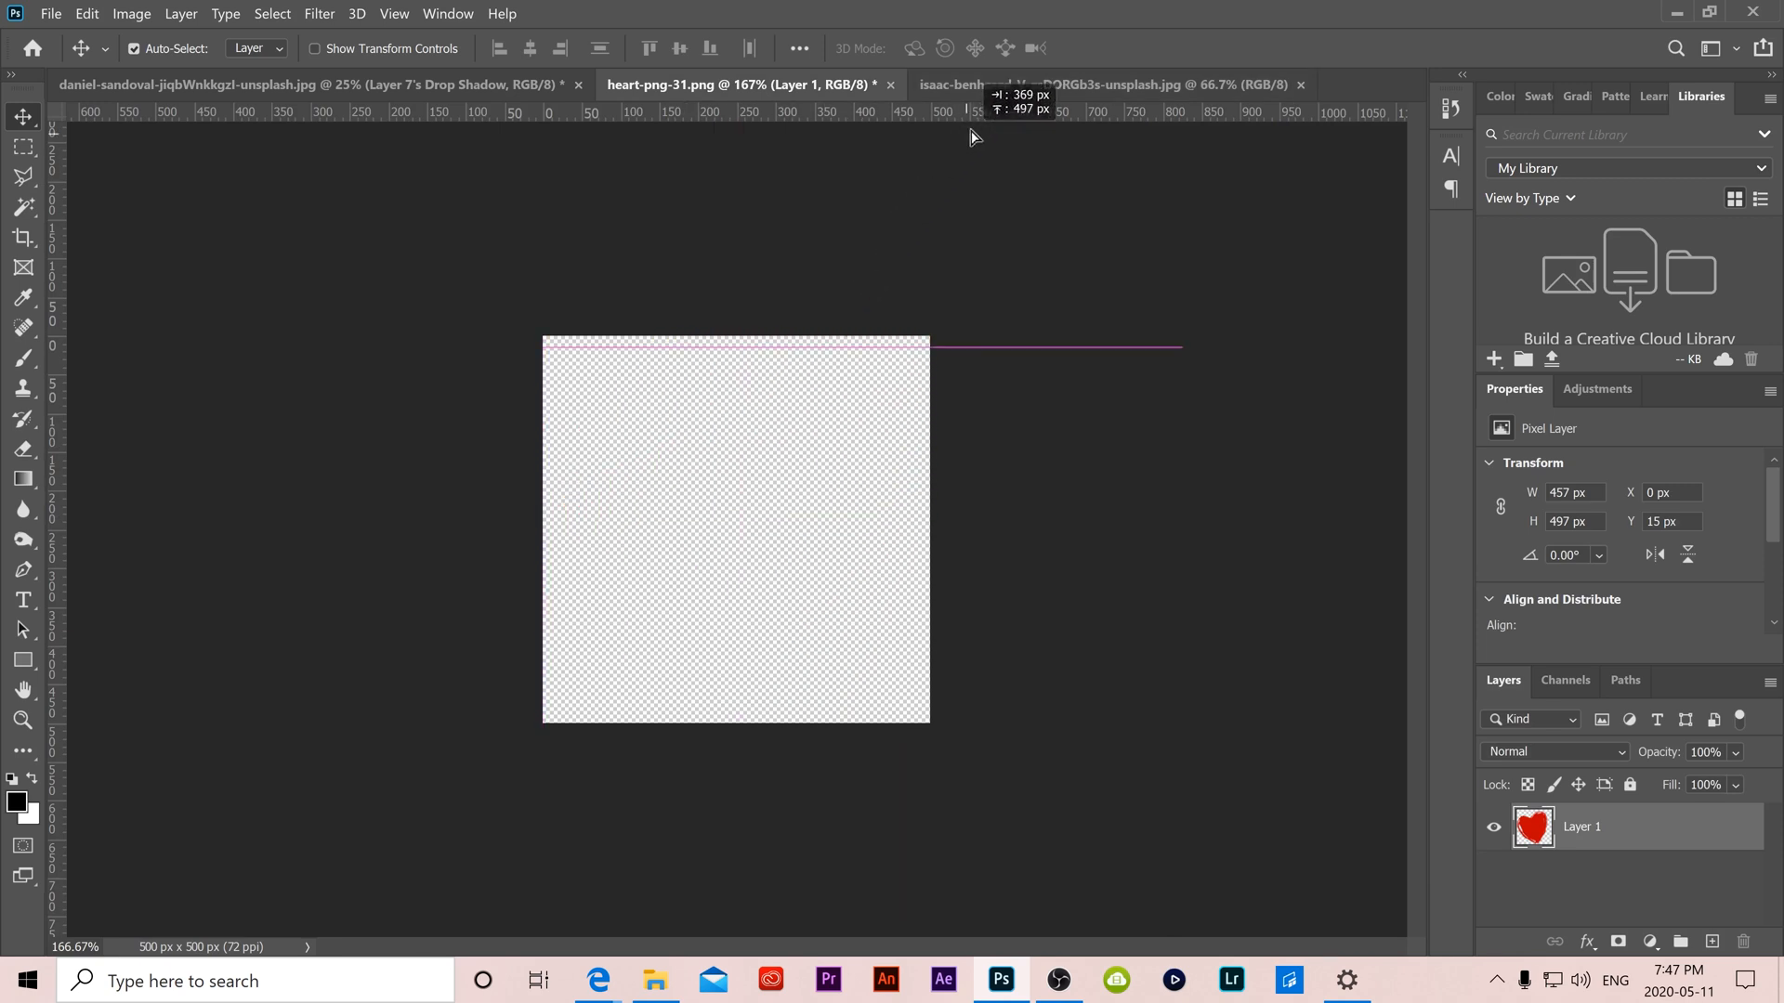
click(1102, 84)
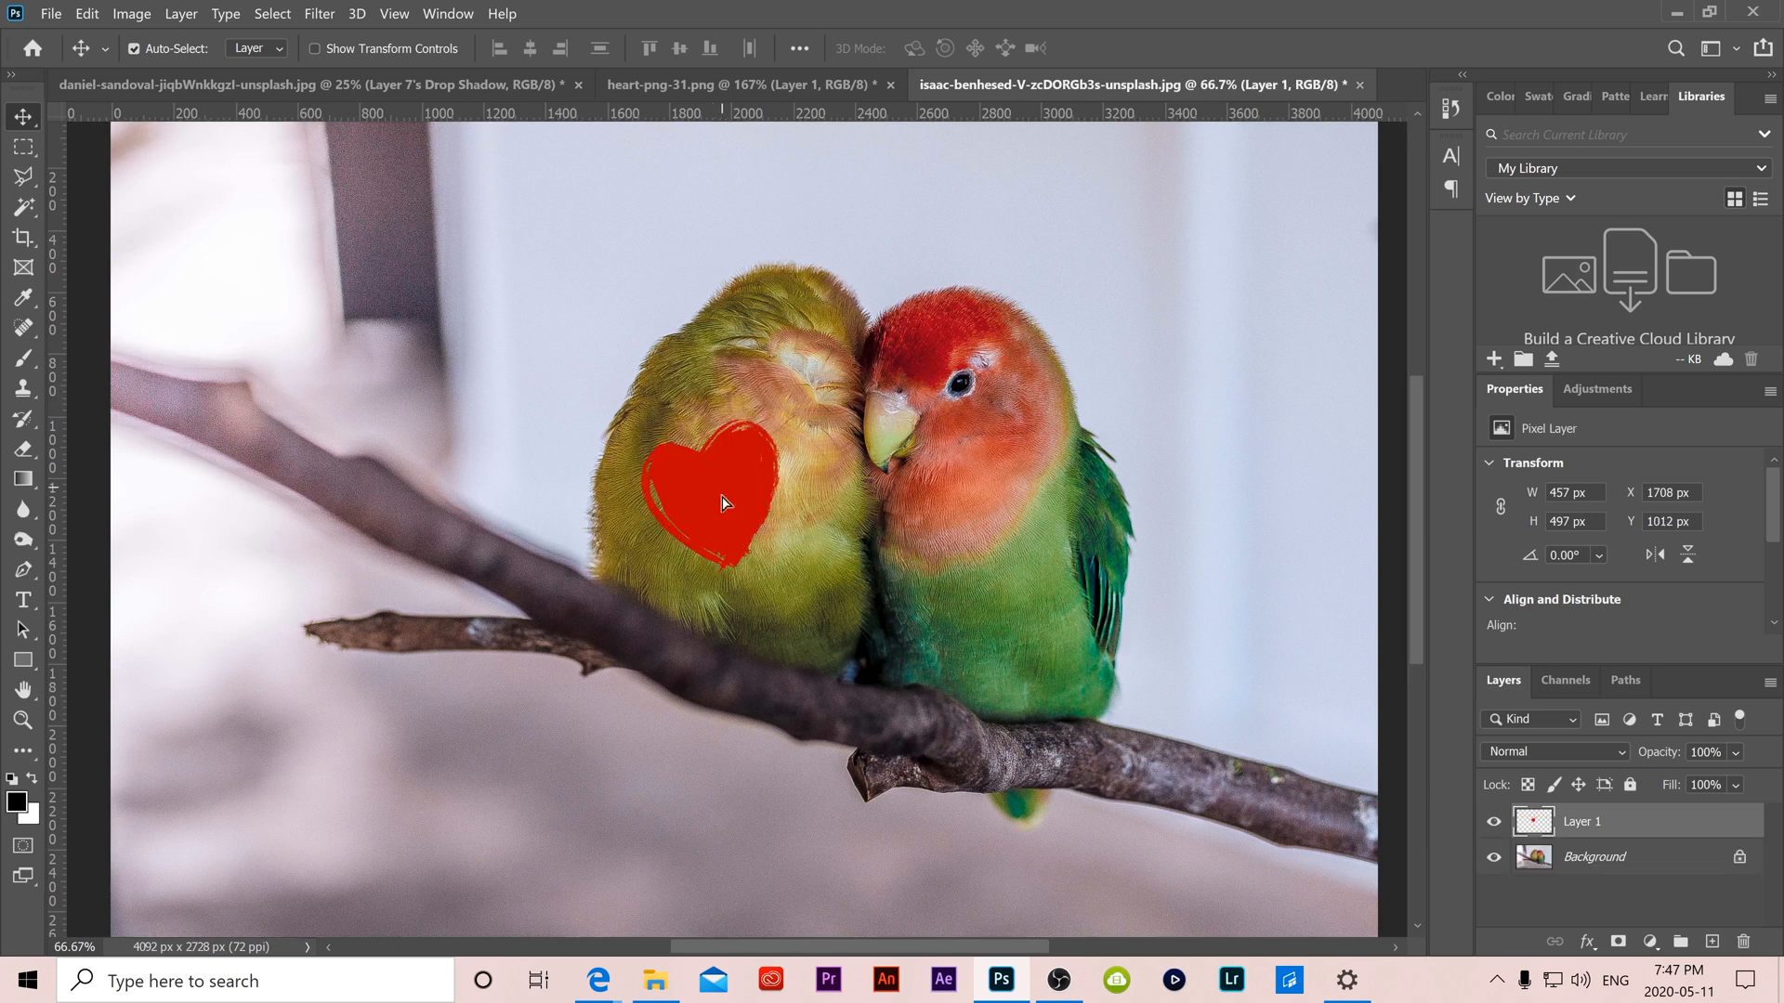
drag(726, 503, 814, 542)
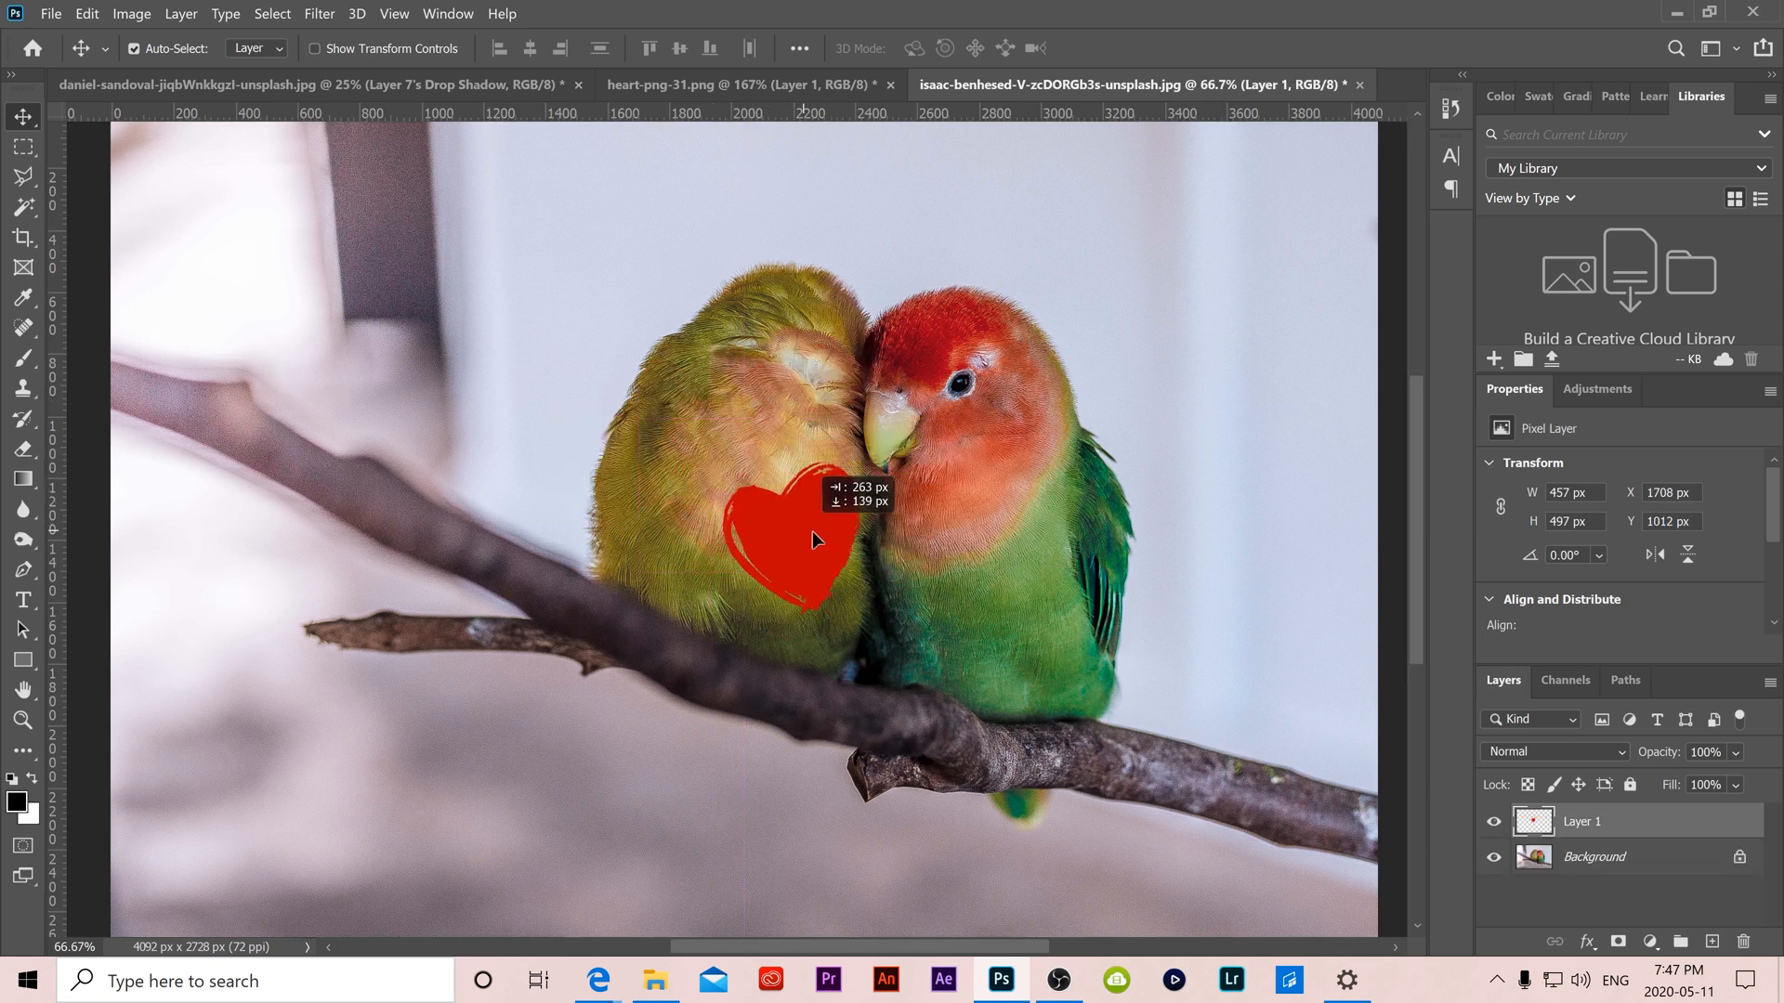
drag(779, 541, 848, 568)
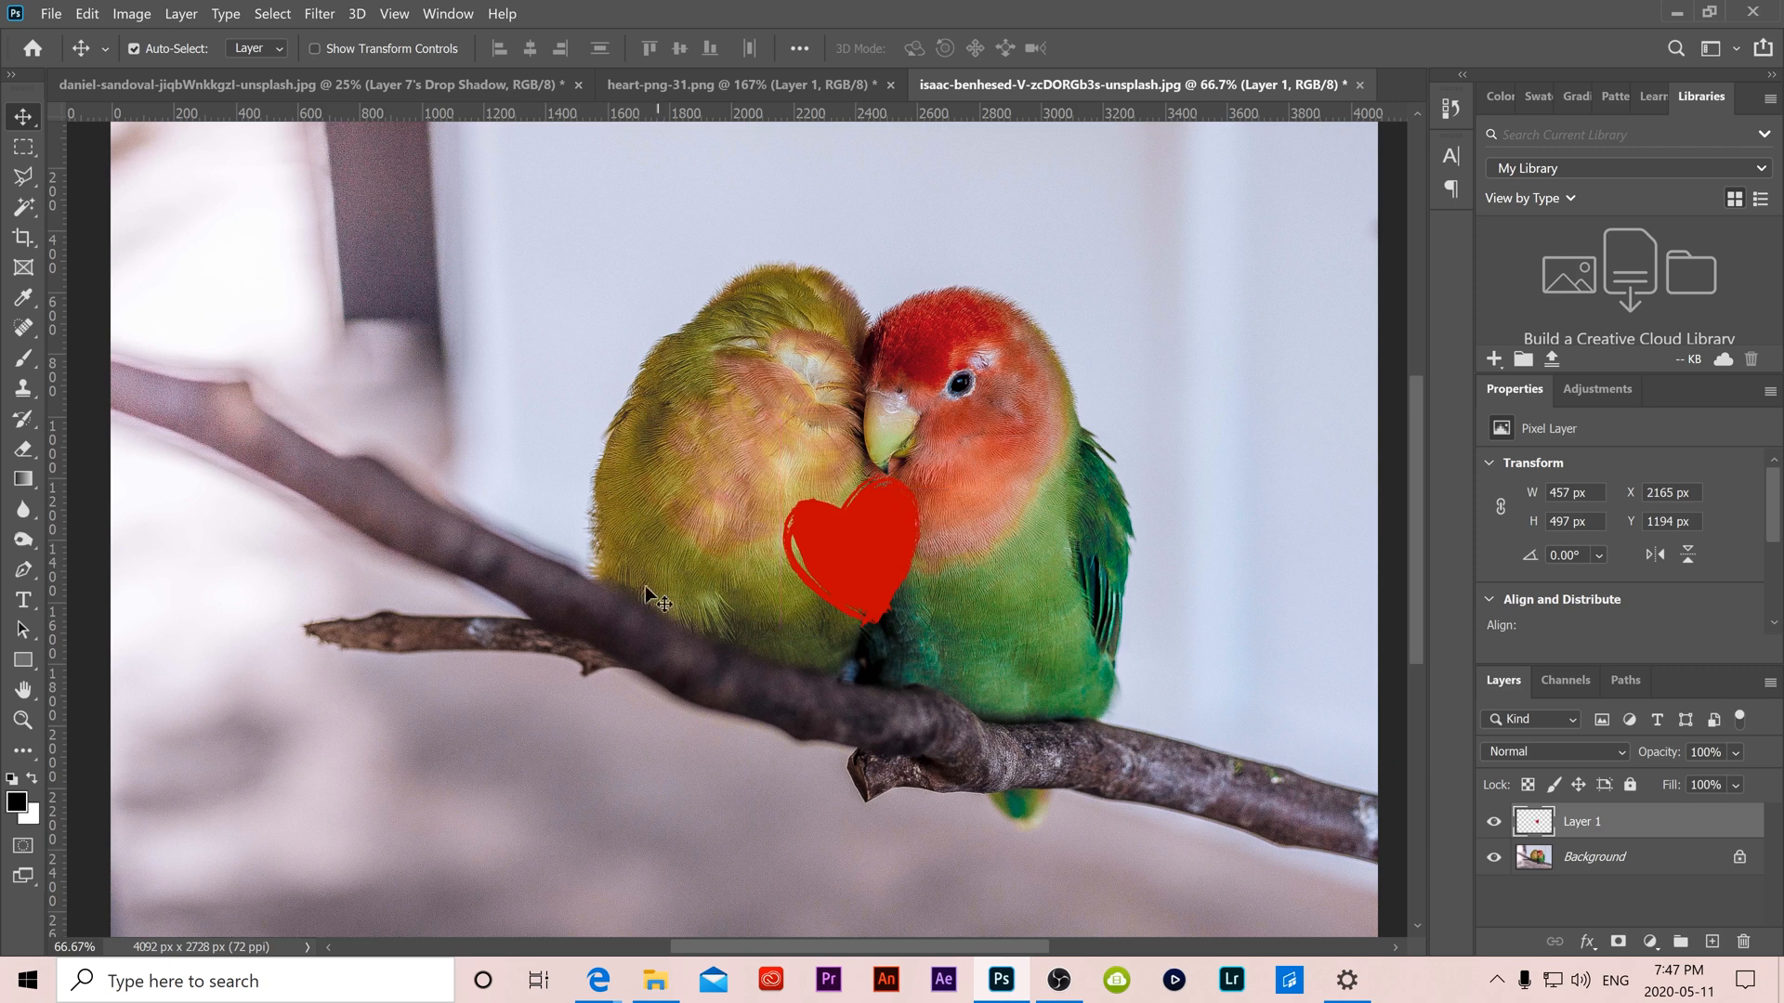
mouse_move(868, 557)
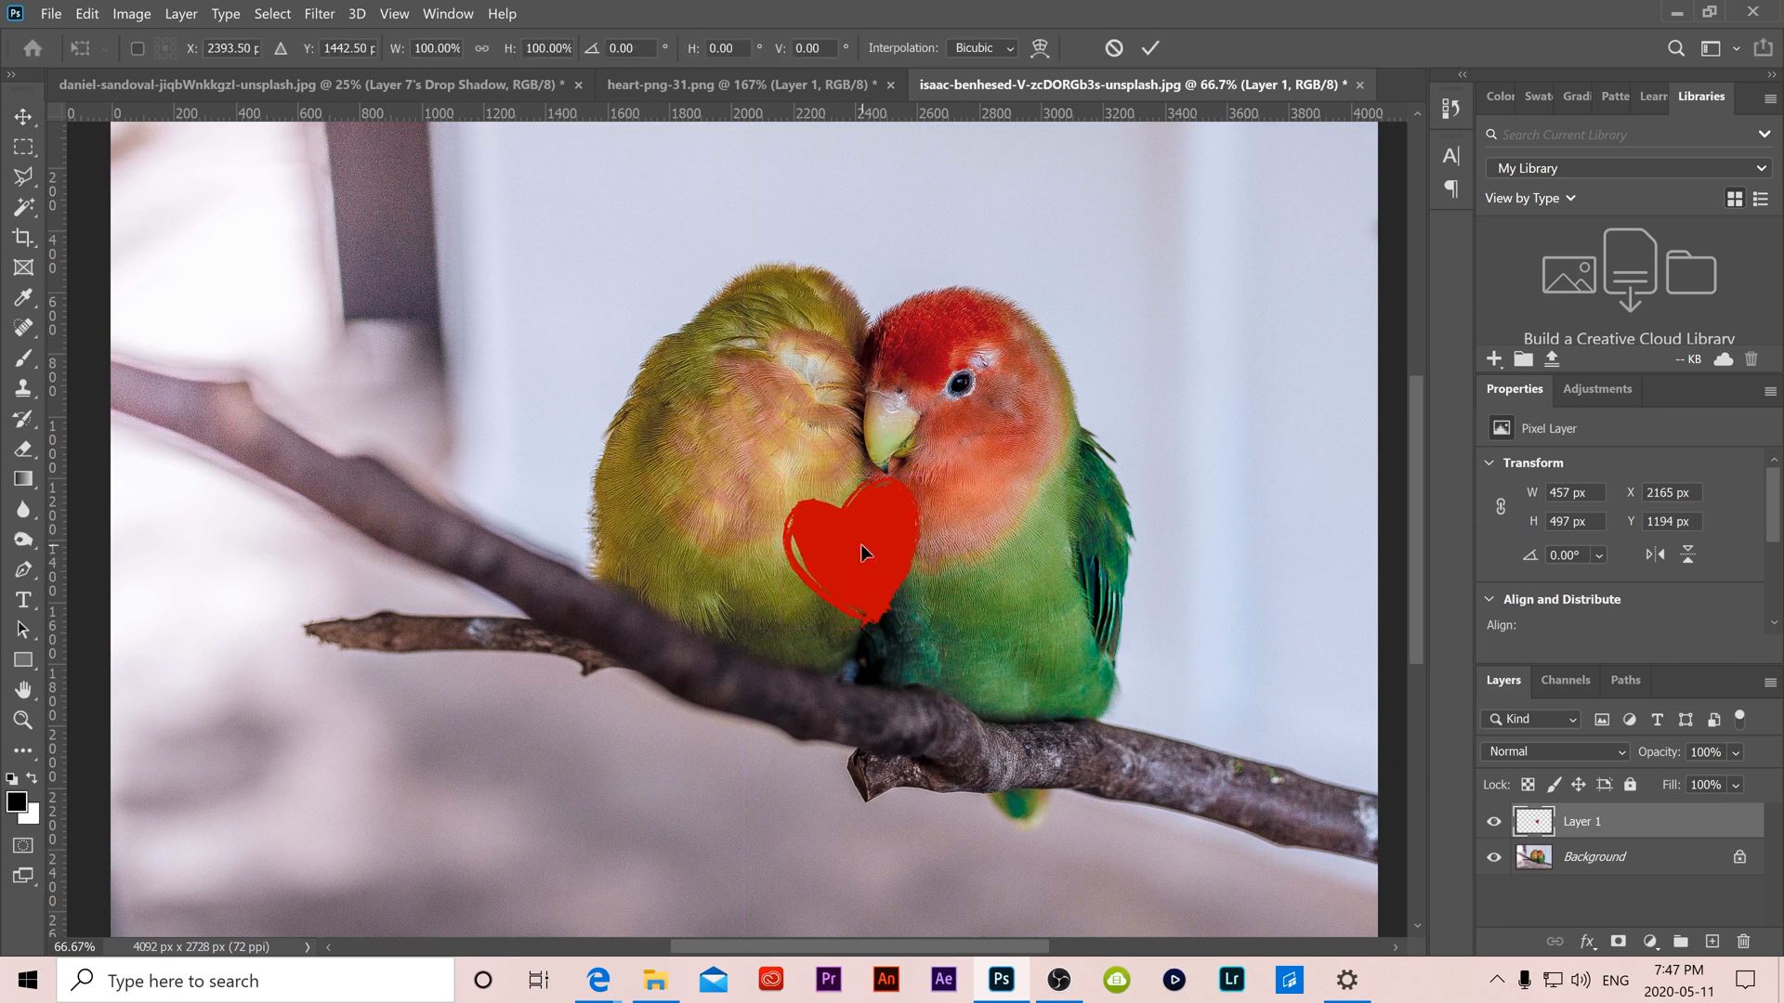
Step: Free-transform the heart with Ctrl+T, scaling it up and tilting it over both birds
key(ctrl+t)
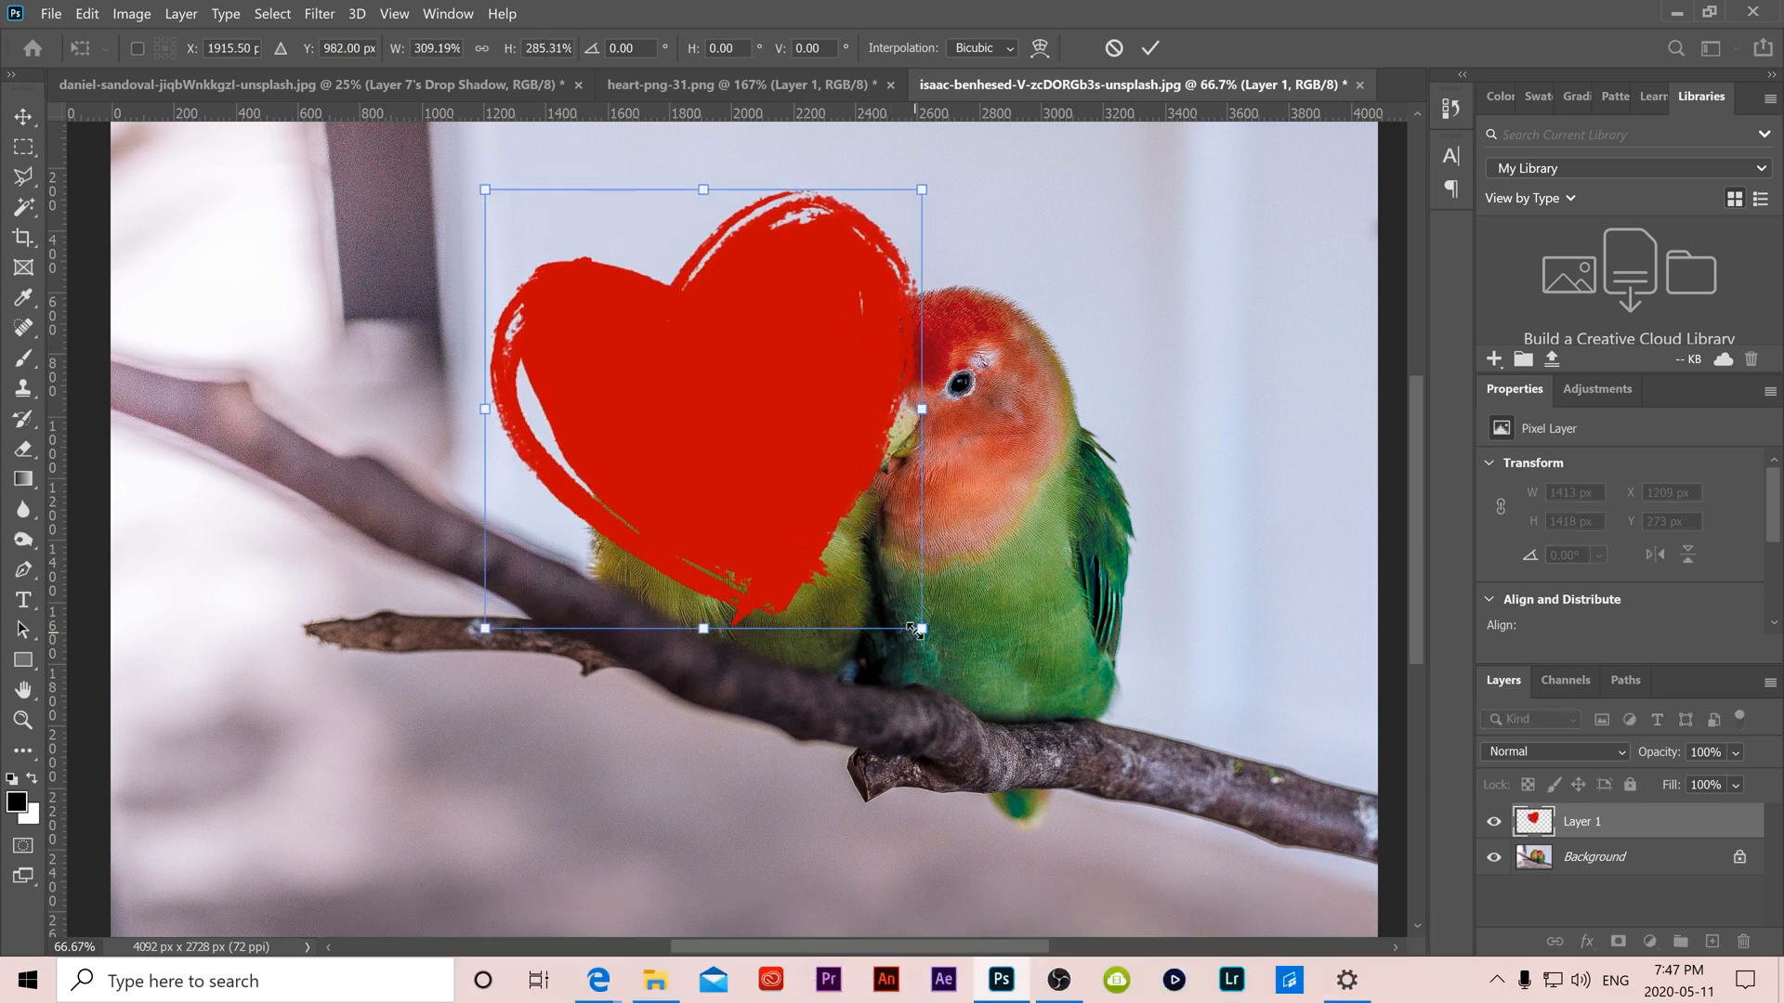
drag(922, 627, 1189, 855)
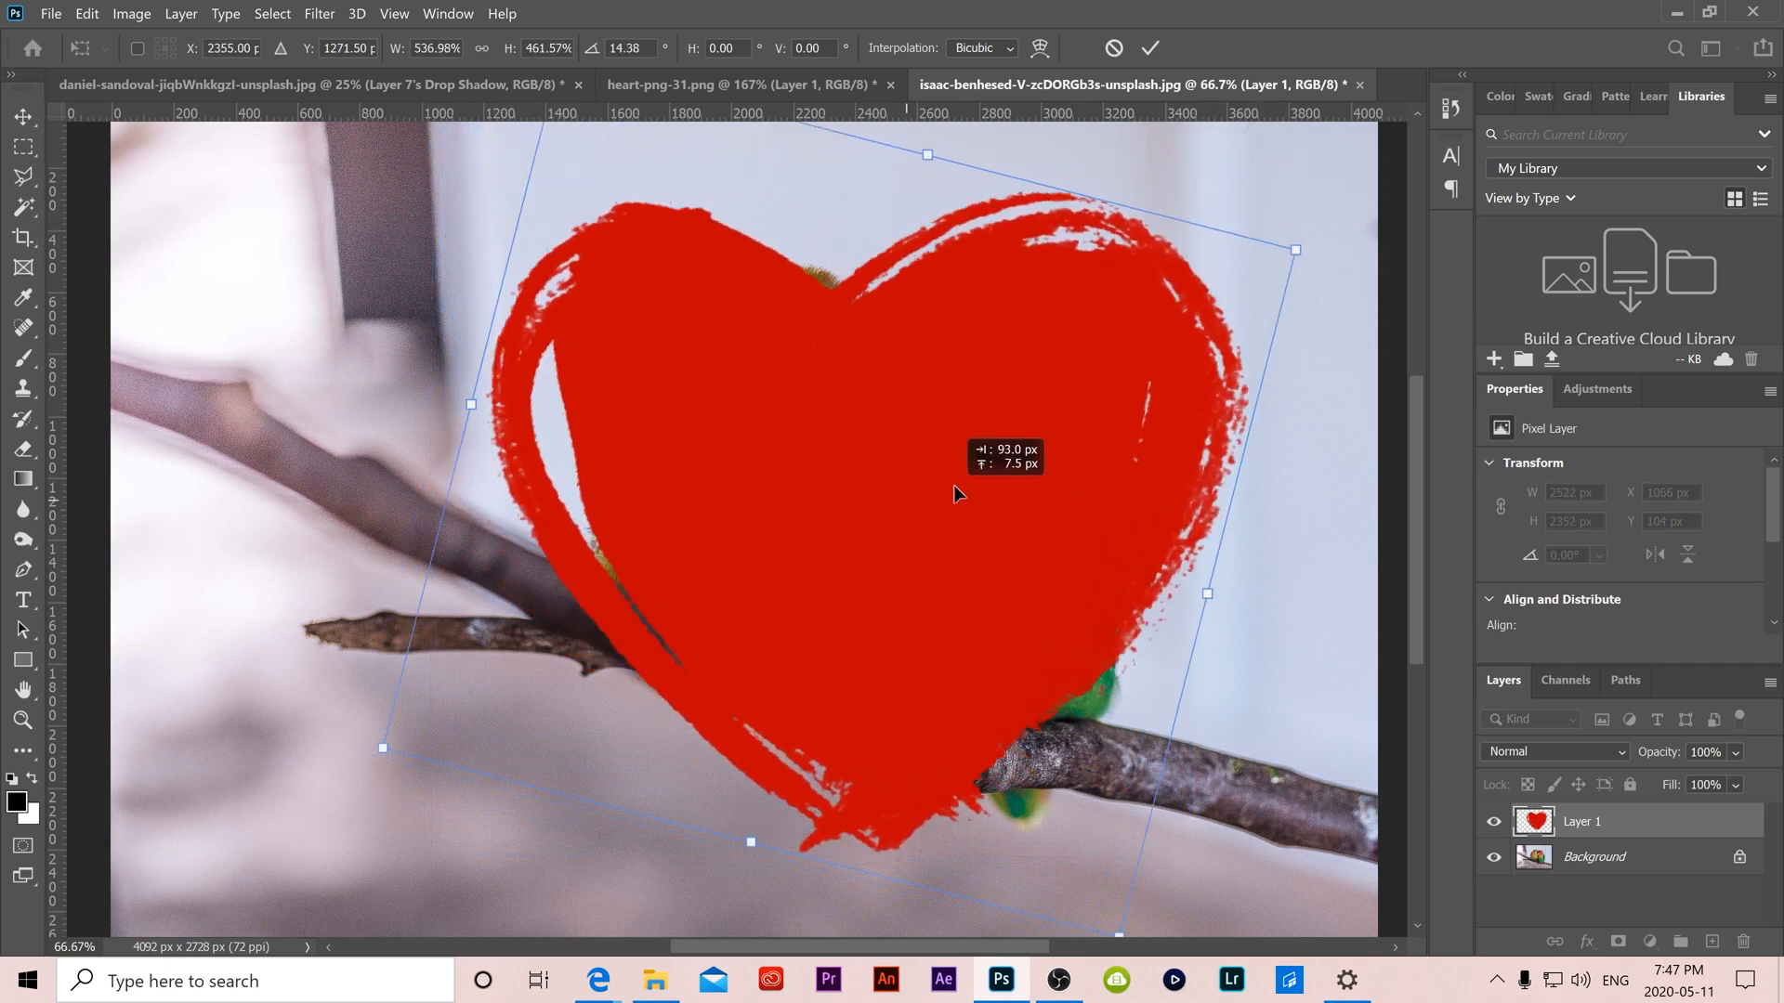
drag(925, 495, 978, 478)
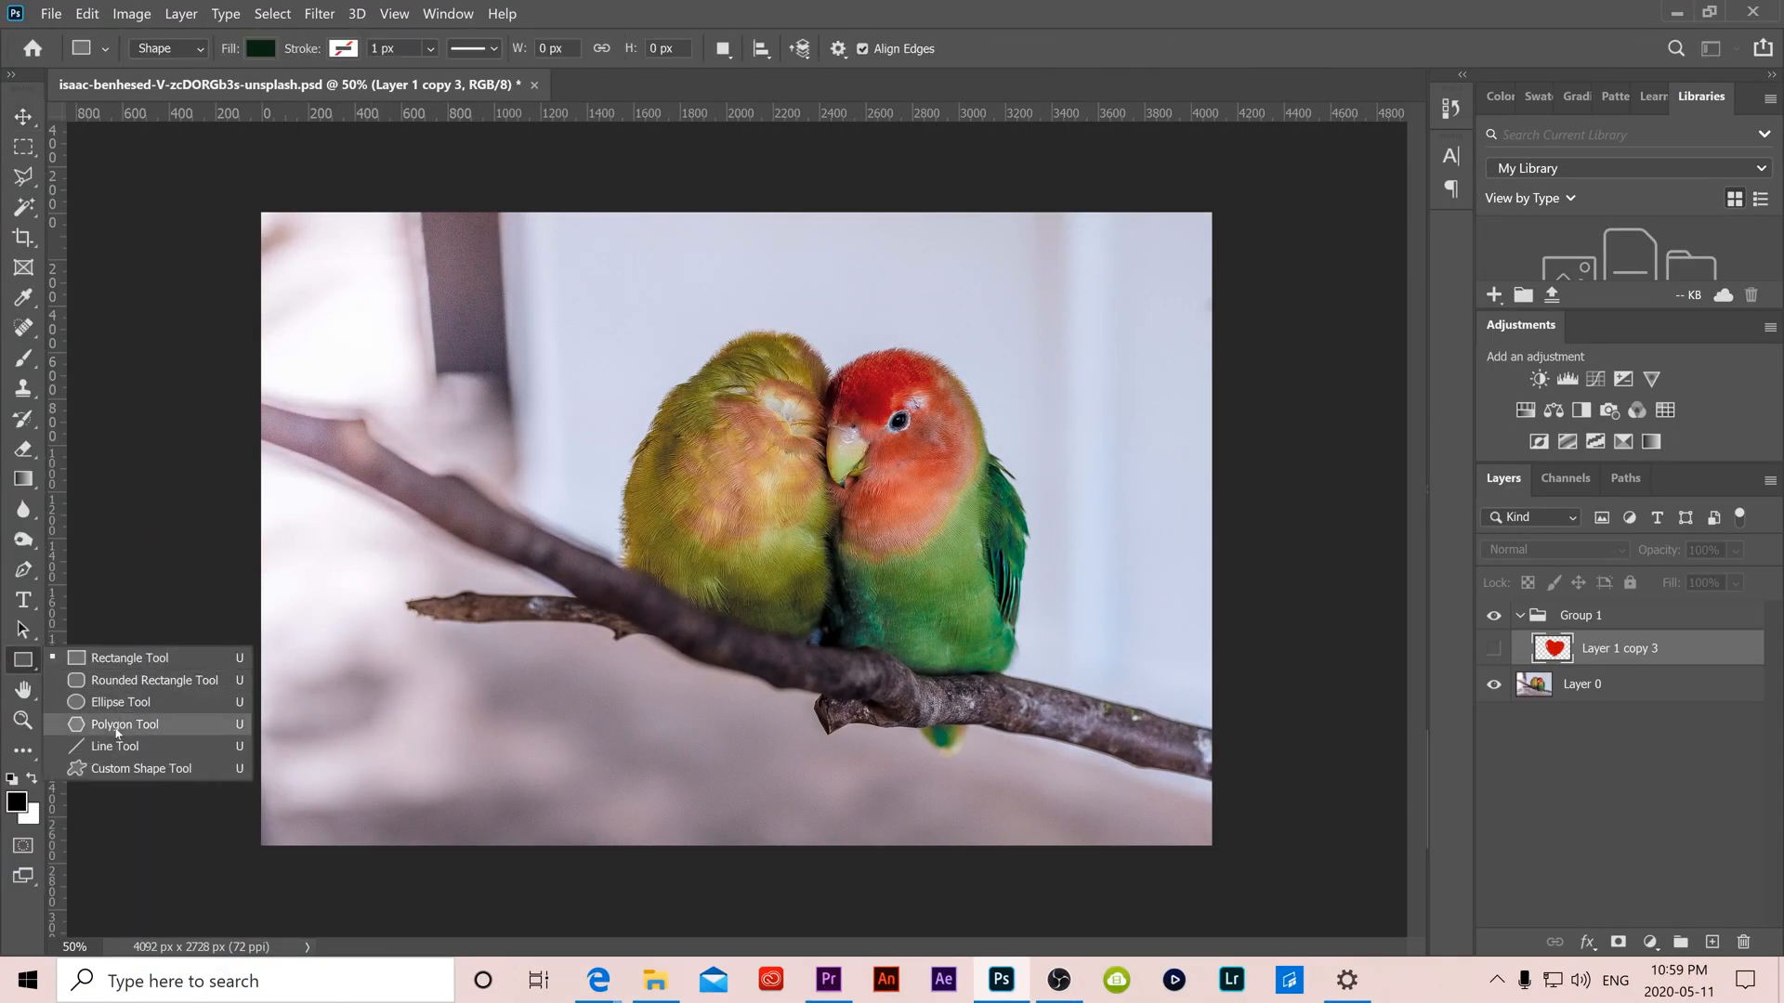
mouse_move(136, 769)
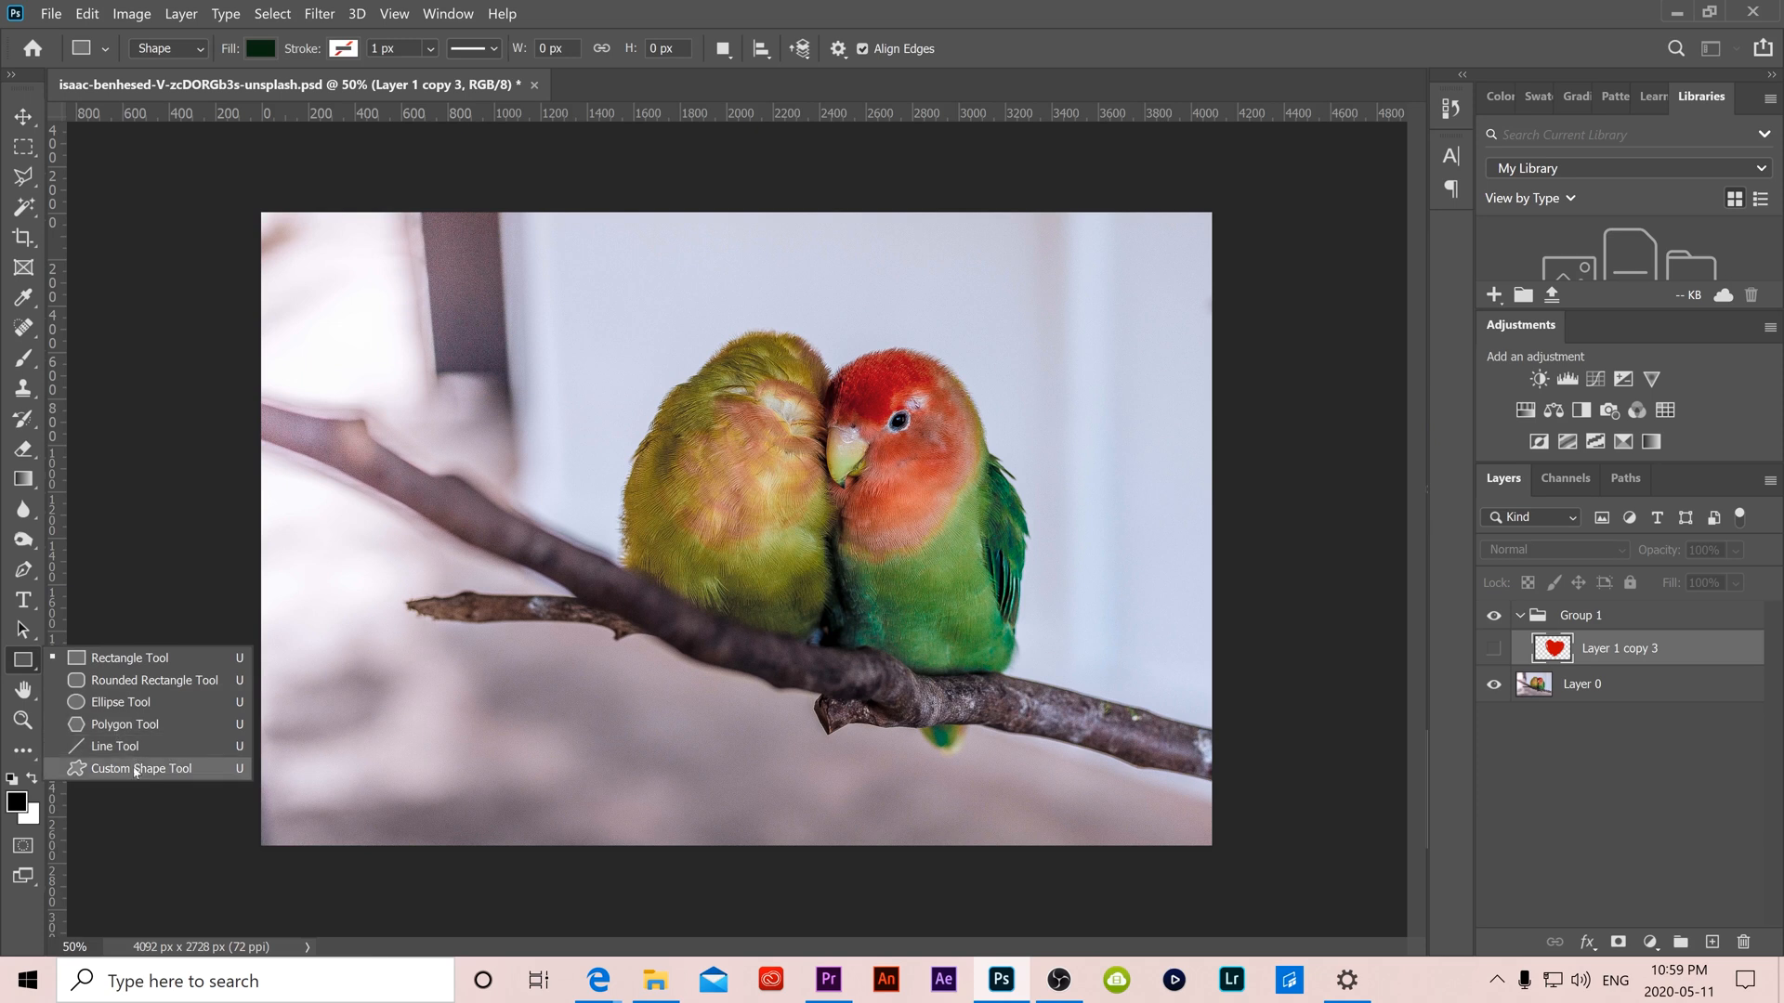
Step: Choose the Custom Shape Tool and pick the ape preset from the Shape picker
click(141, 768)
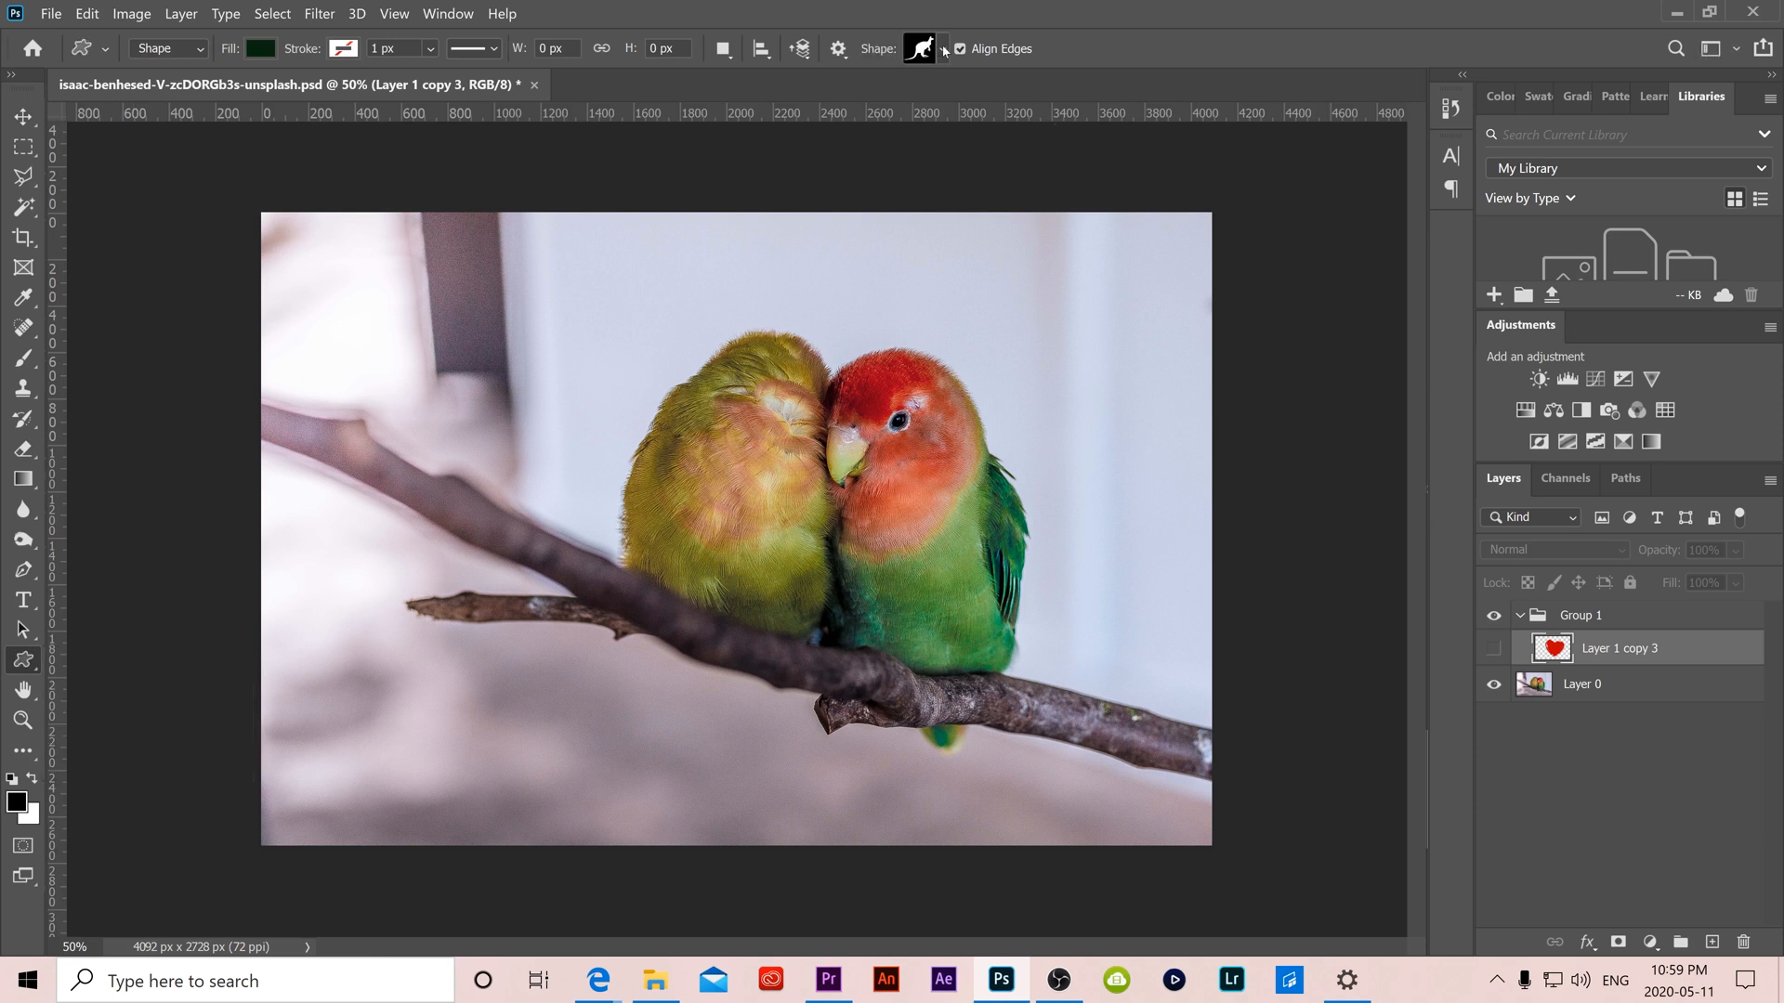
click(950, 49)
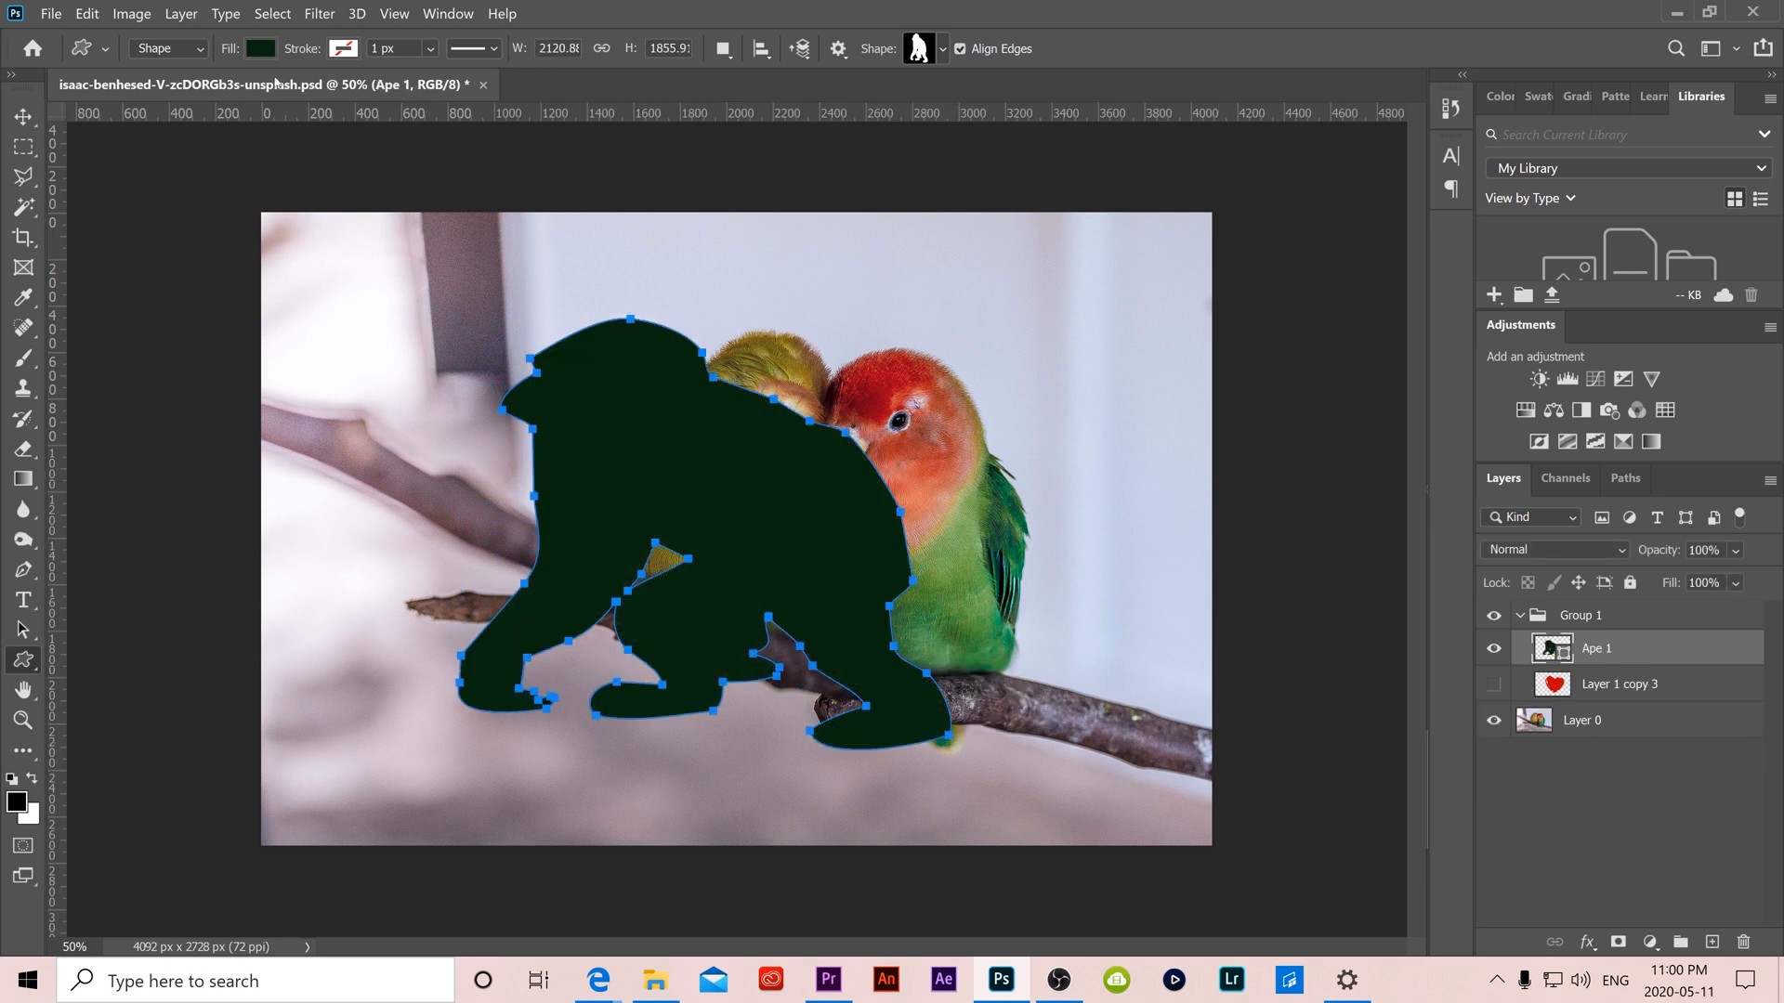
click(257, 49)
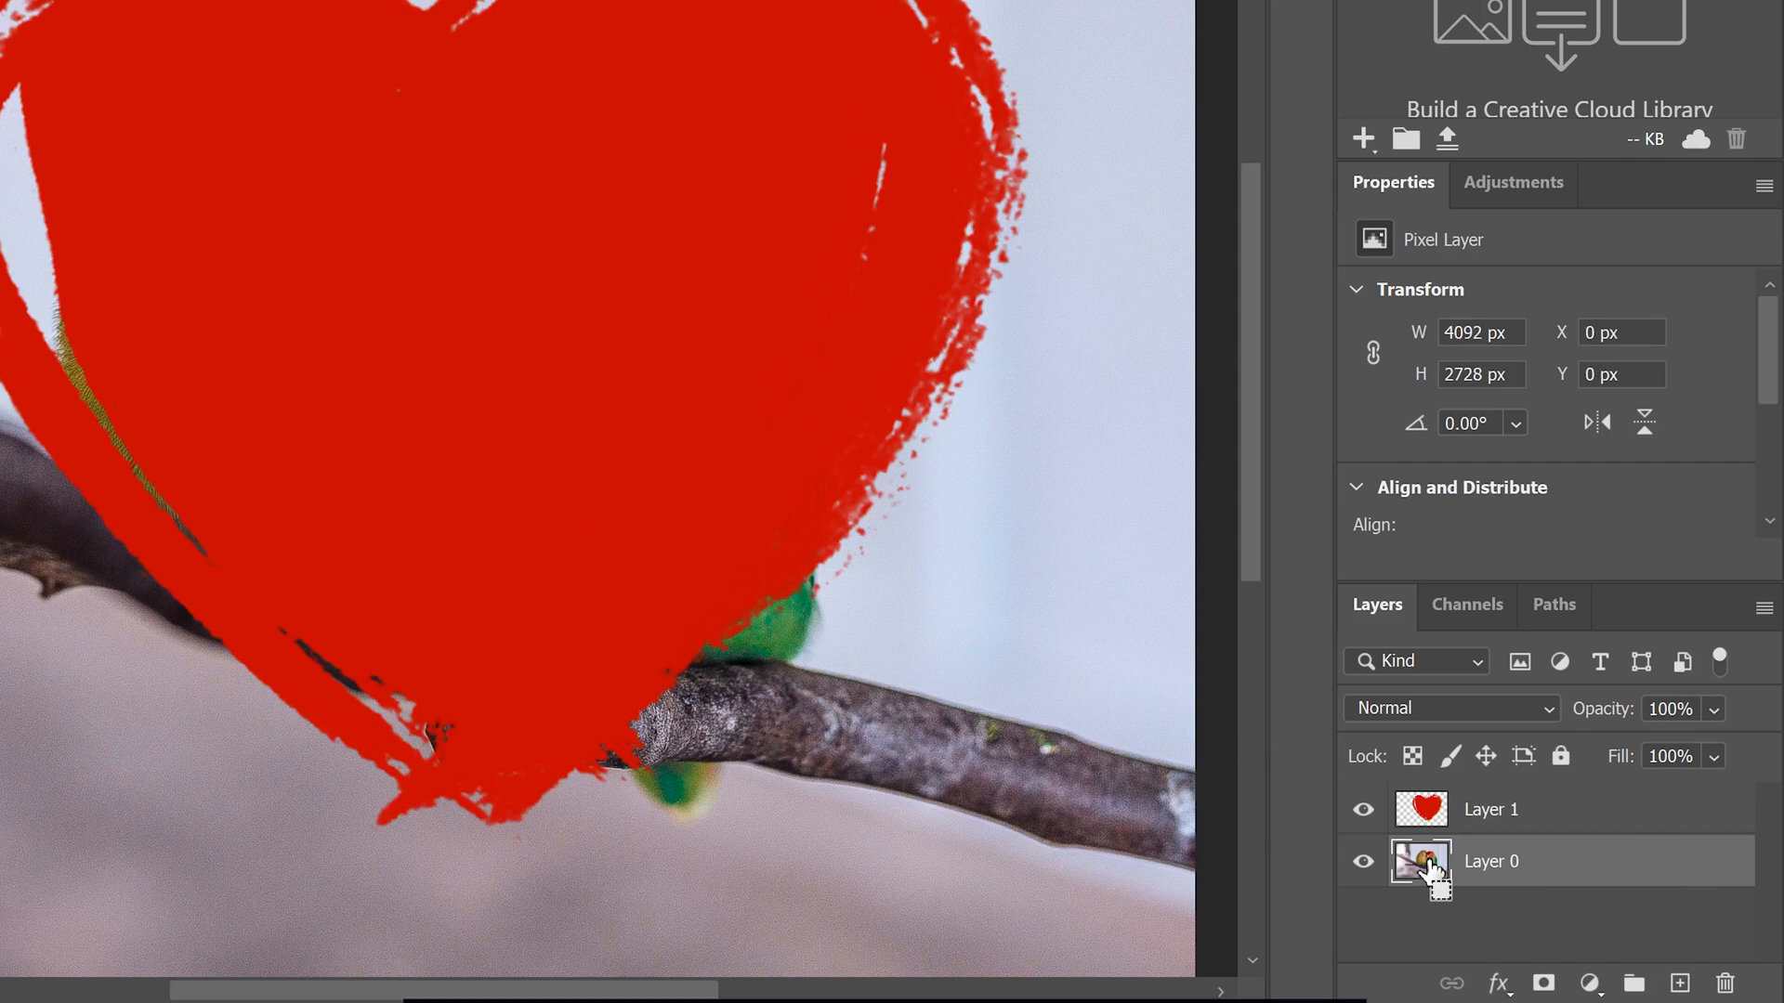
Step: Duplicate Layer 0, clip the copy into the heart layer, and hide the original Layer 0
key(Ctrl+J)
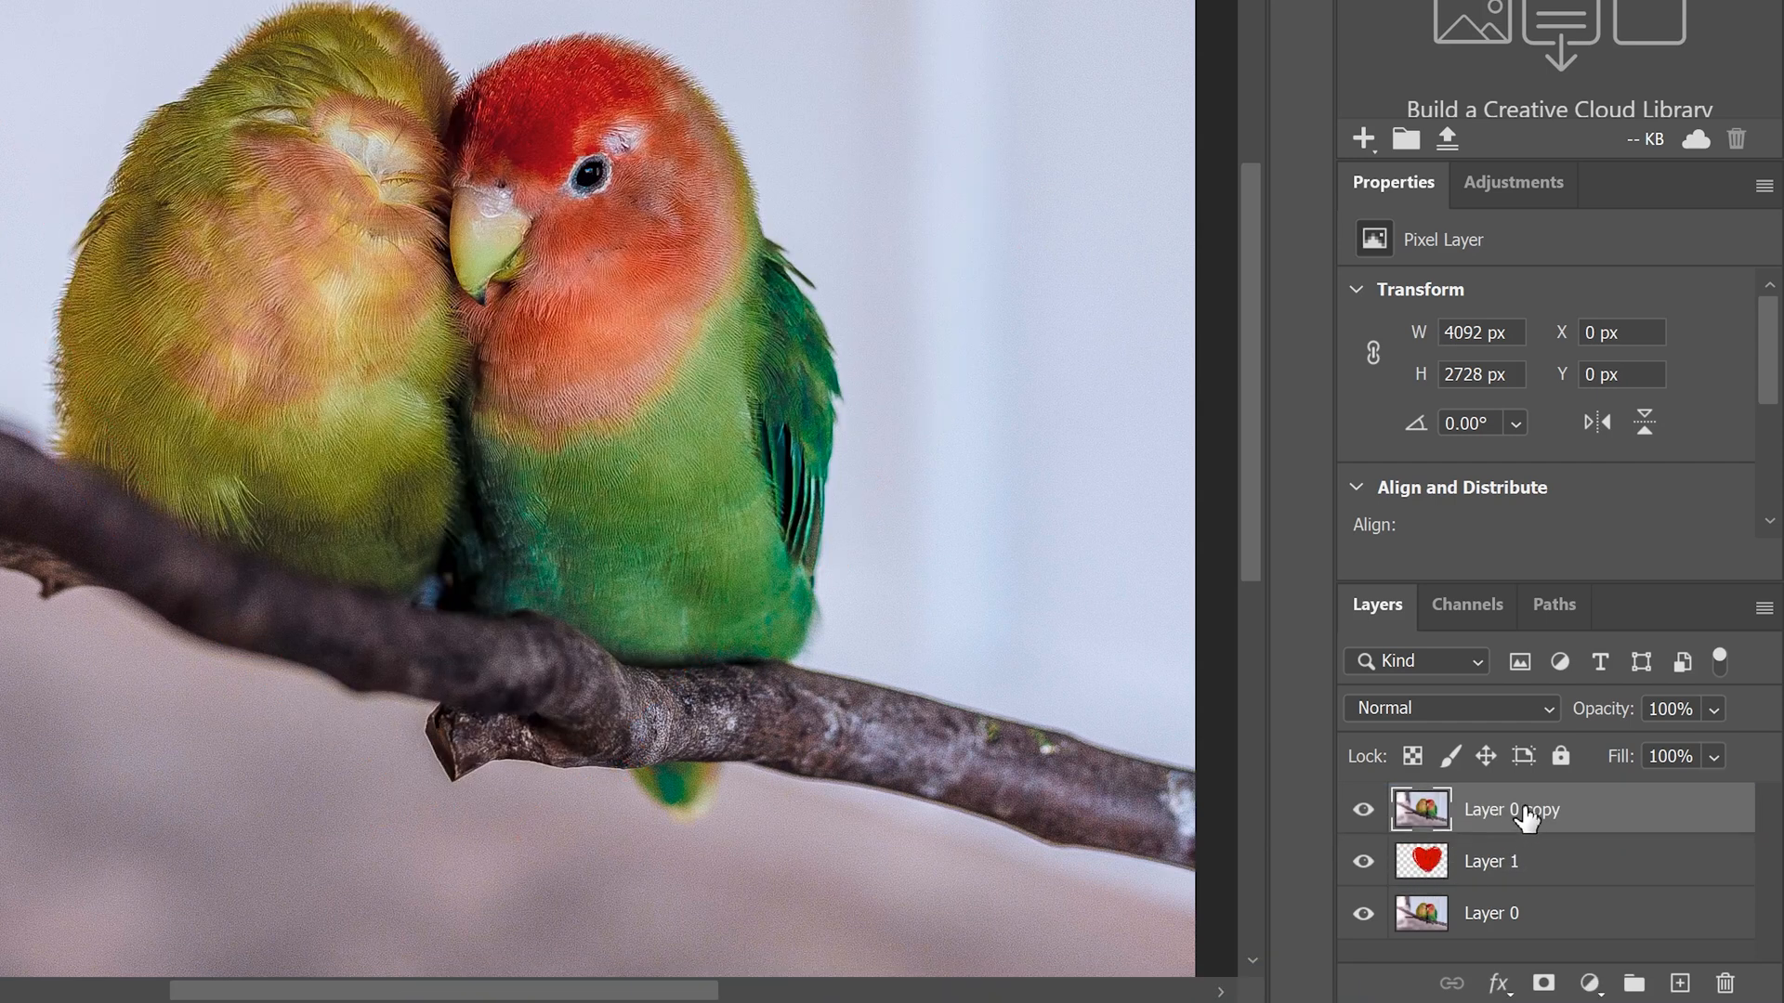
mouse_move(1508, 818)
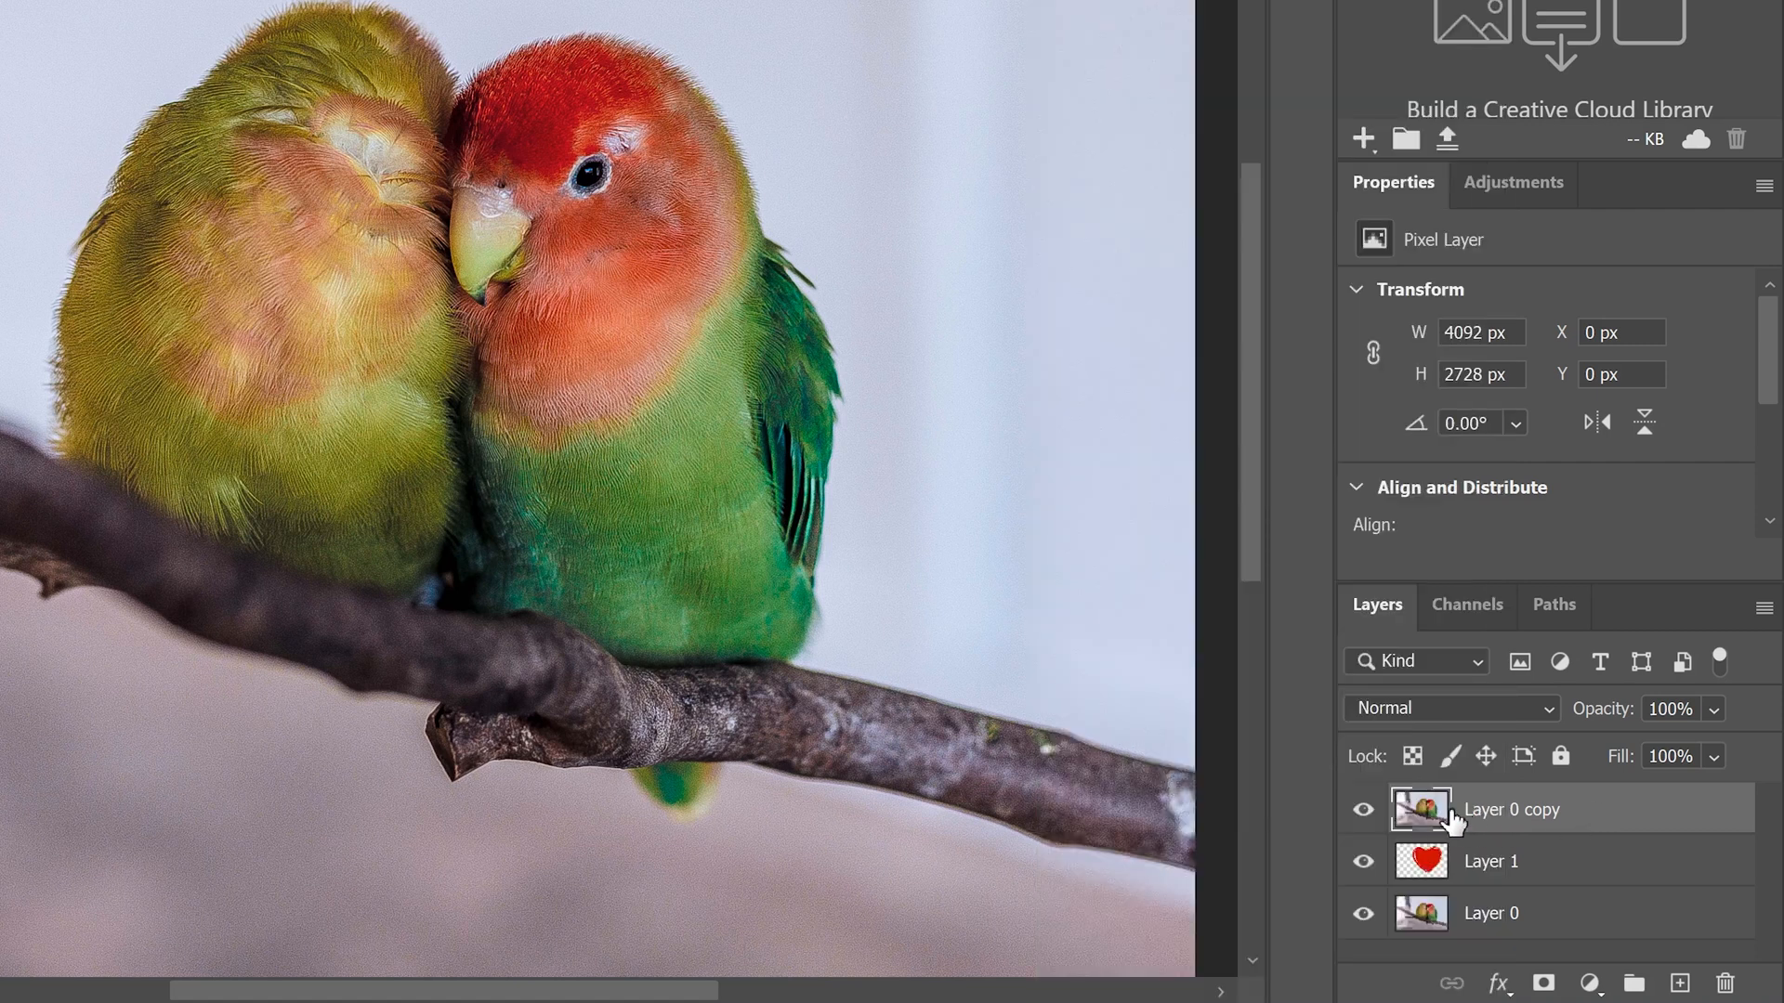
right_click(1539, 808)
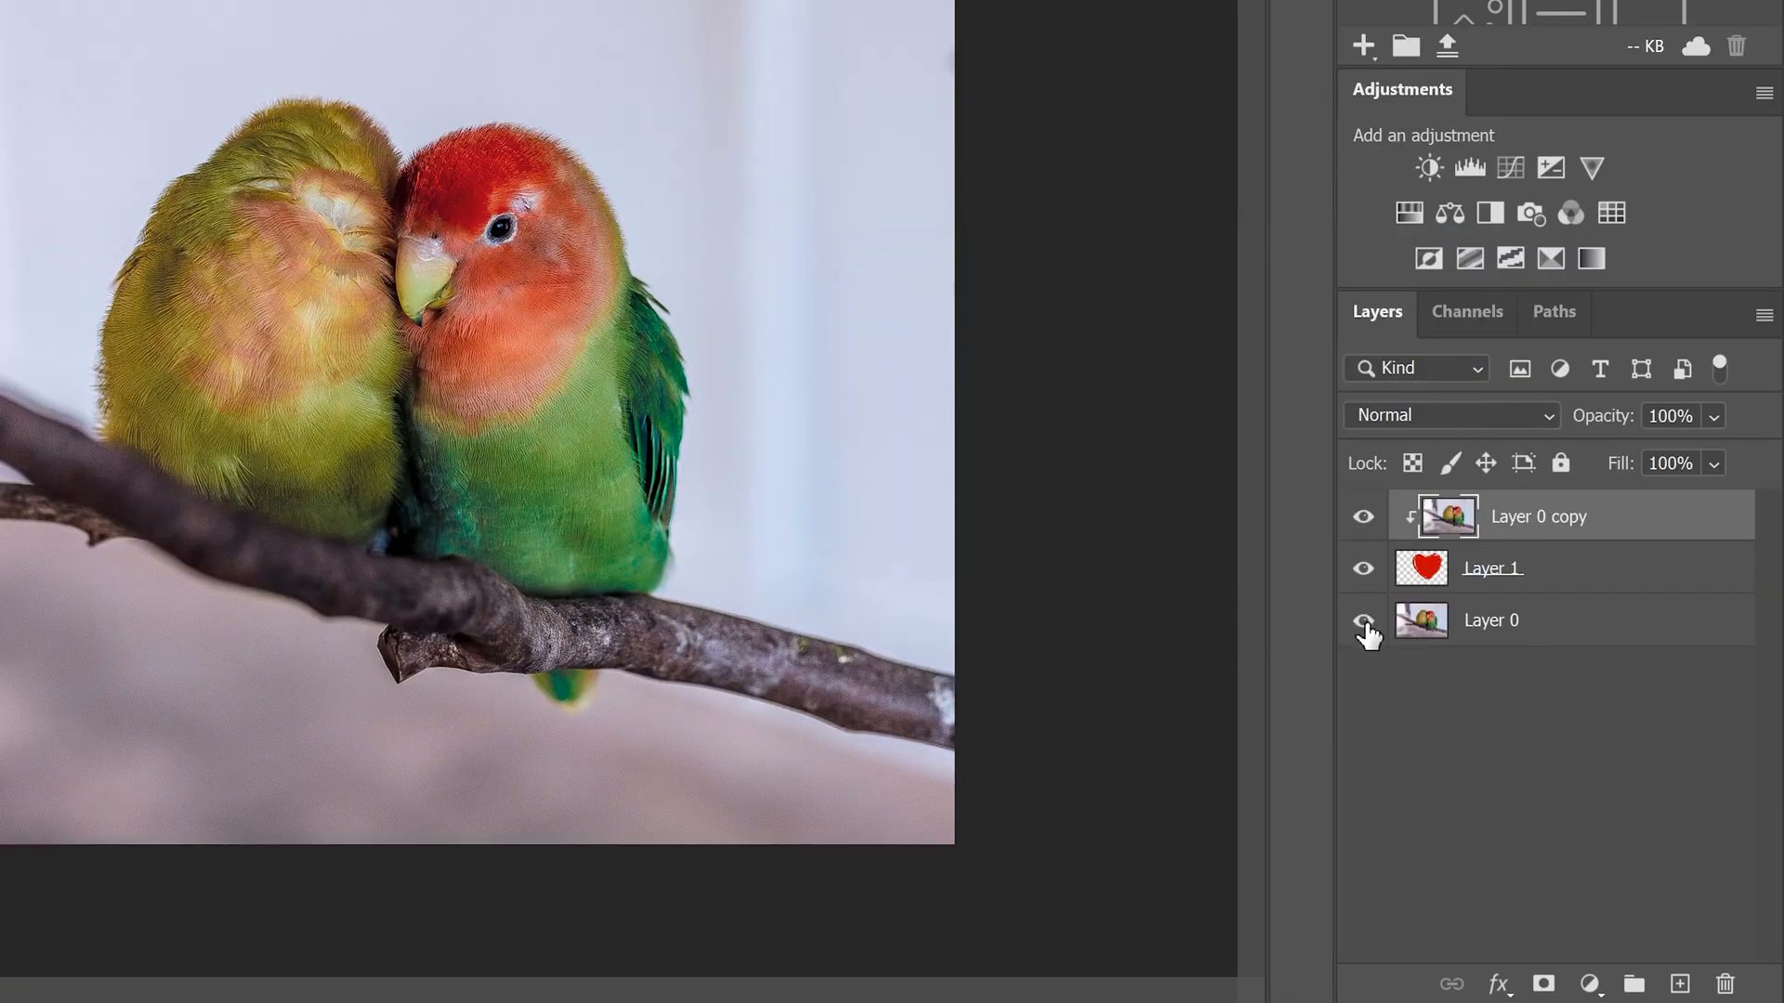
click(1363, 620)
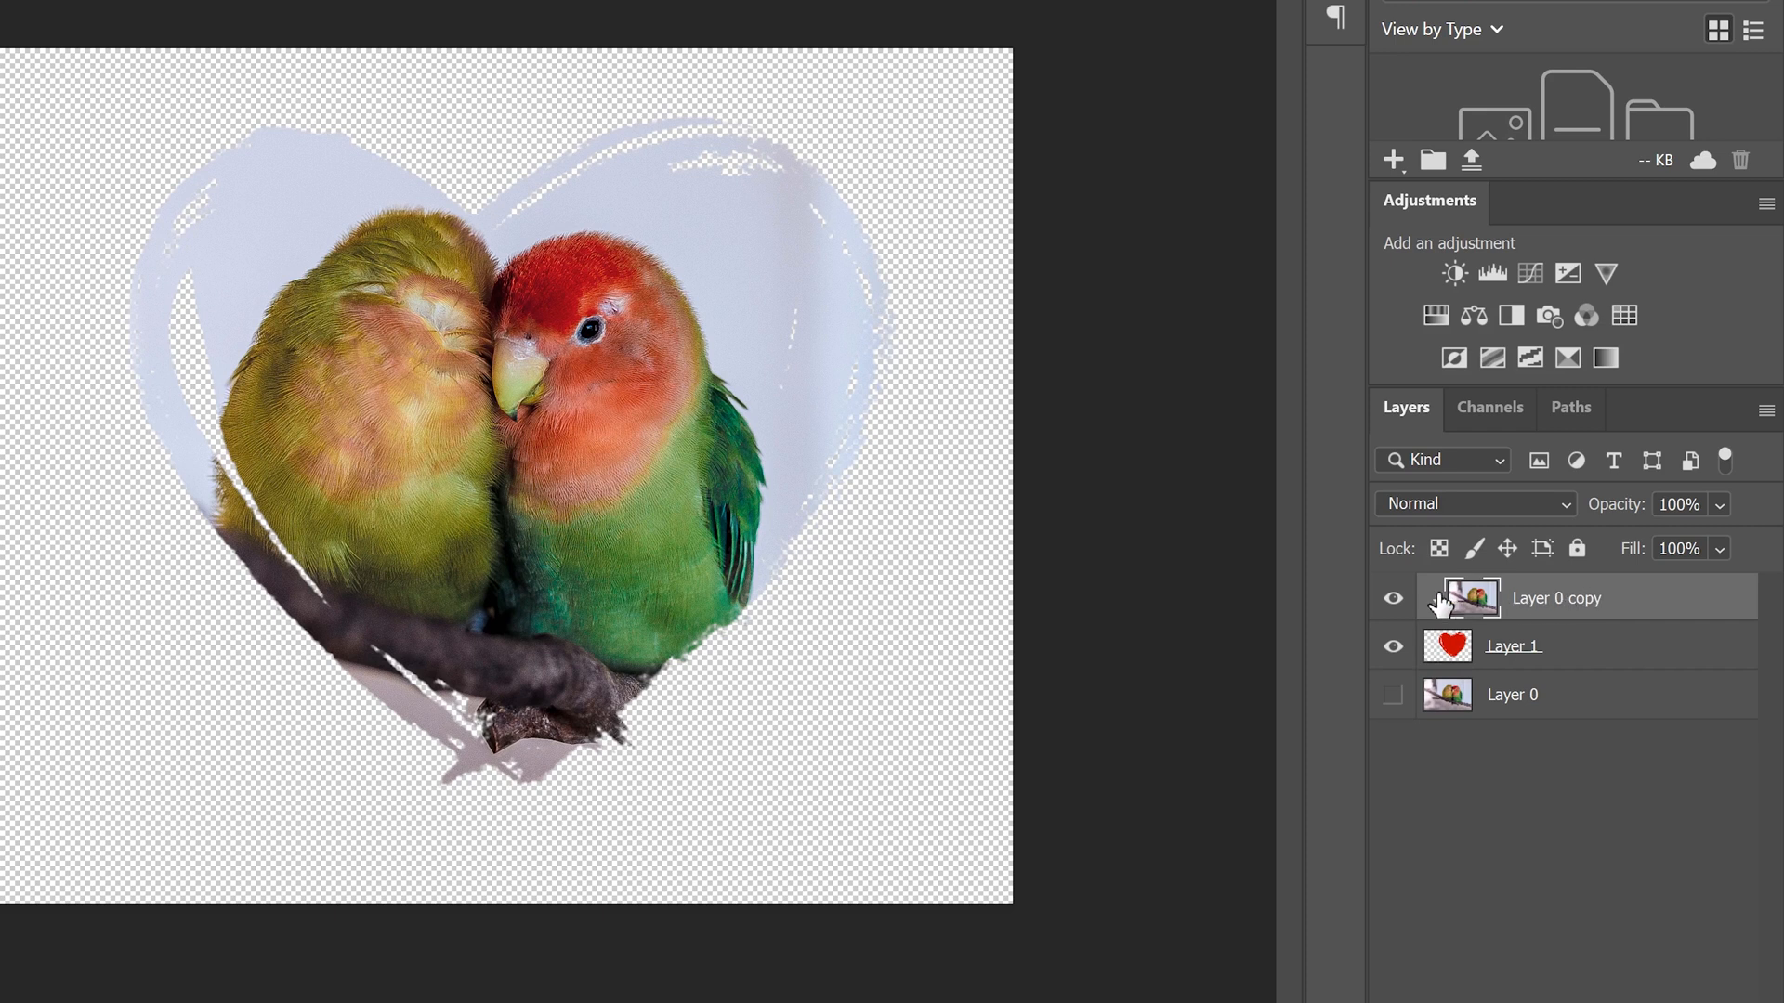
mouse_move(1431, 601)
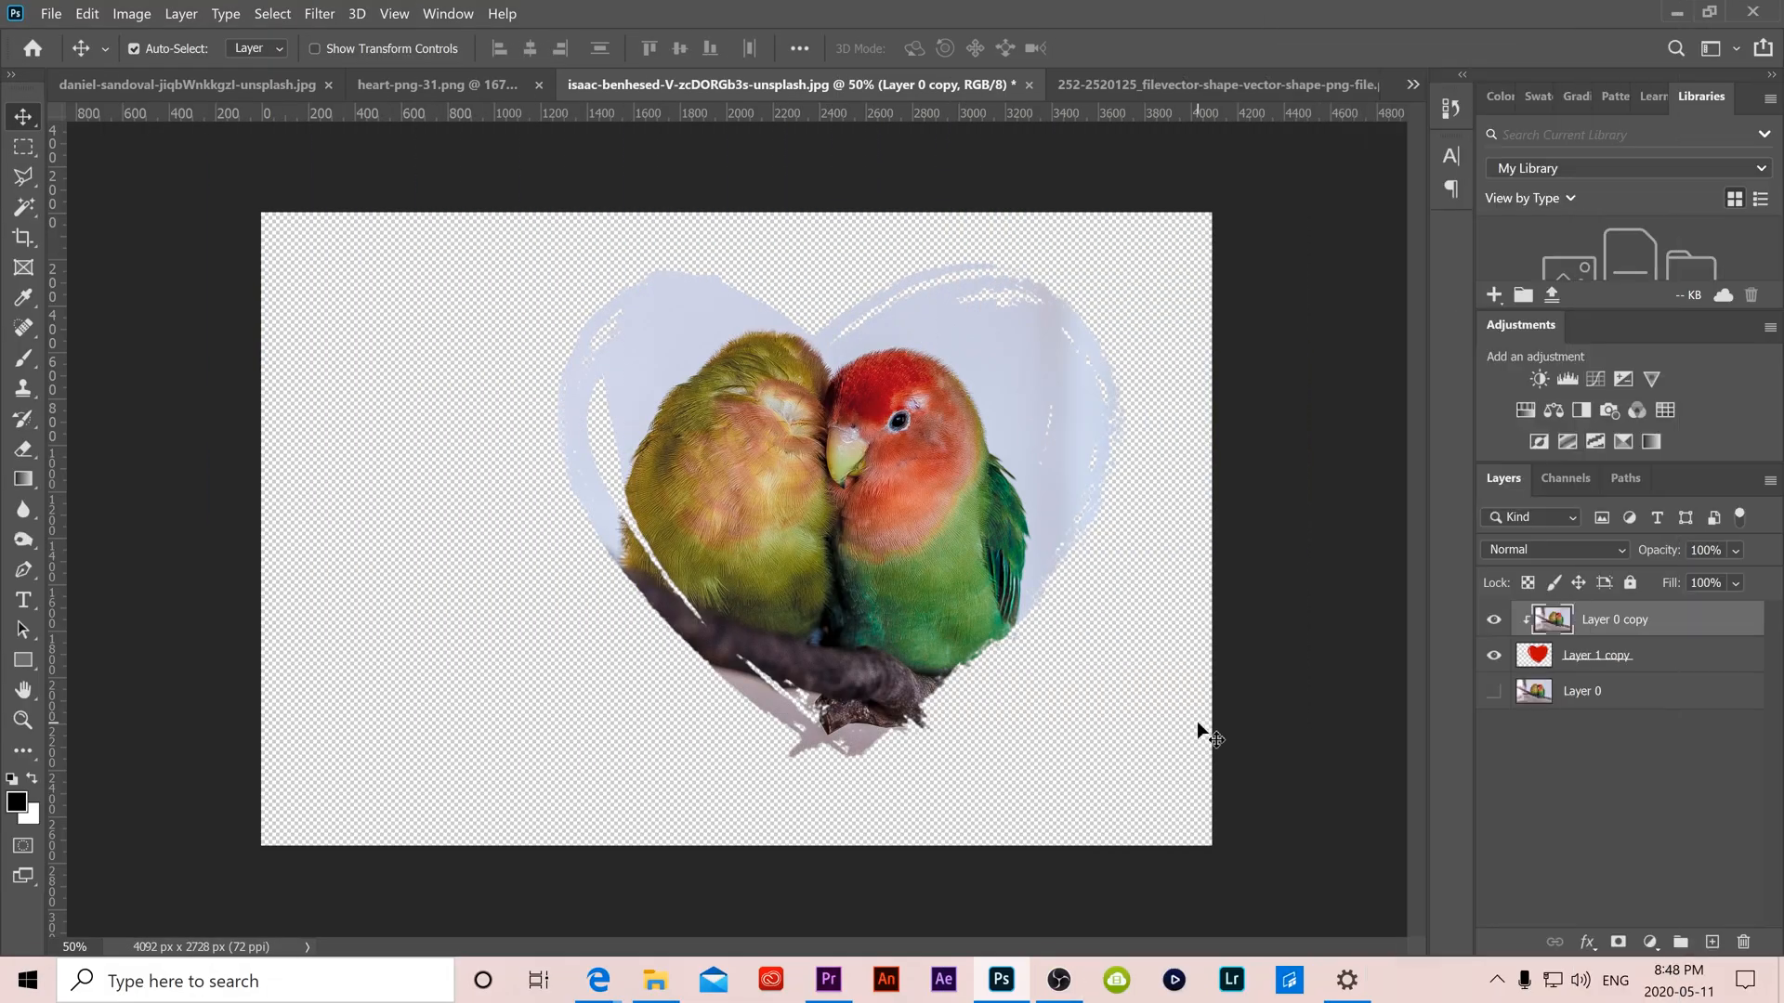
mouse_move(190, 228)
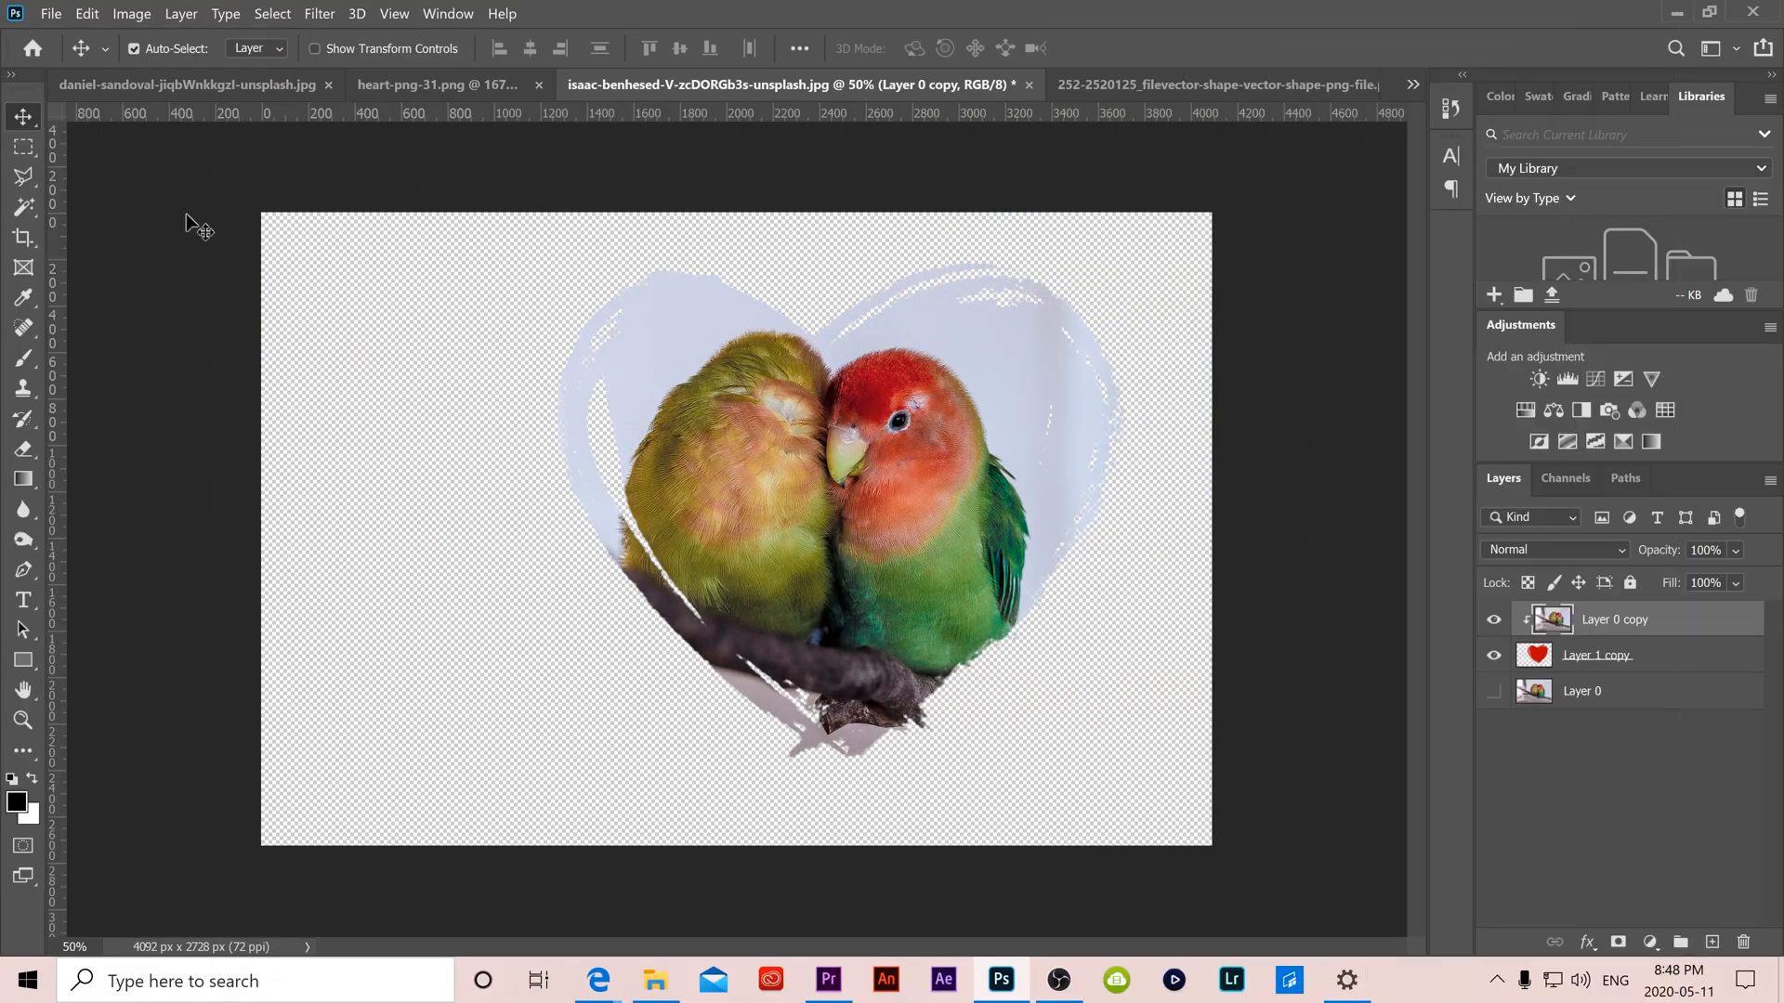
mouse_move(814, 479)
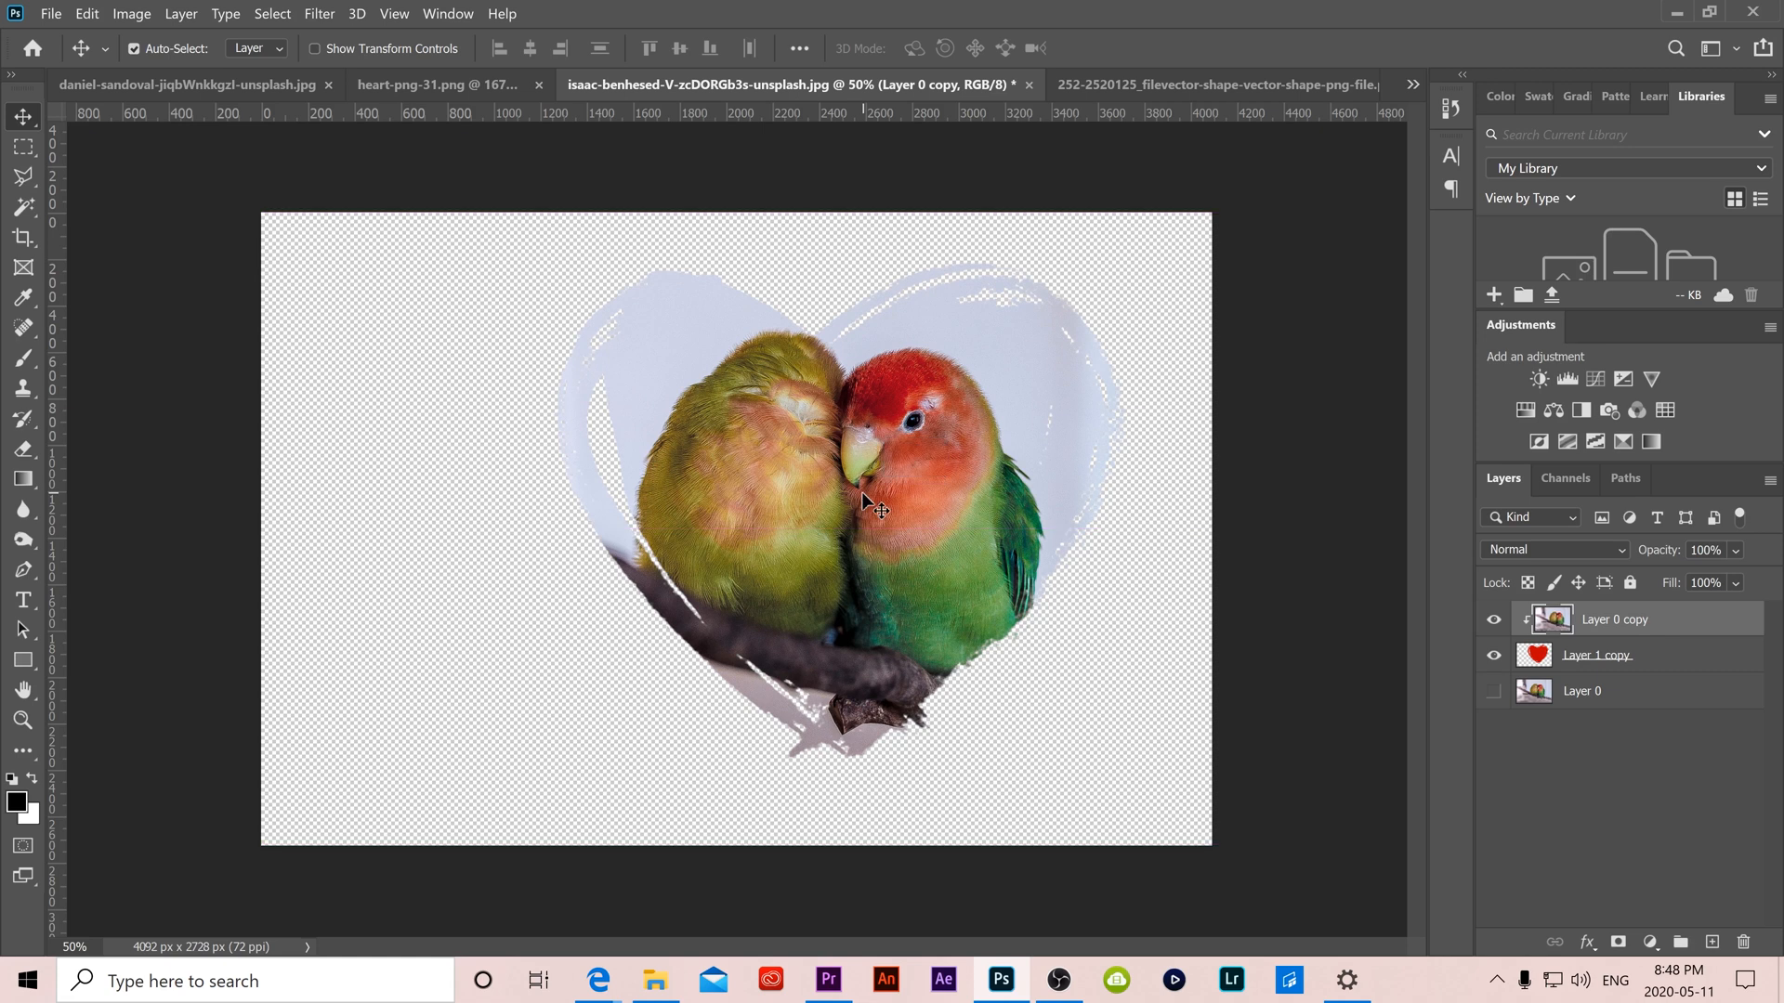
Step: Scale the clipped Layer 0 copy slightly with Ctrl+T and commit the transform
key(Ctrl+t)
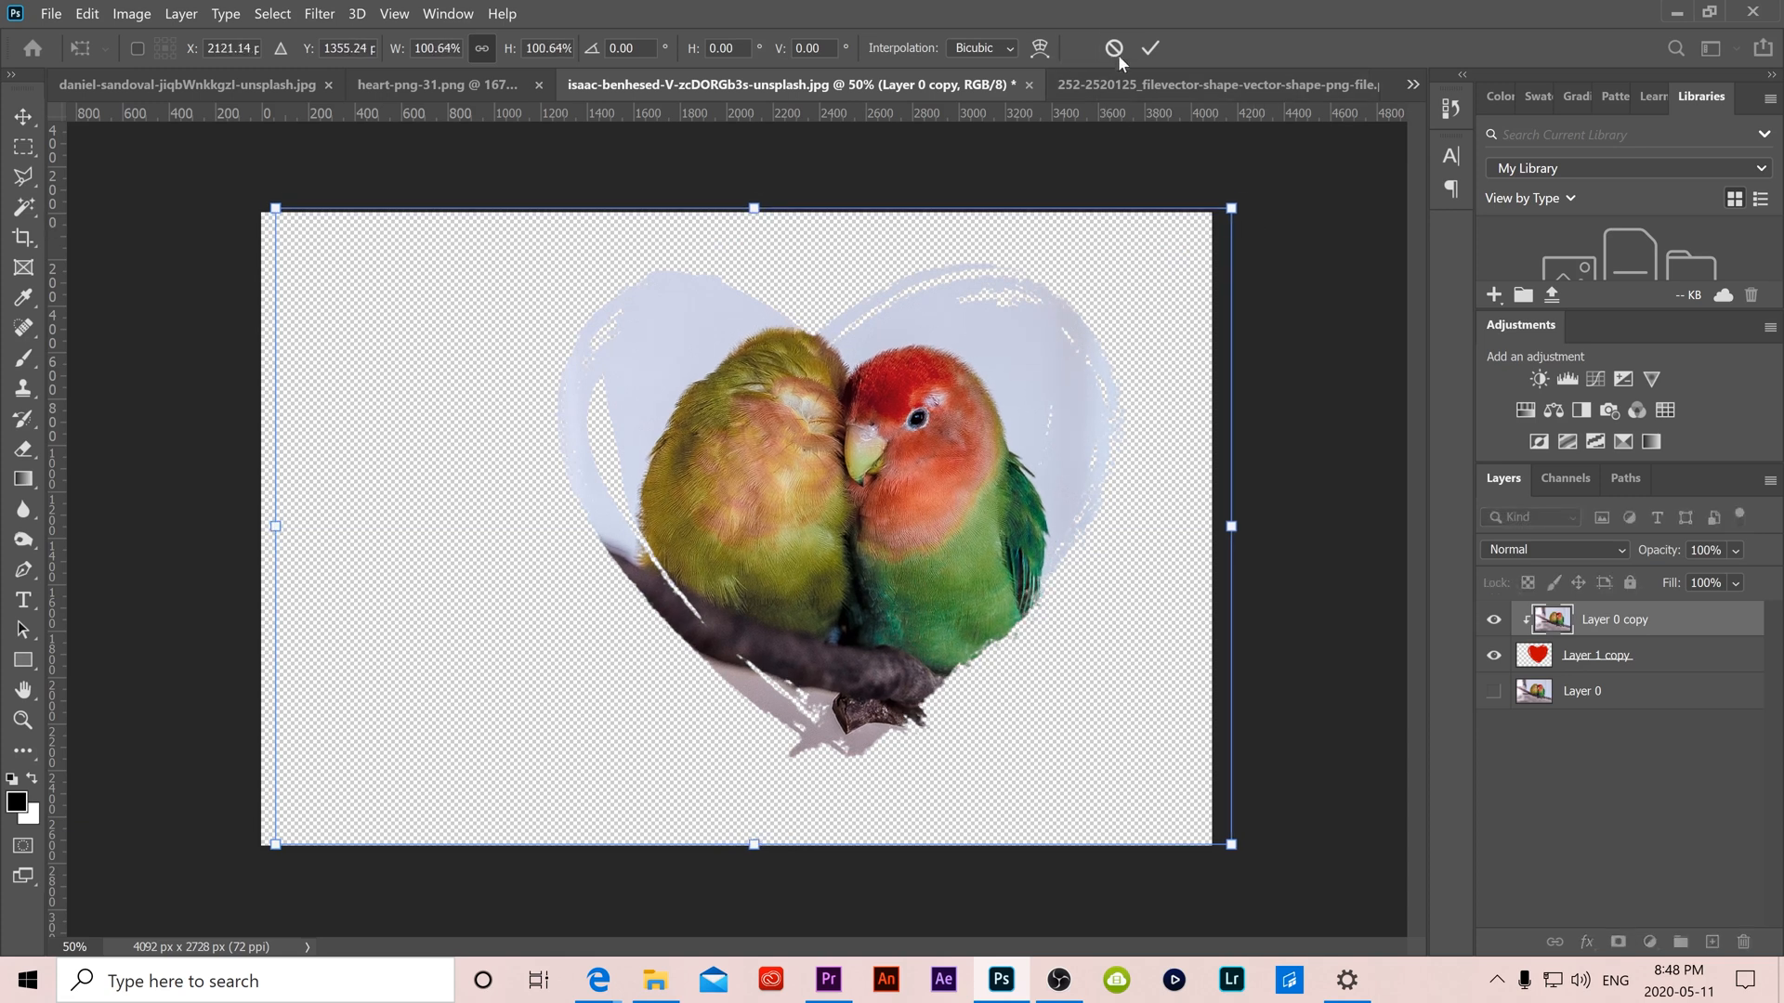
click(1157, 48)
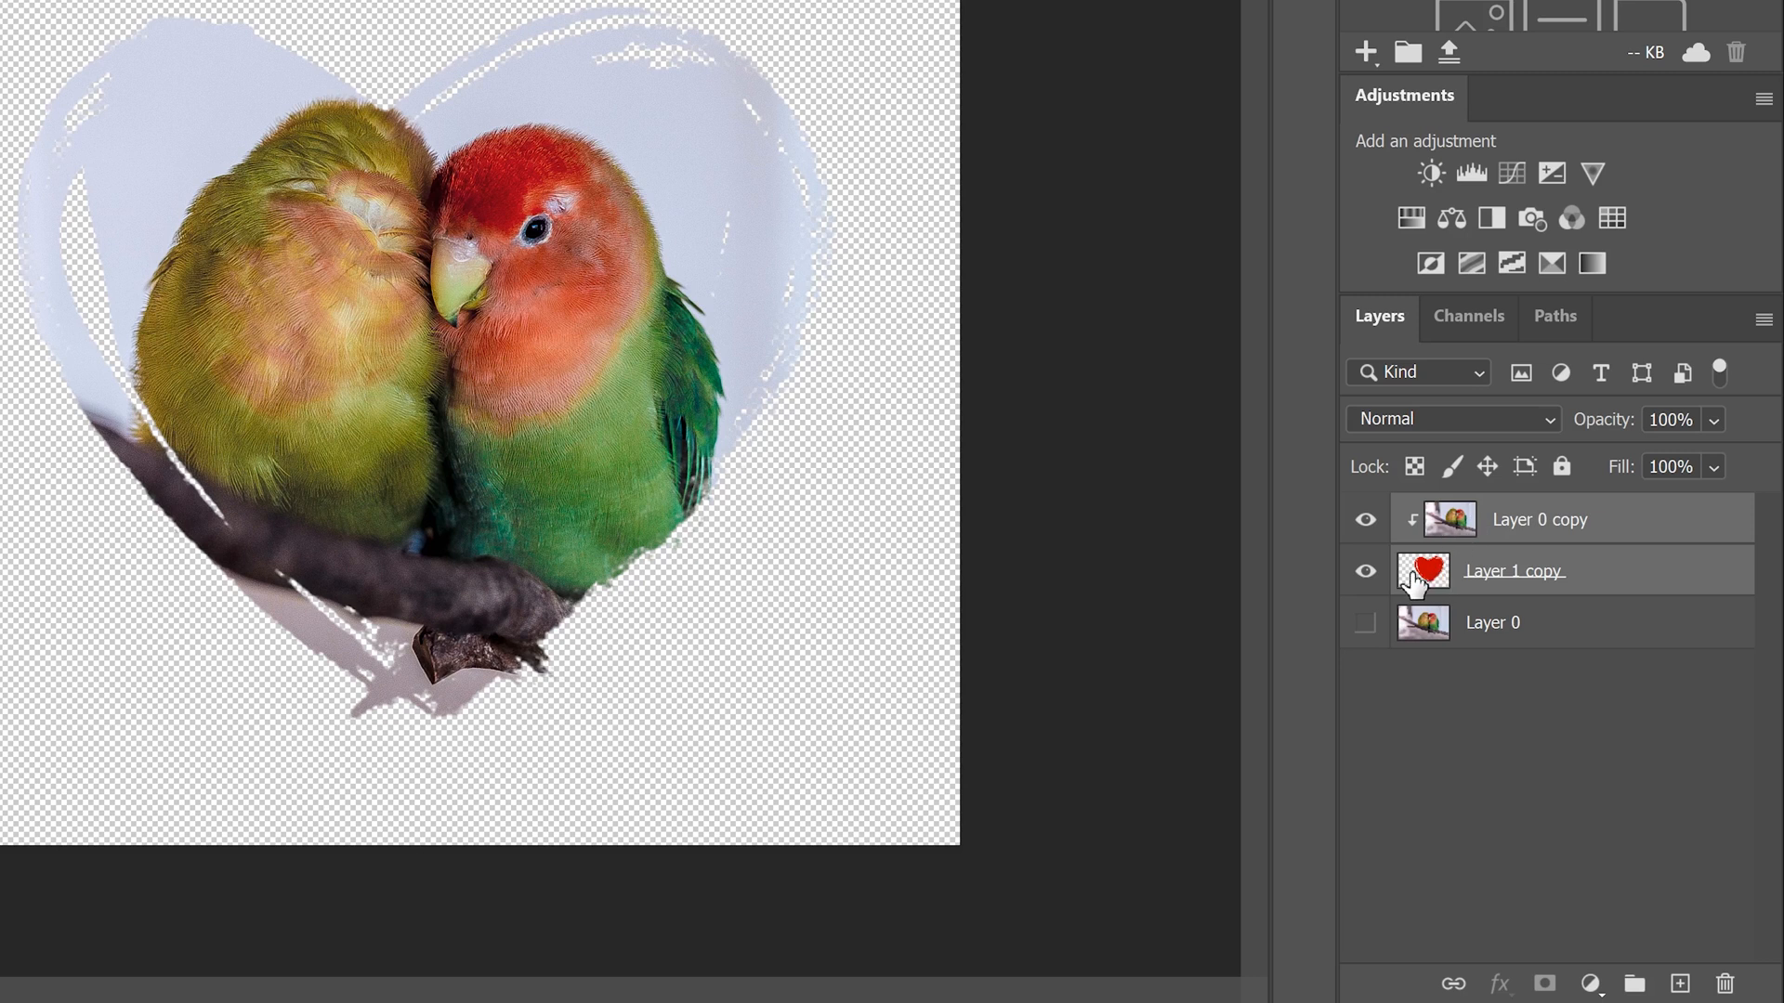
mouse_move(1627, 870)
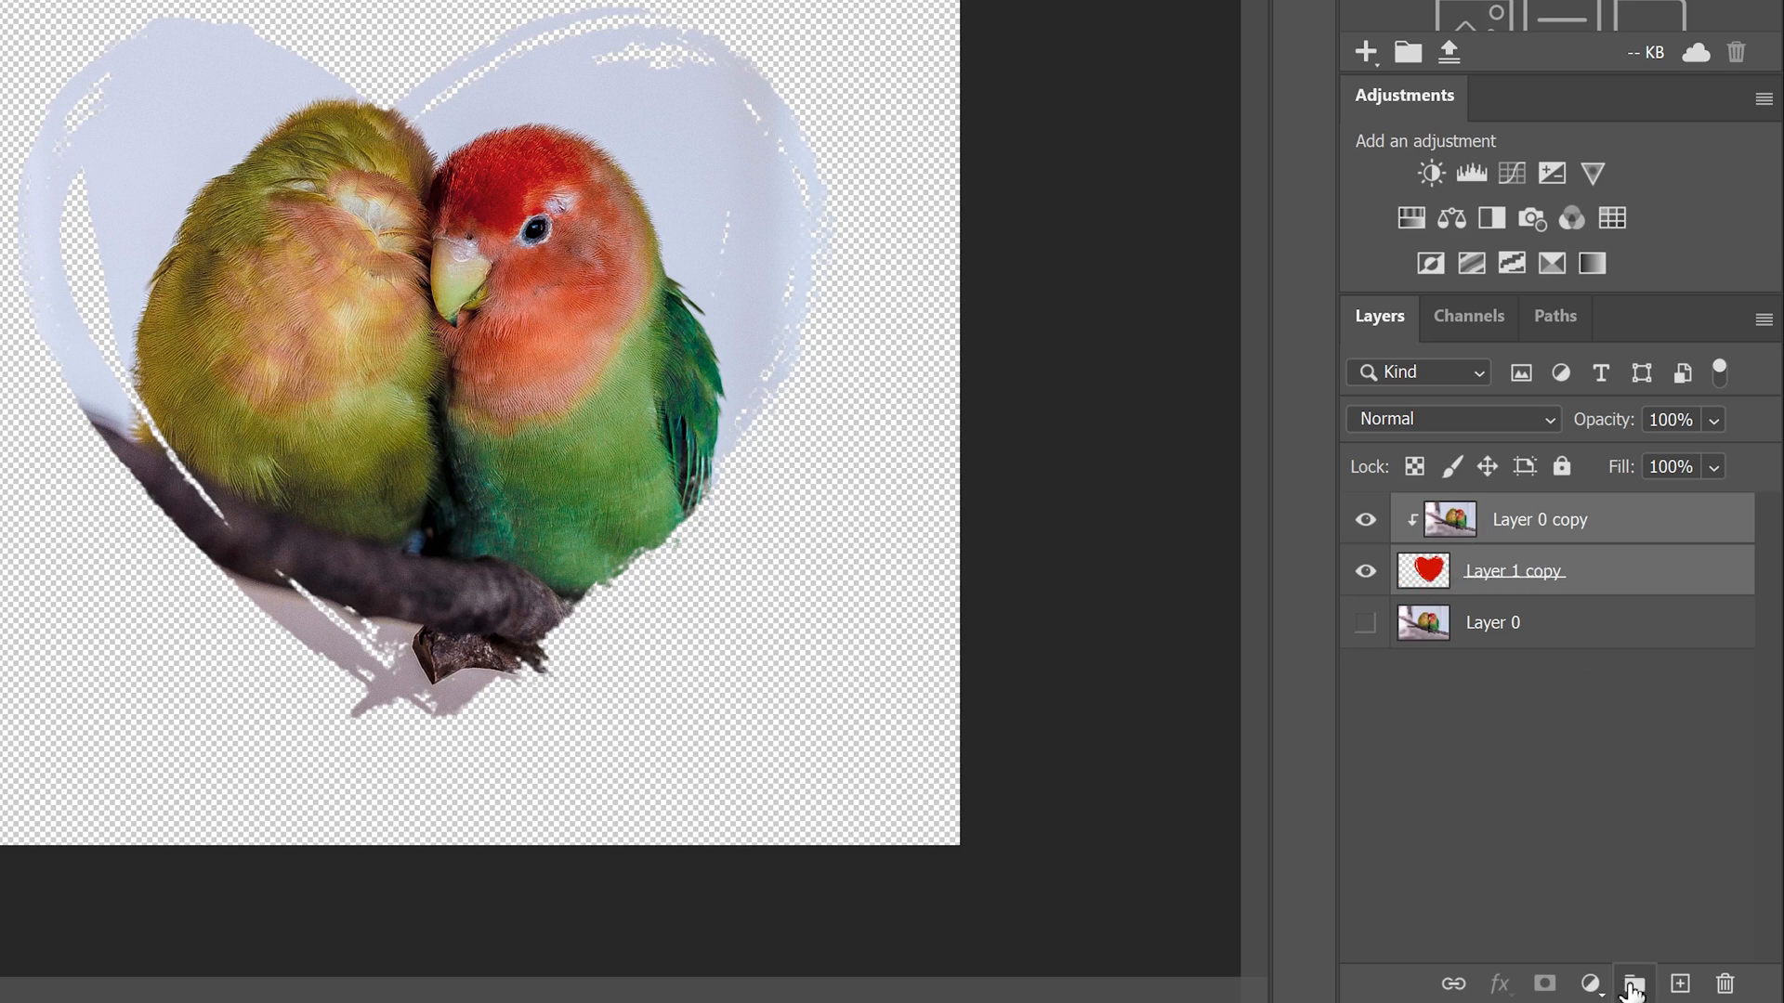
Step: Group Layer 0 copy and Layer 1 copy into Group 1, expand it, and drag it lower
click(1628, 984)
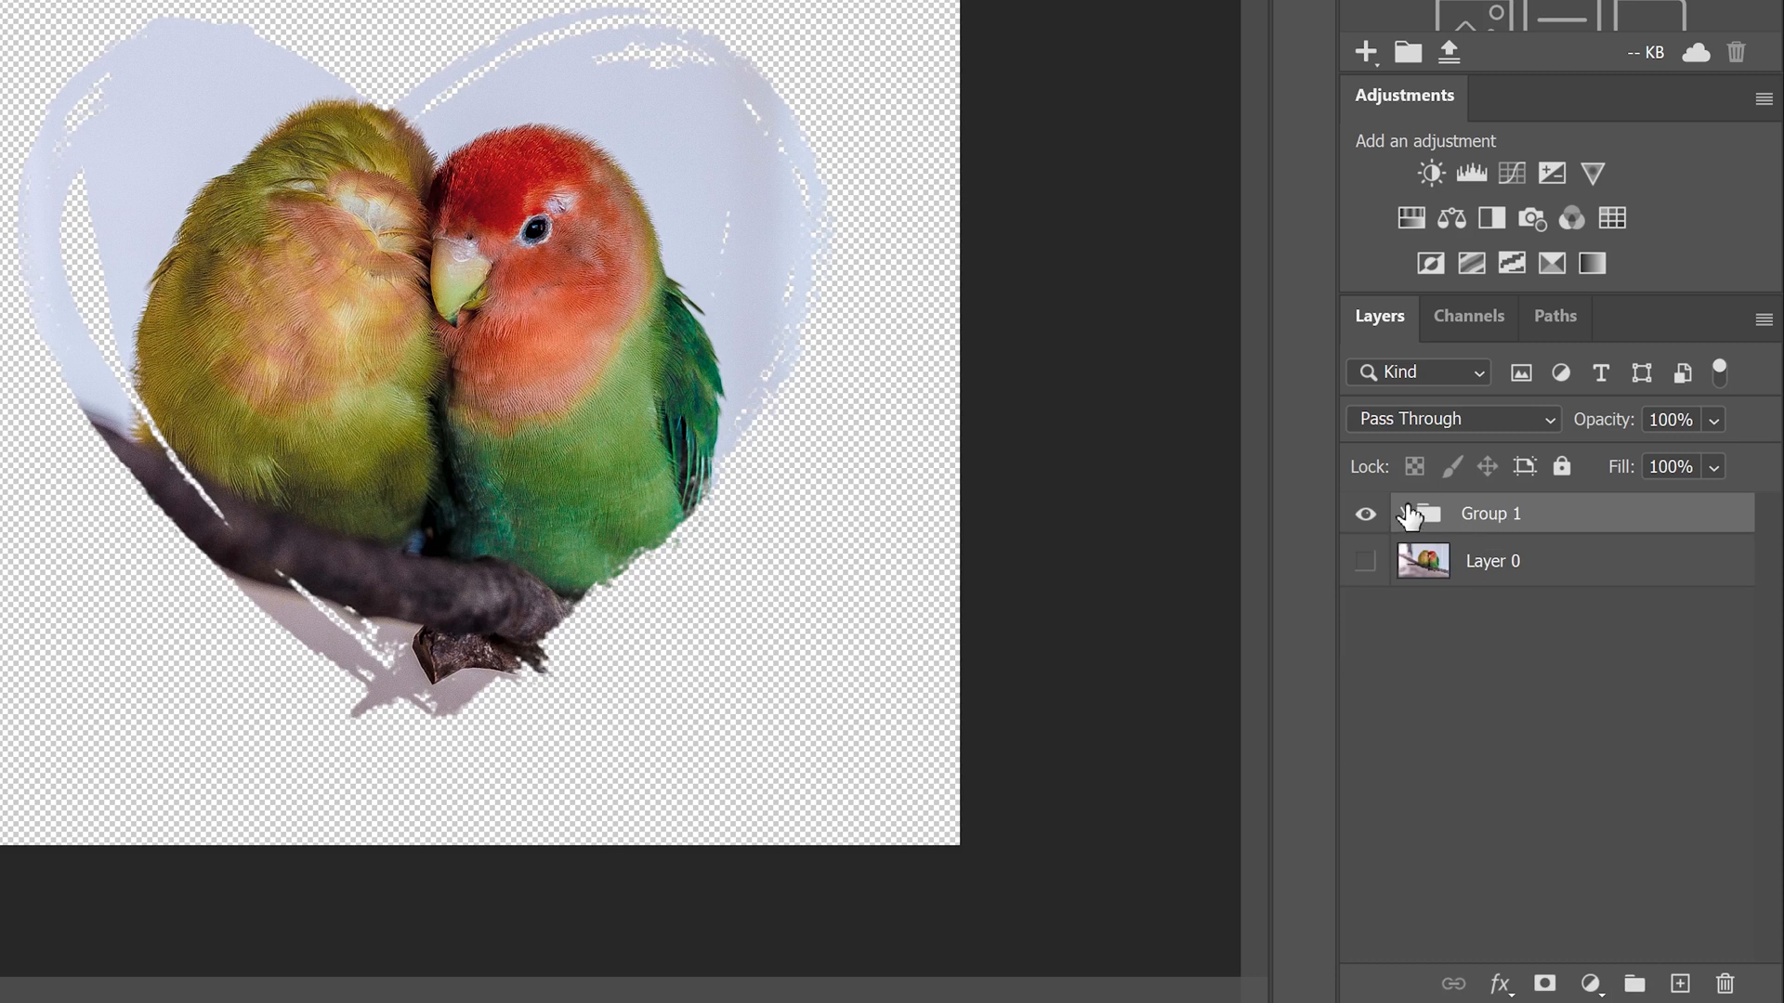
click(1404, 513)
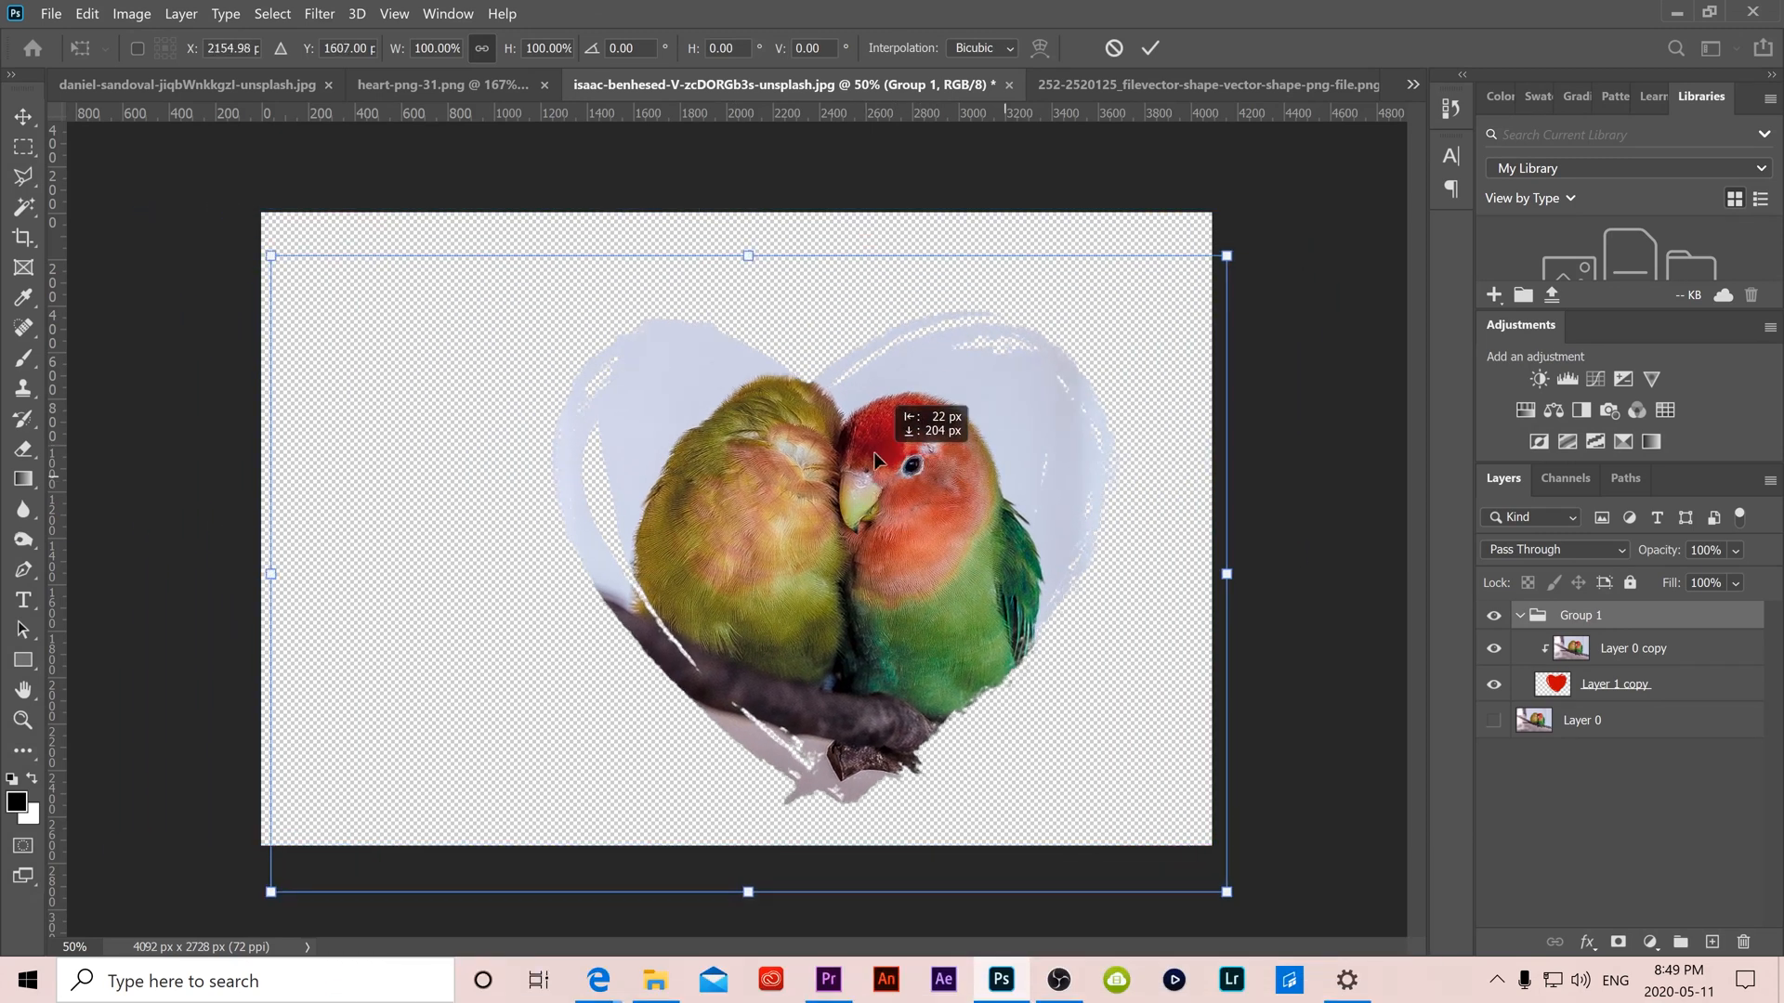
drag(1227, 255, 1267, 173)
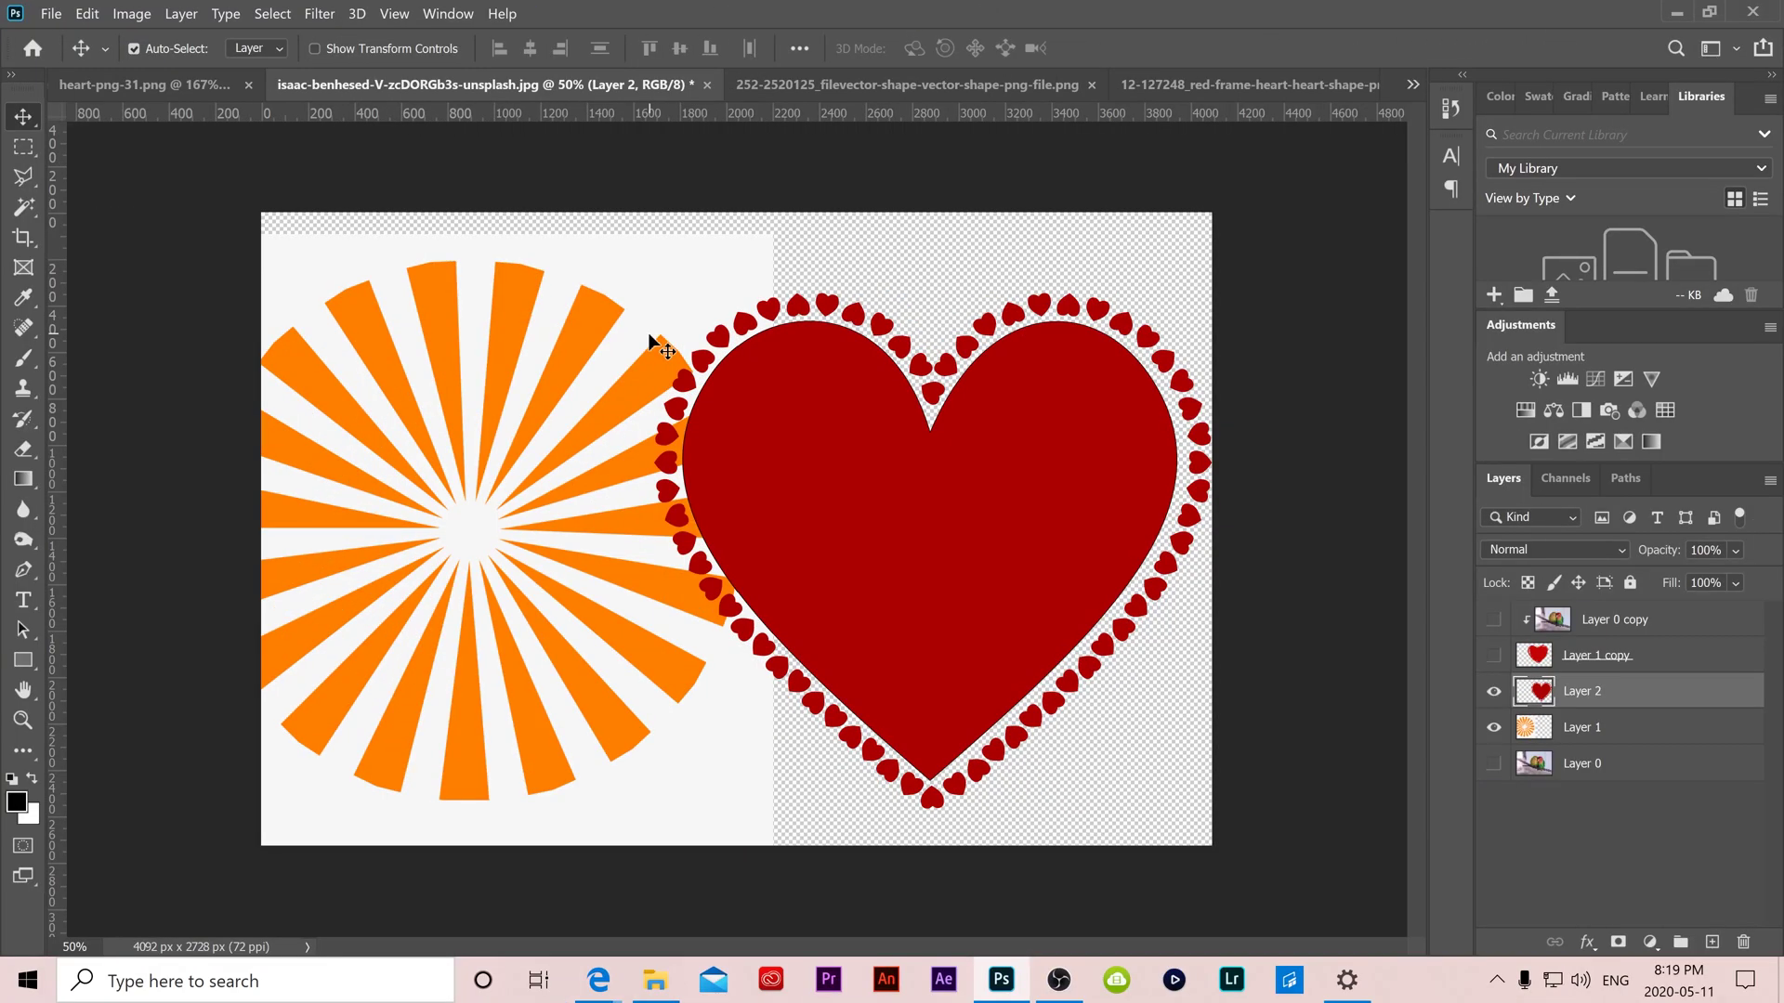
mouse_move(646, 359)
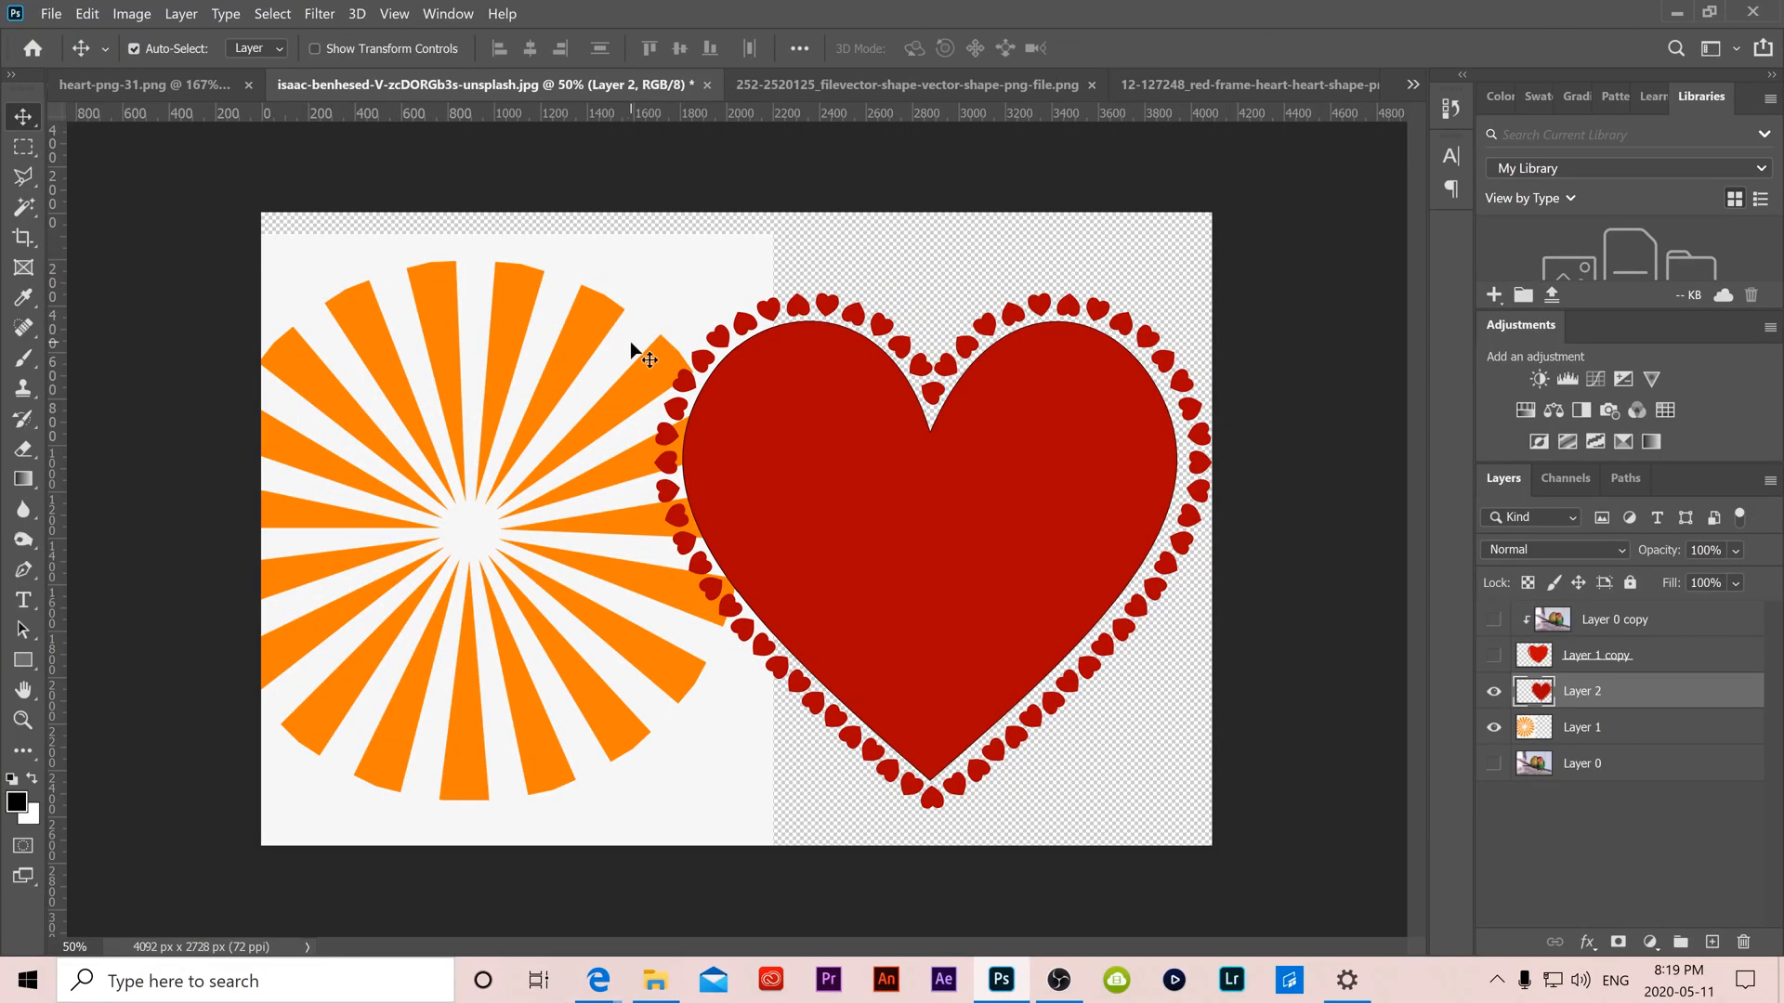
Step: Return to the Move tool to restack Layer 2 above Layer 1 copy
click(23, 662)
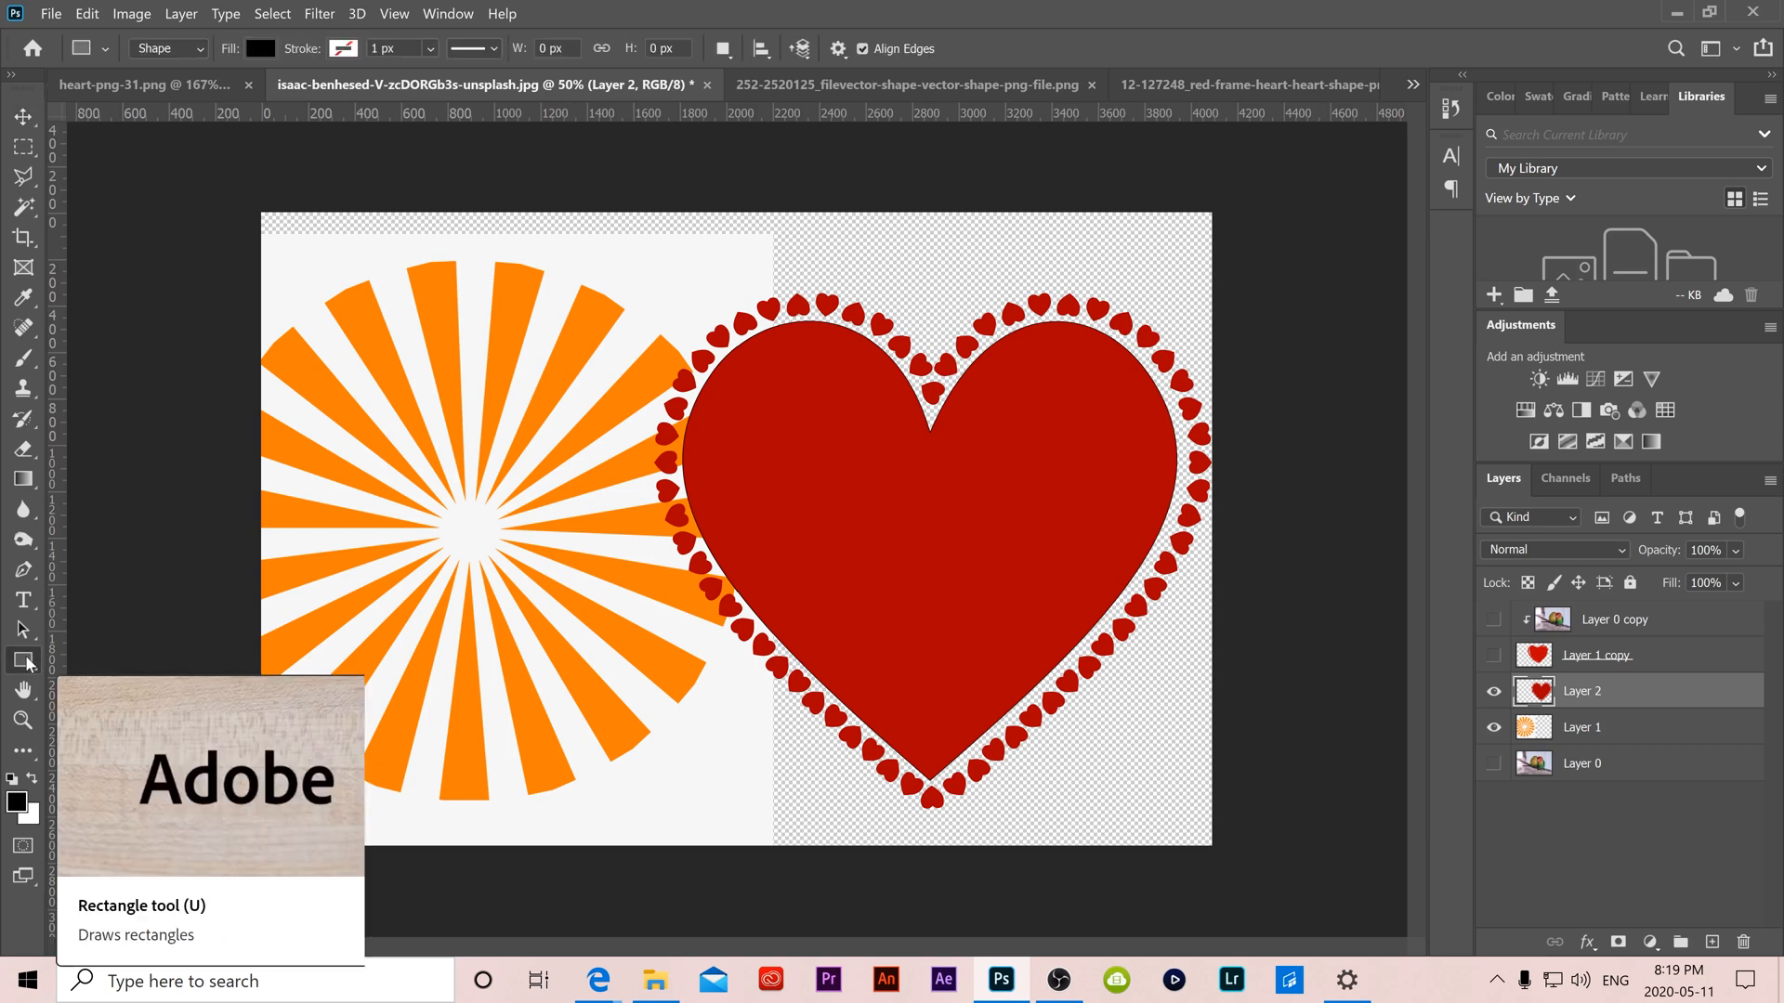
click(14, 119)
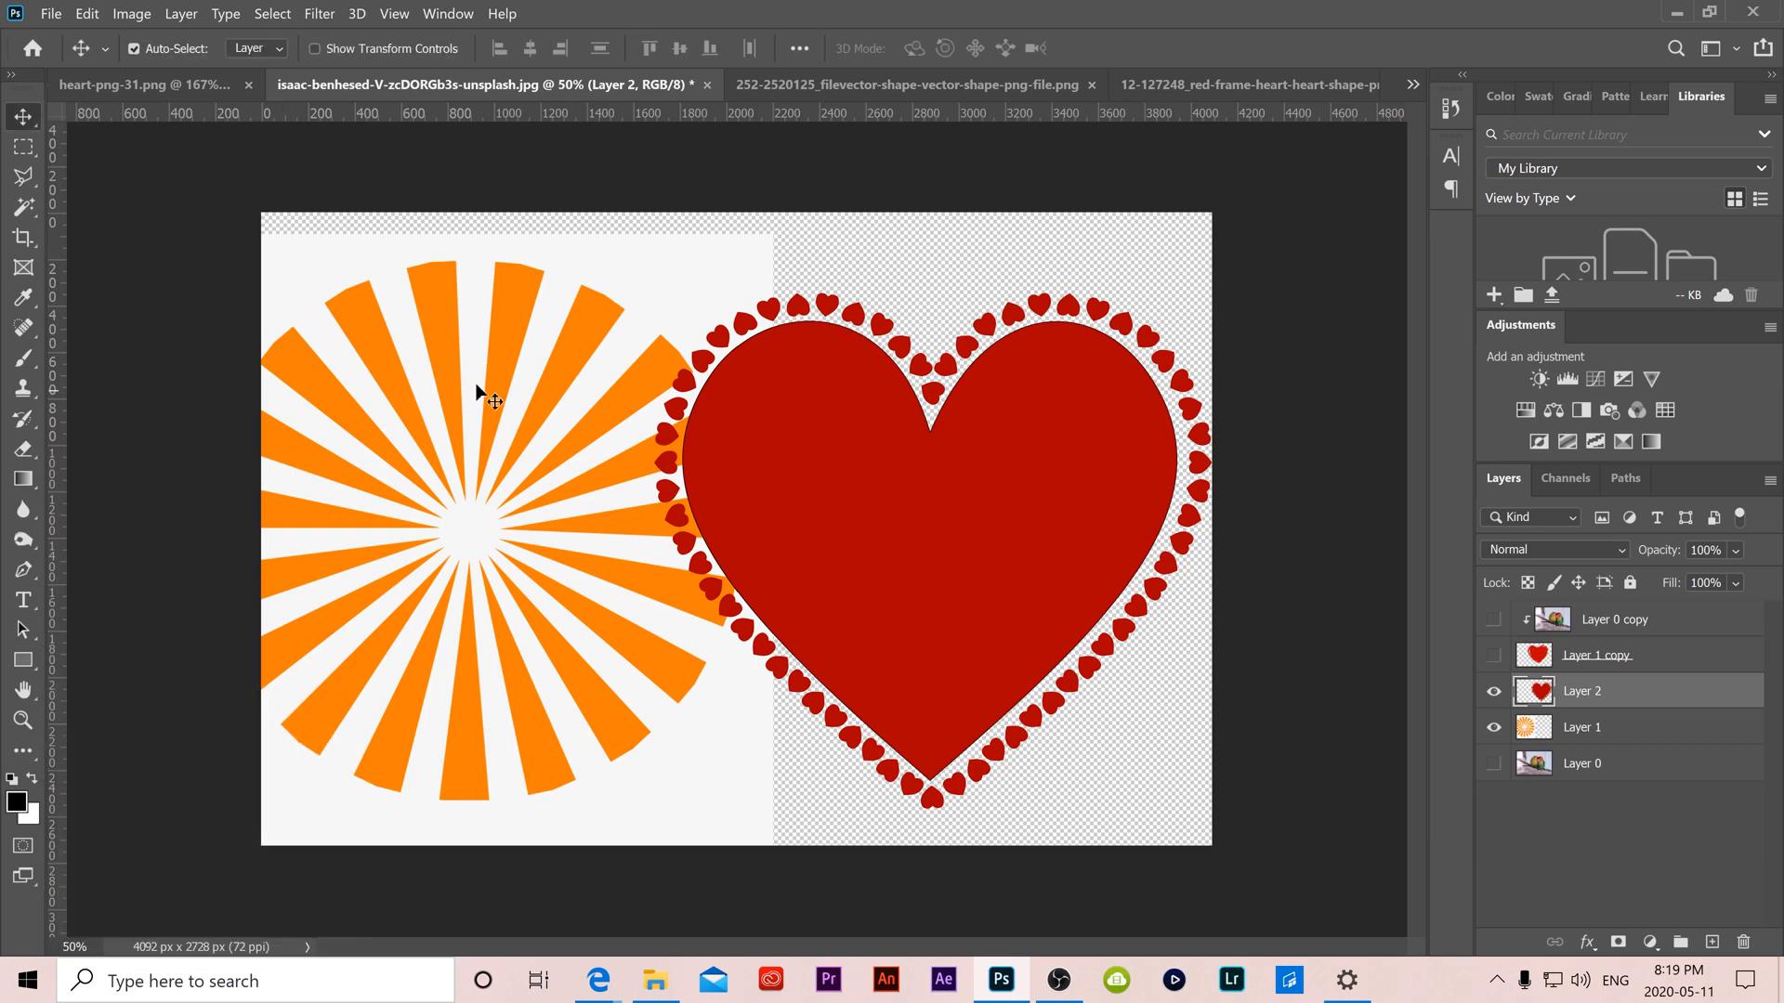
mouse_move(551, 338)
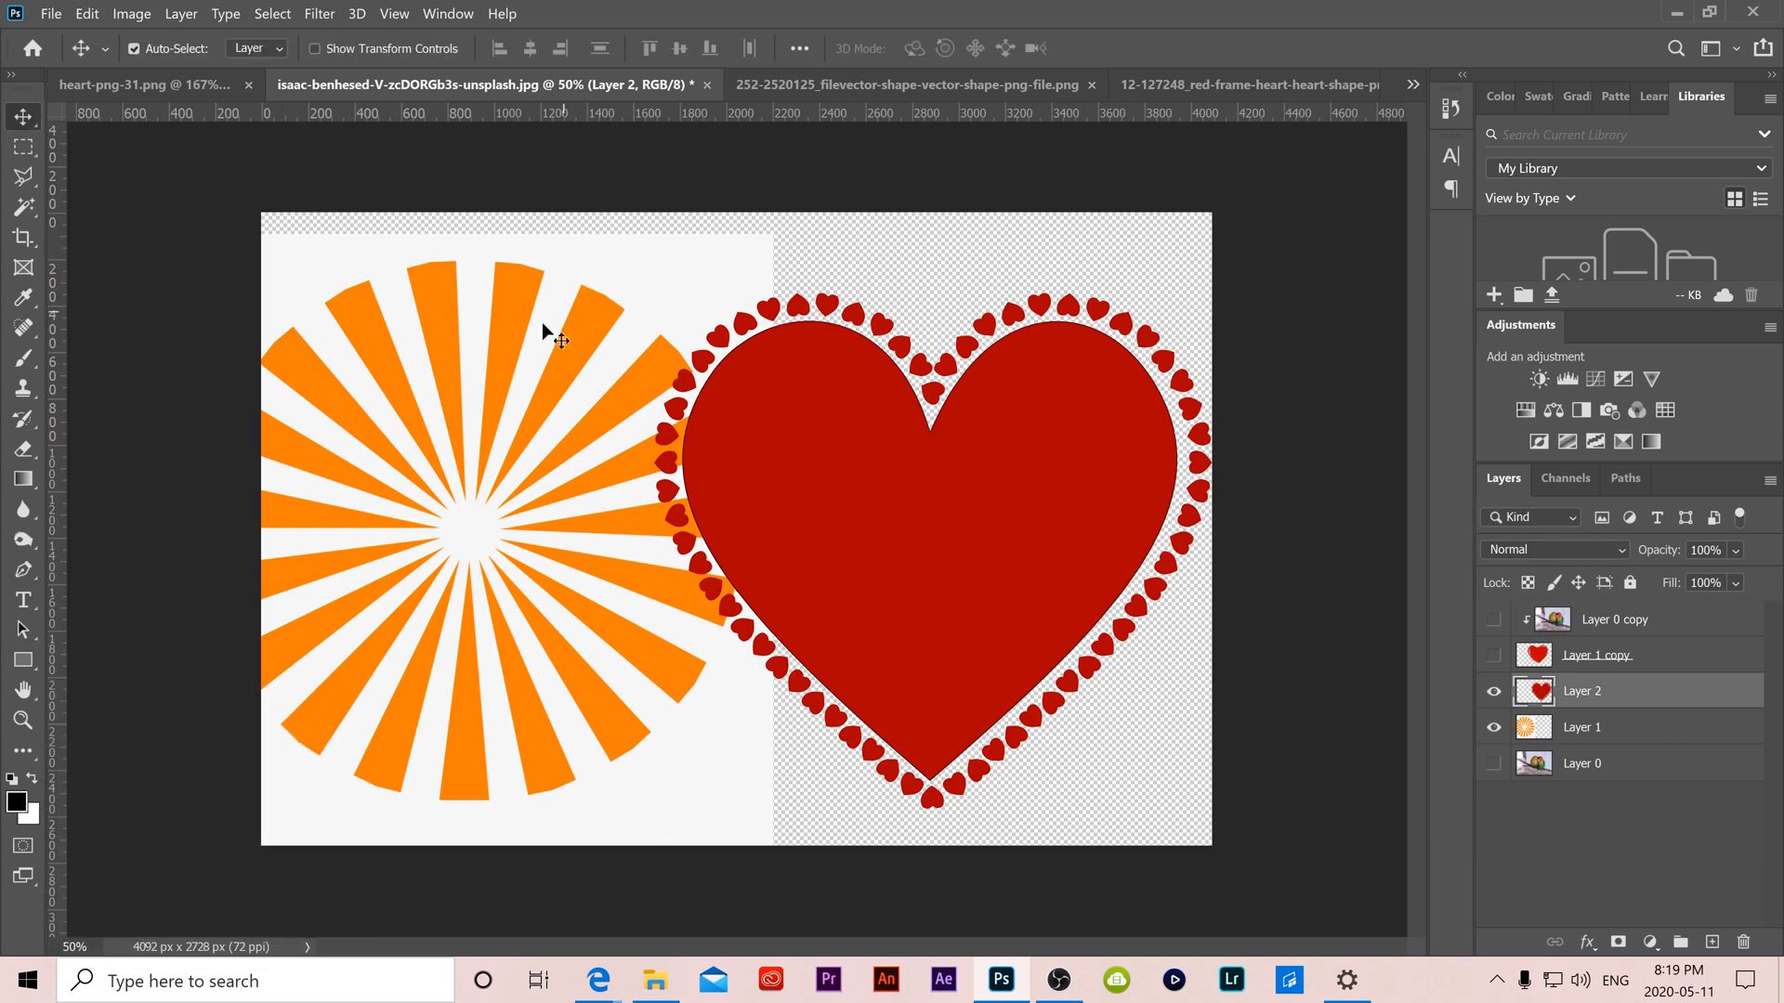
mouse_move(637, 476)
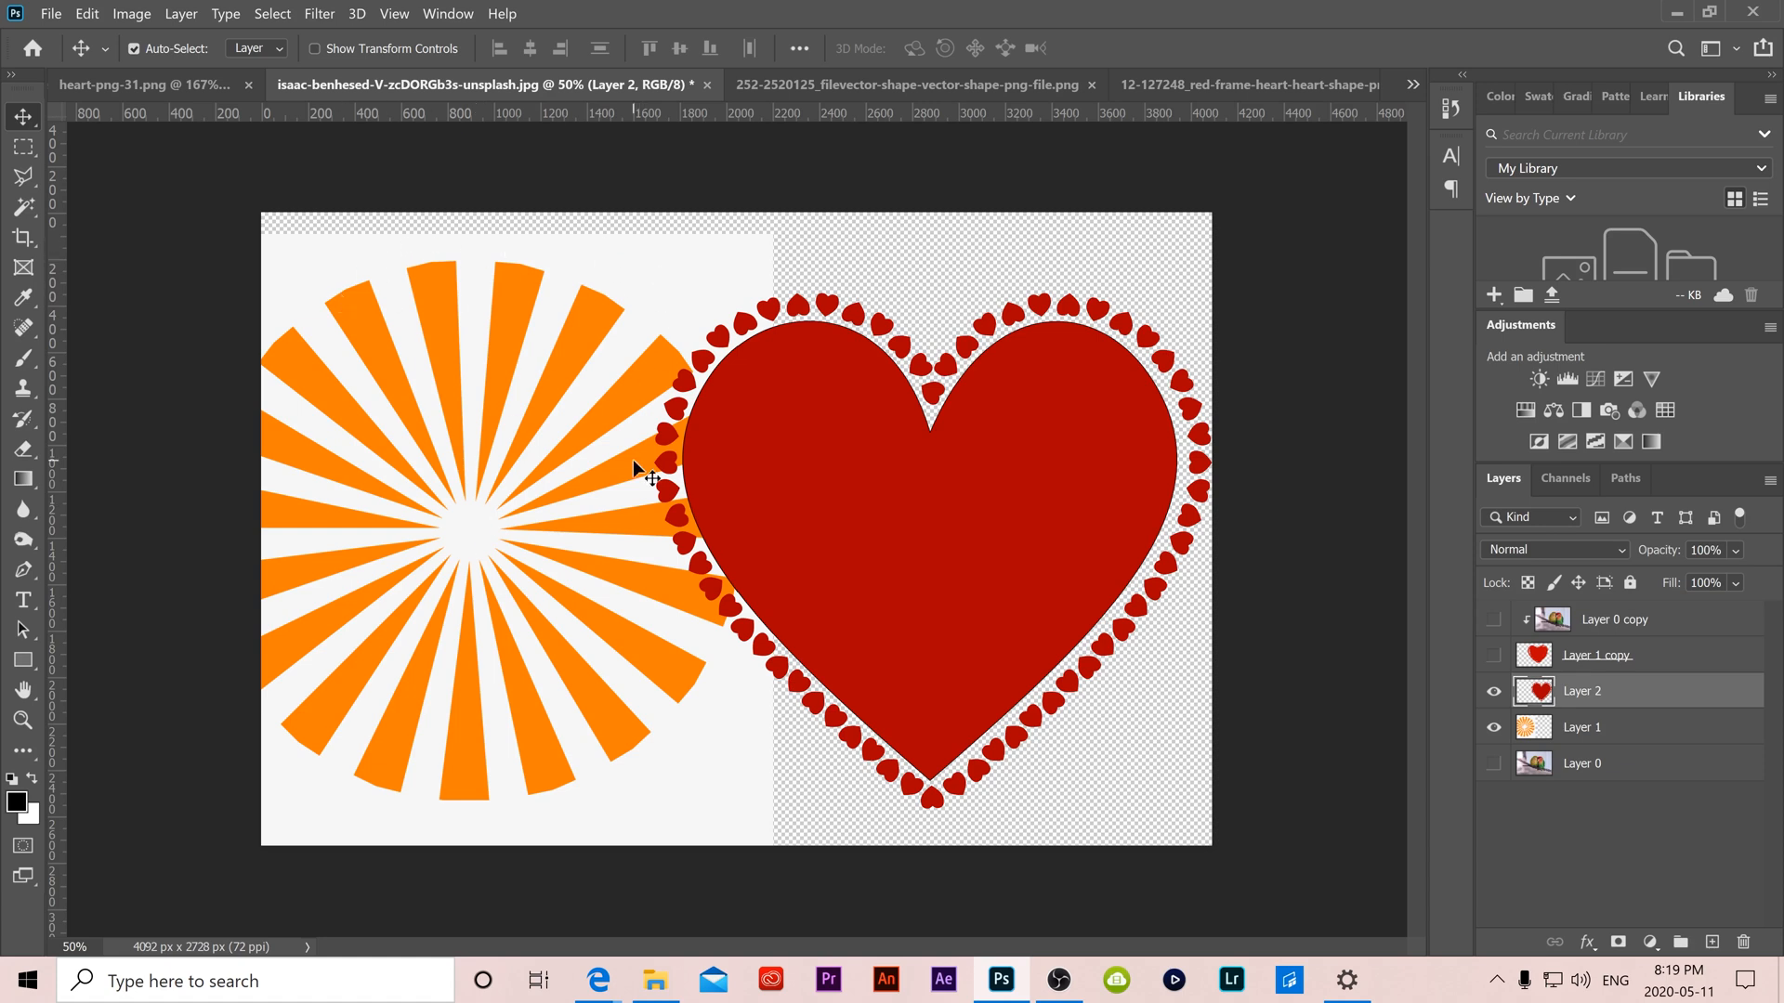
mouse_move(841, 376)
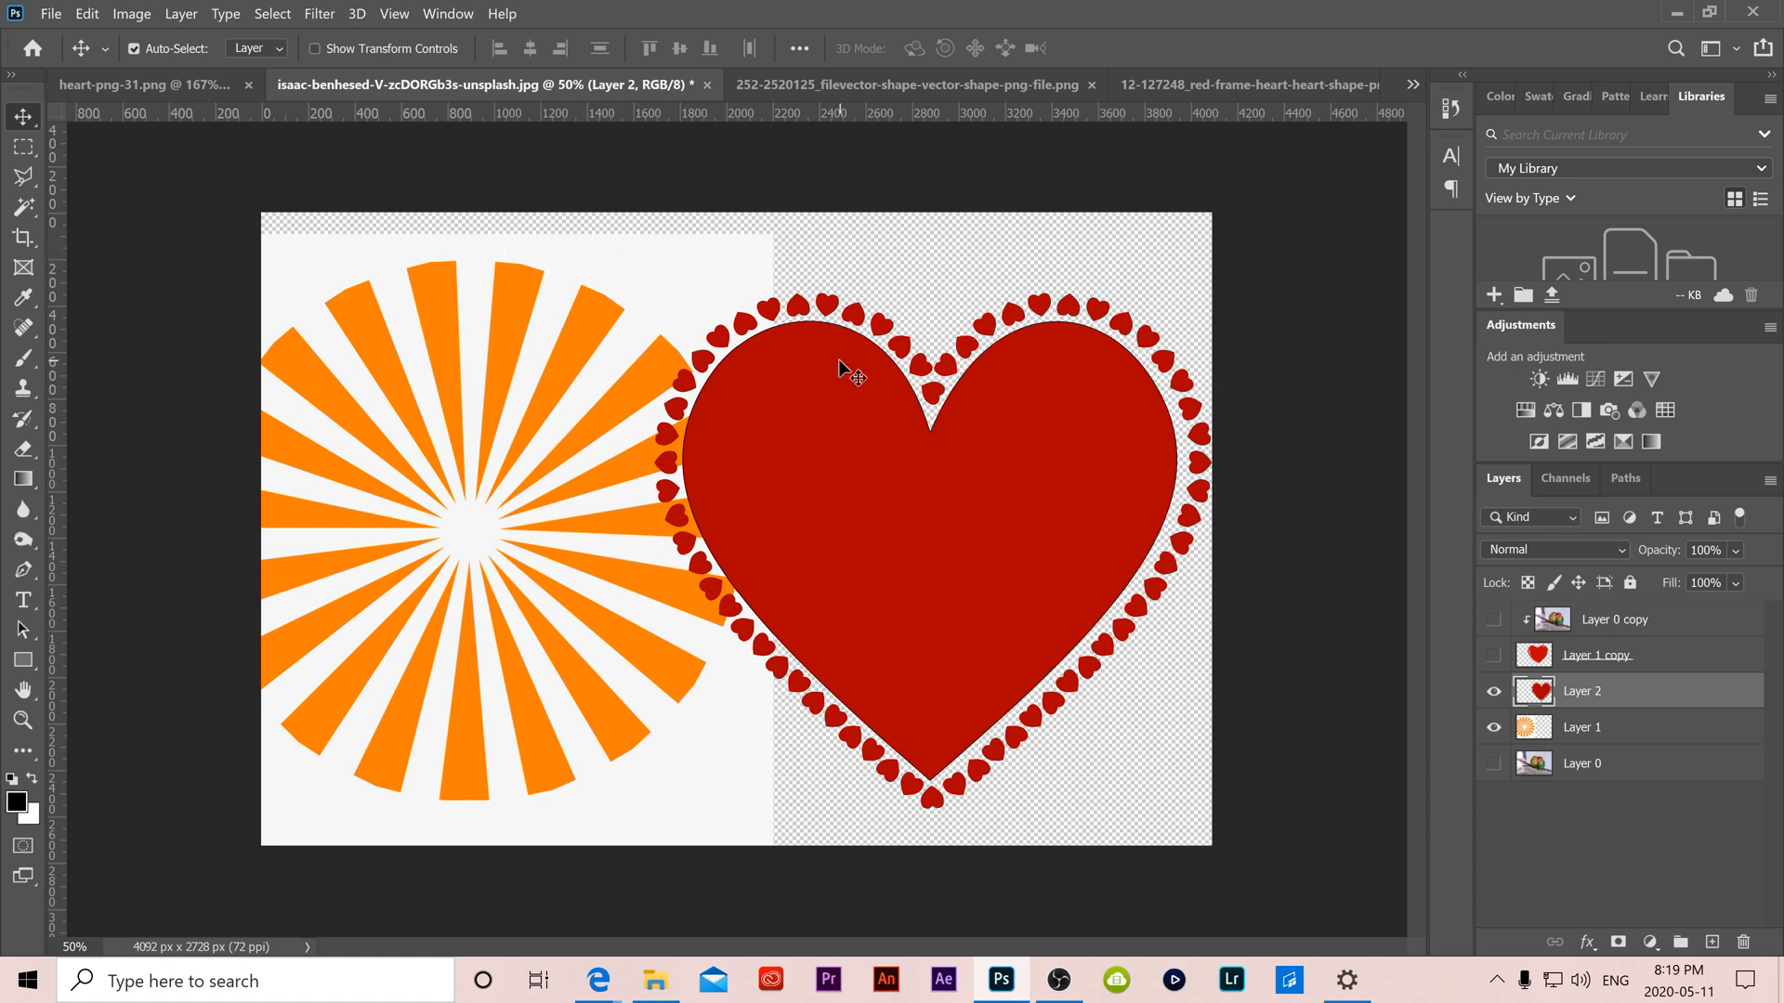
mouse_move(984, 576)
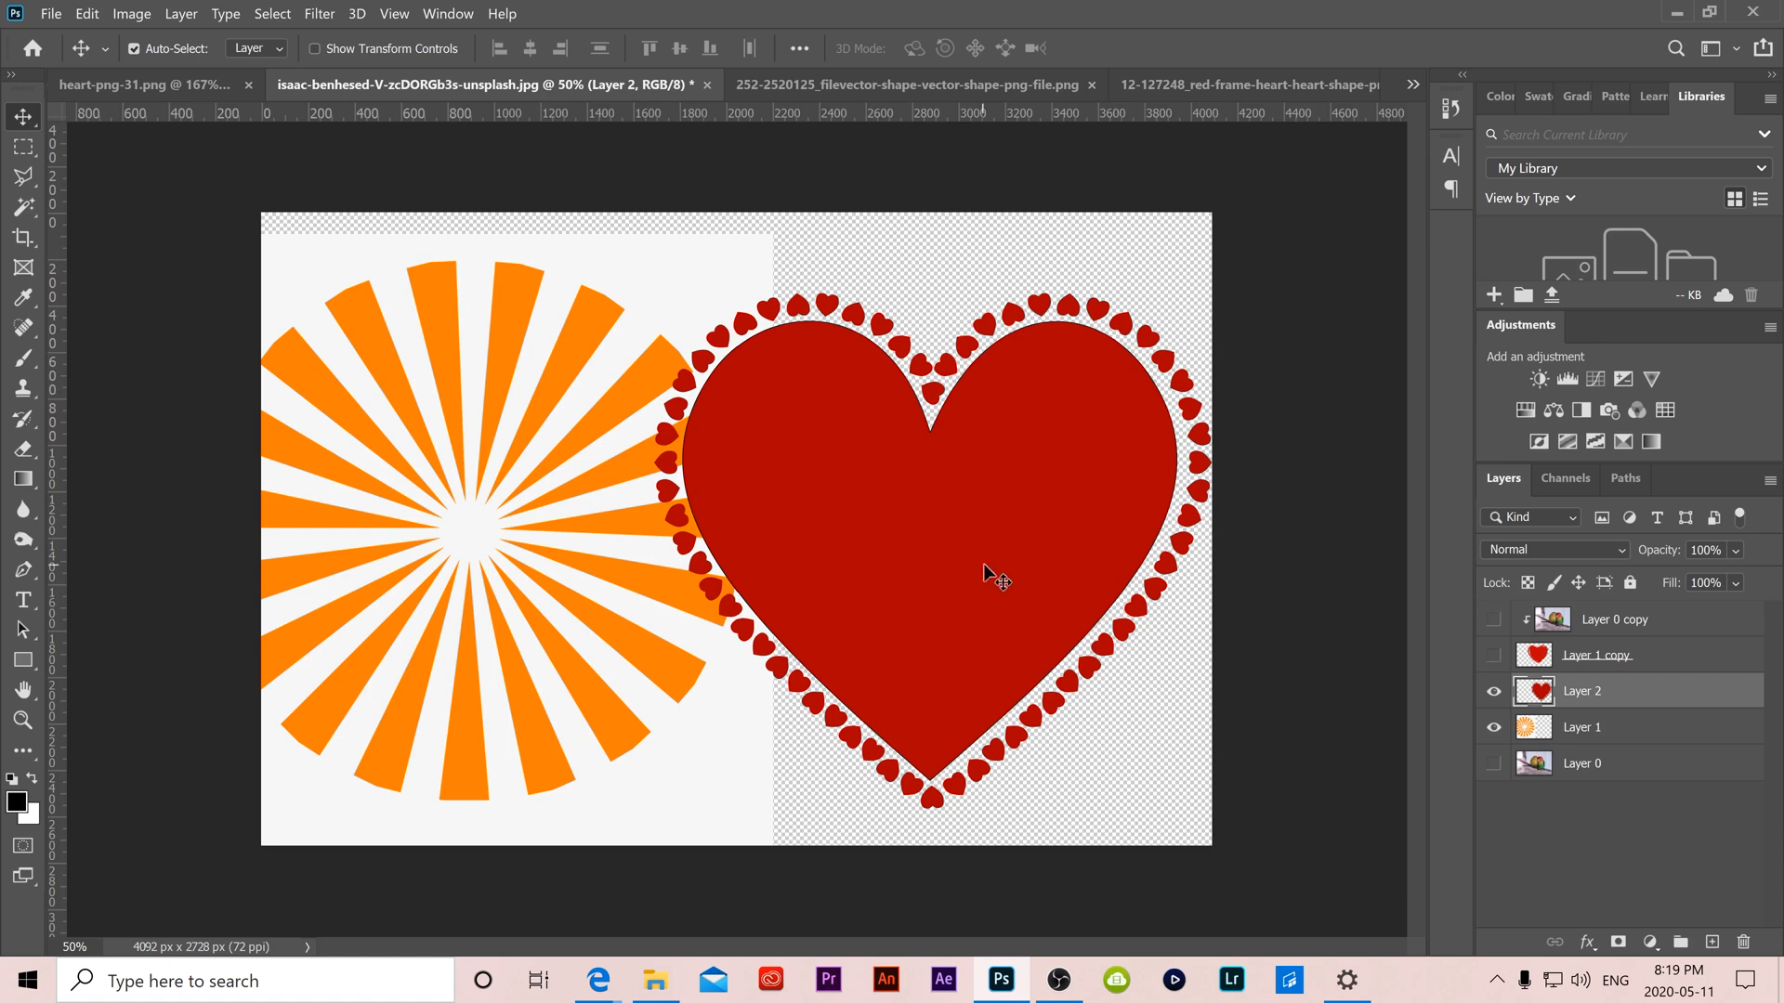
mouse_move(912, 574)
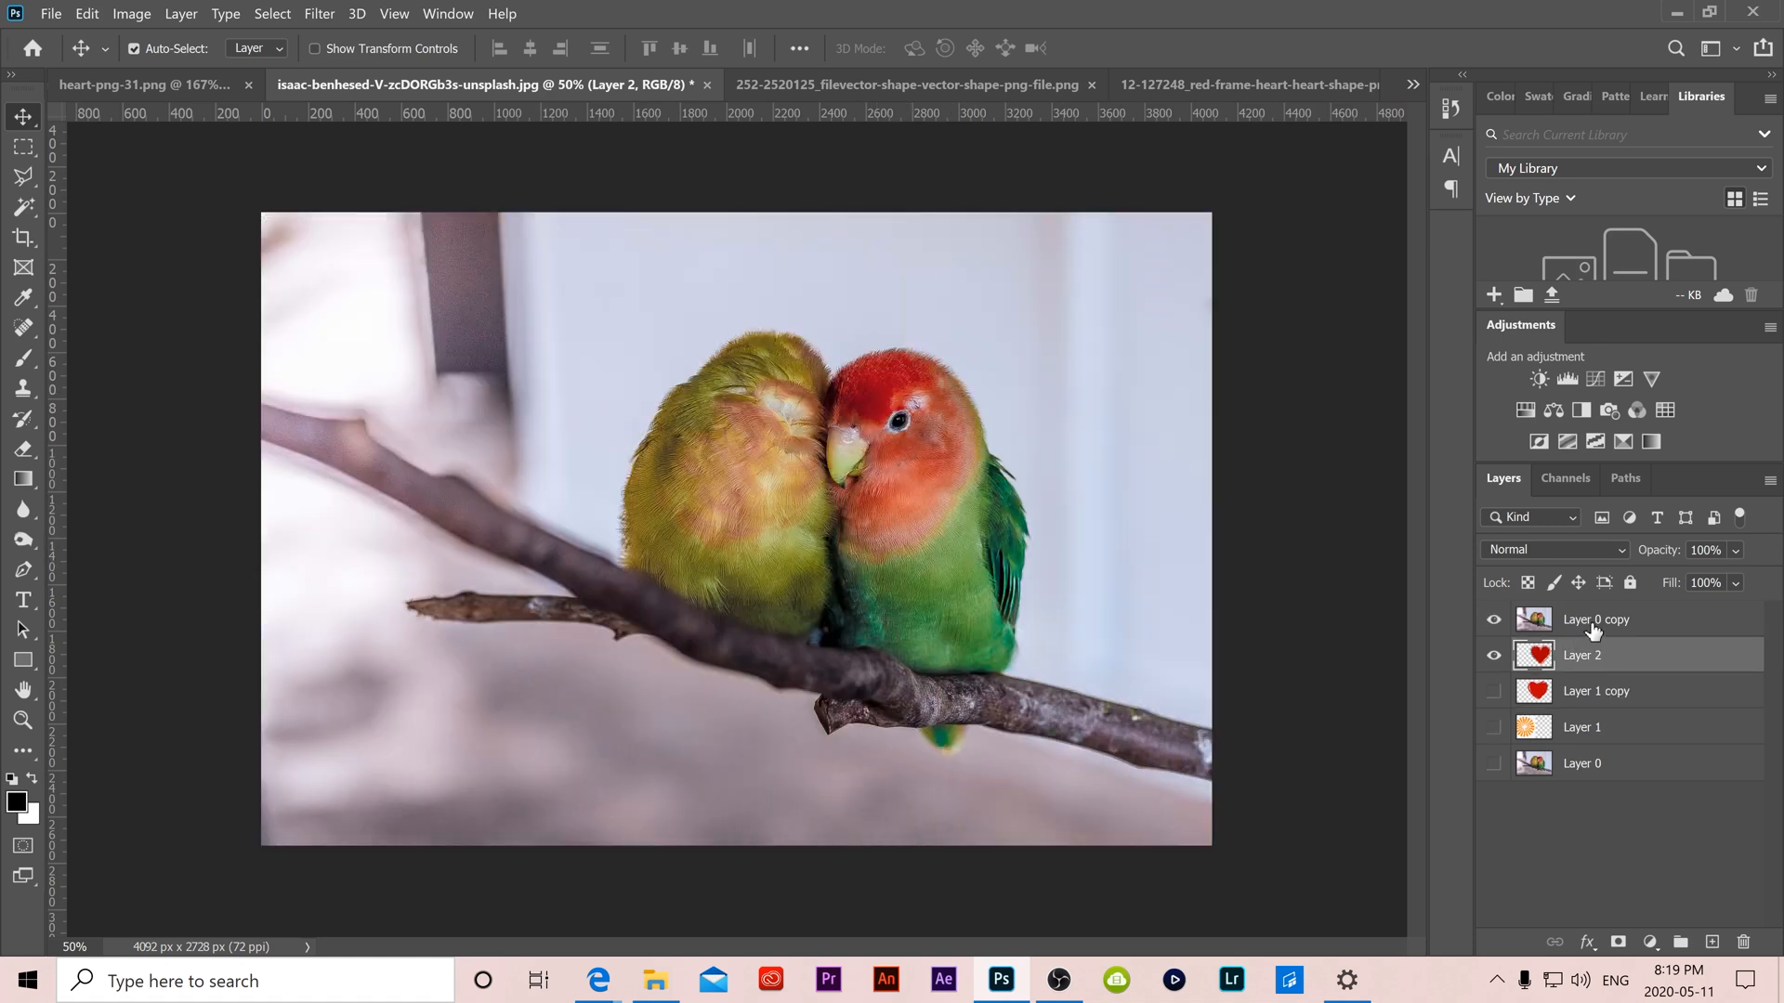
right_click(1595, 620)
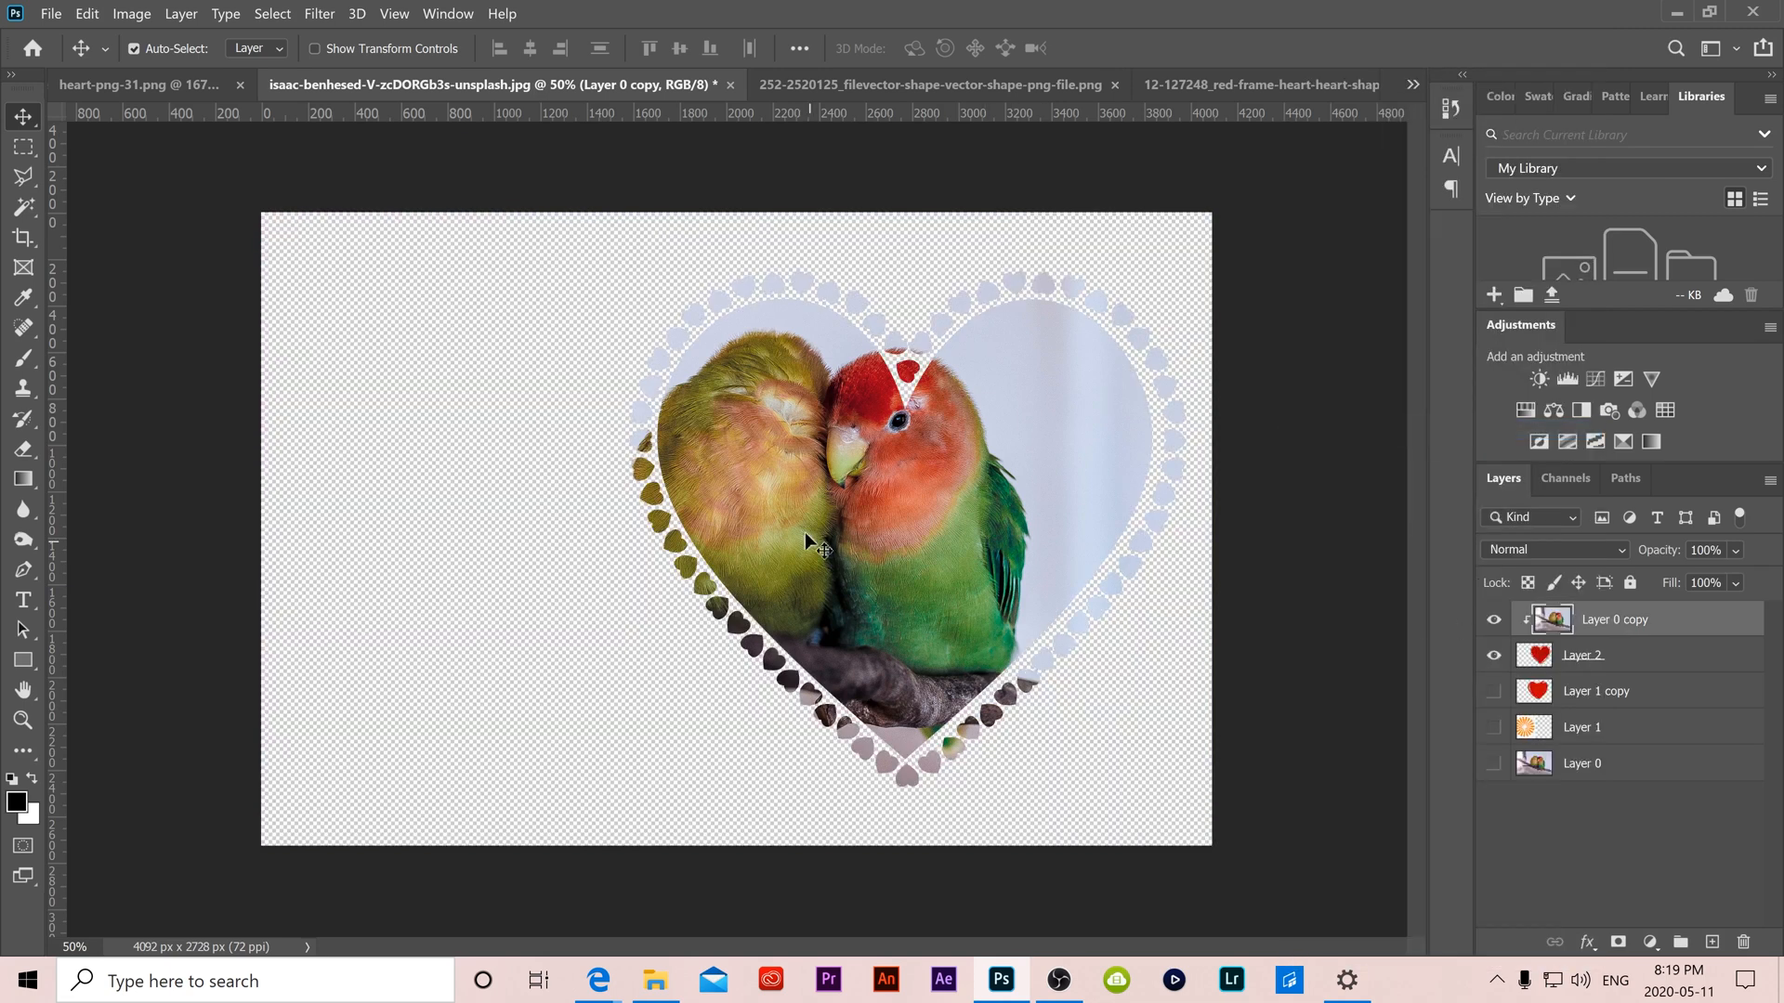
mouse_move(1147, 396)
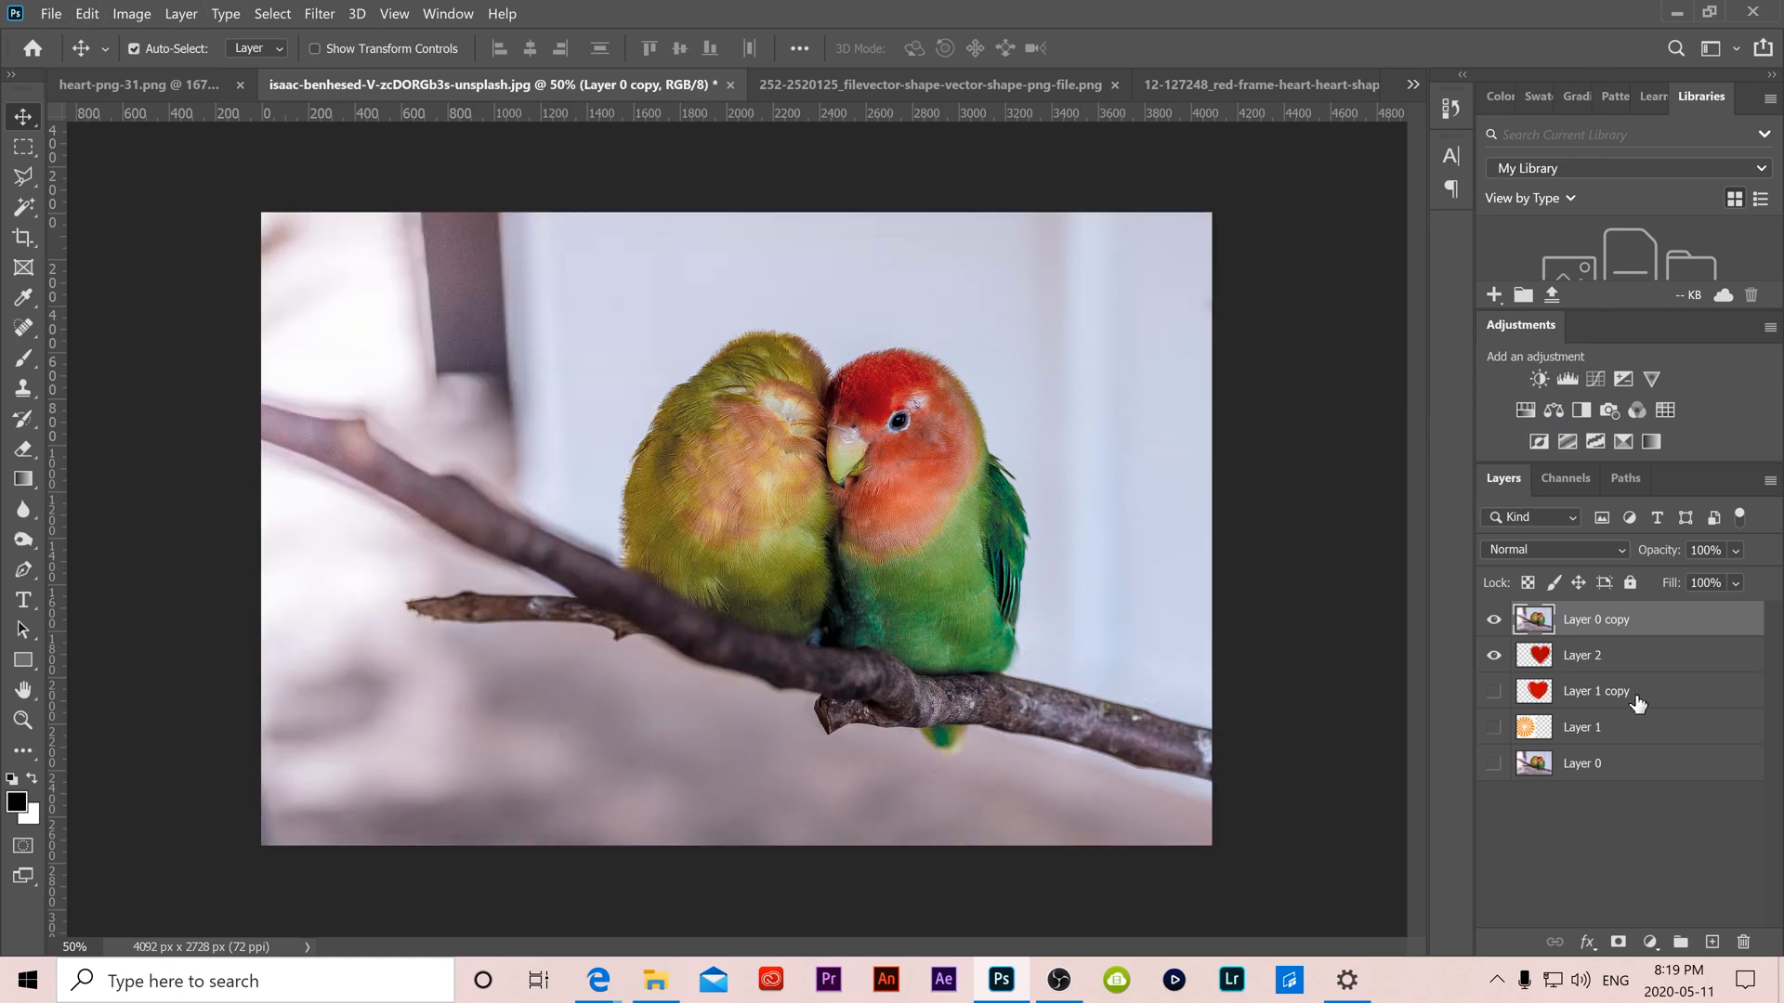
click(1493, 620)
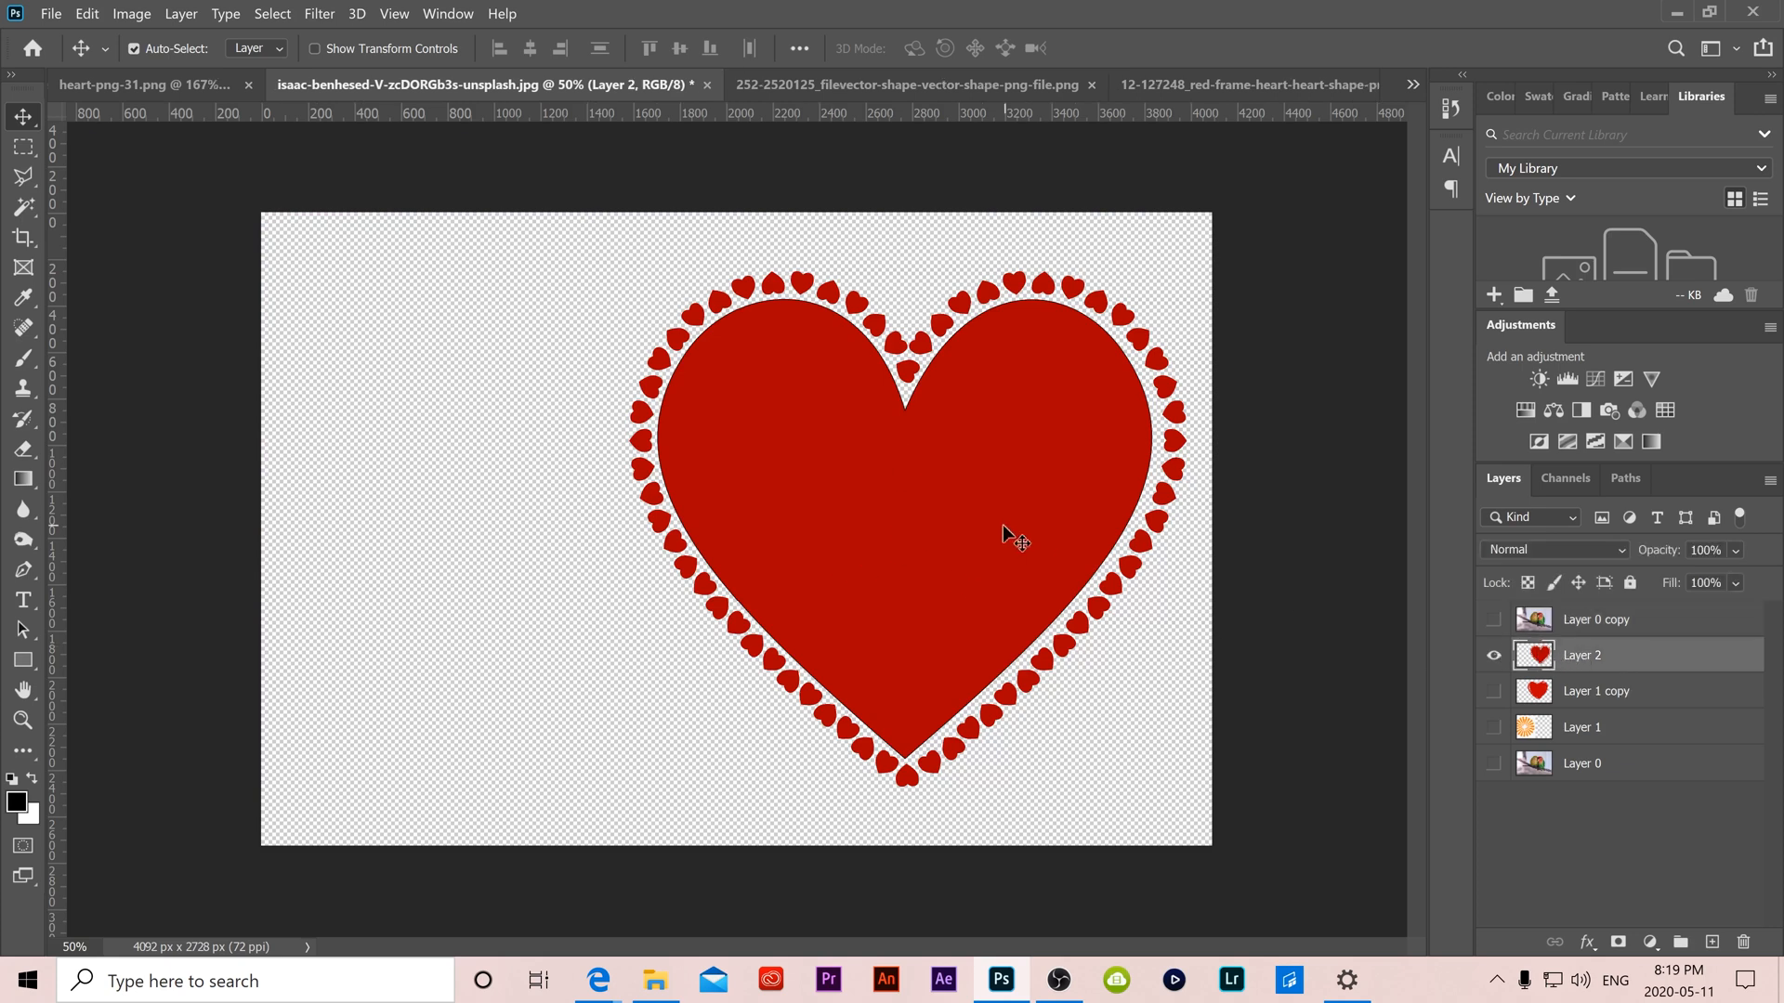
mouse_move(405, 304)
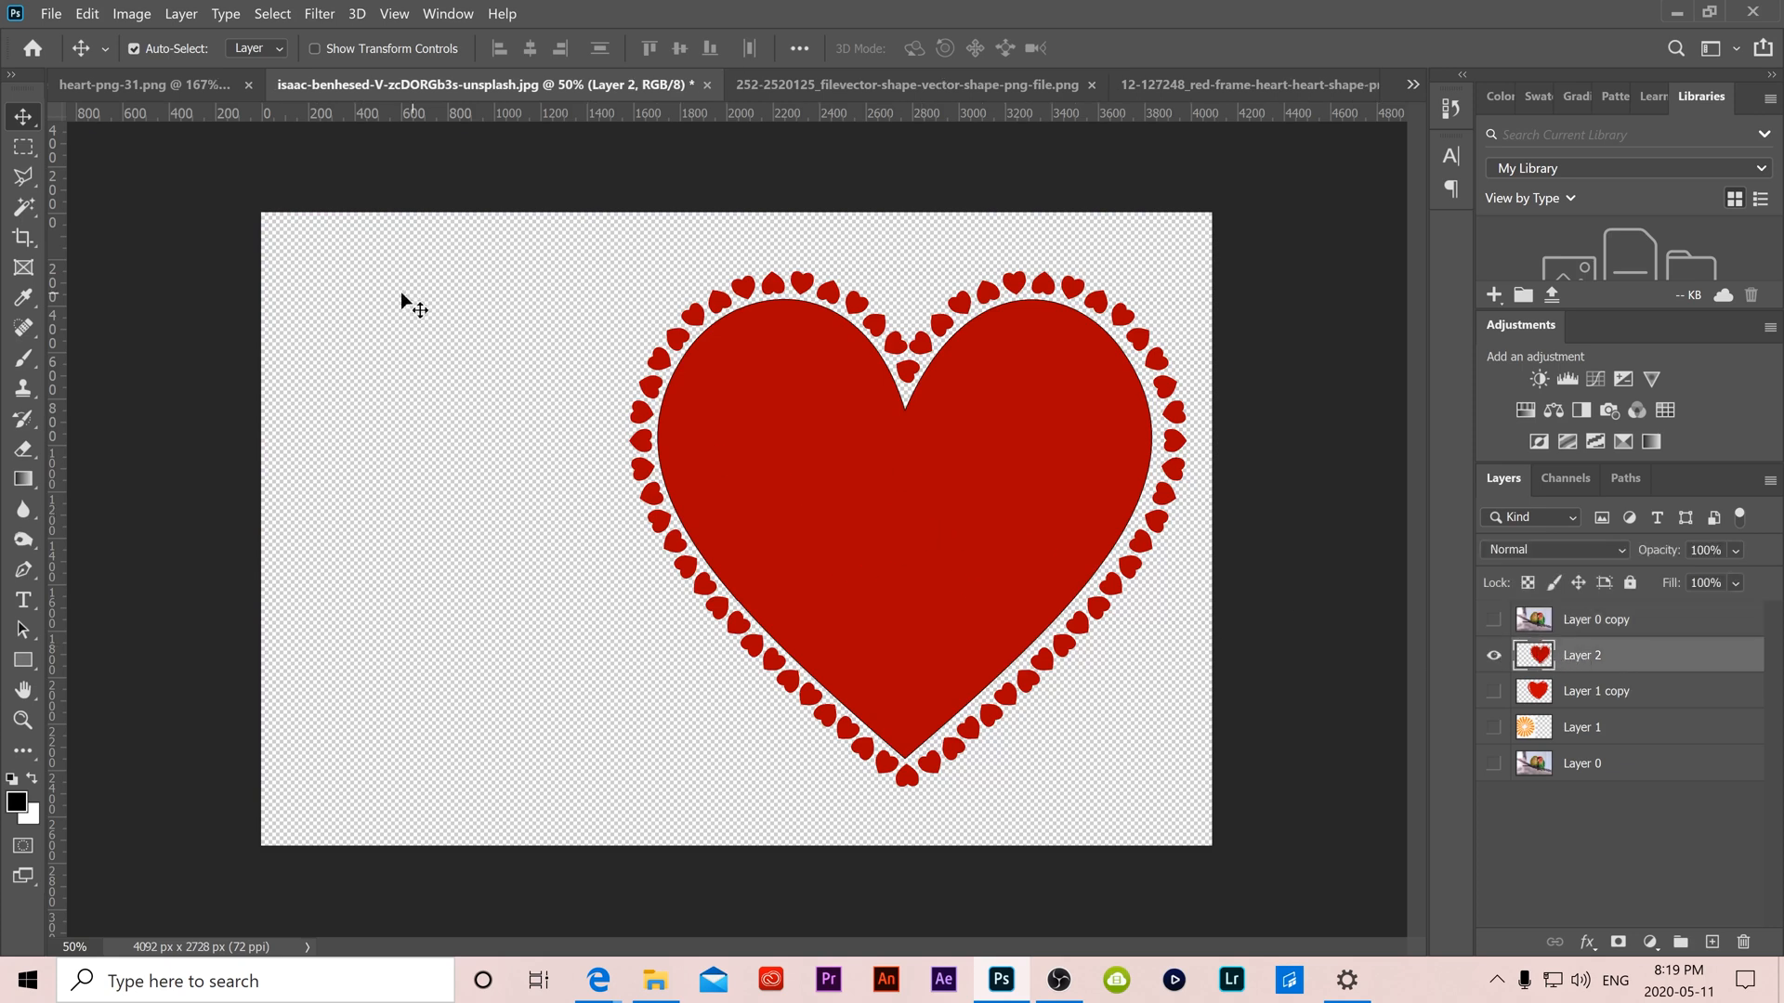
Step: Magic Wand-select the red heart, then show Layer 0 copy and open its layer options
click(20, 233)
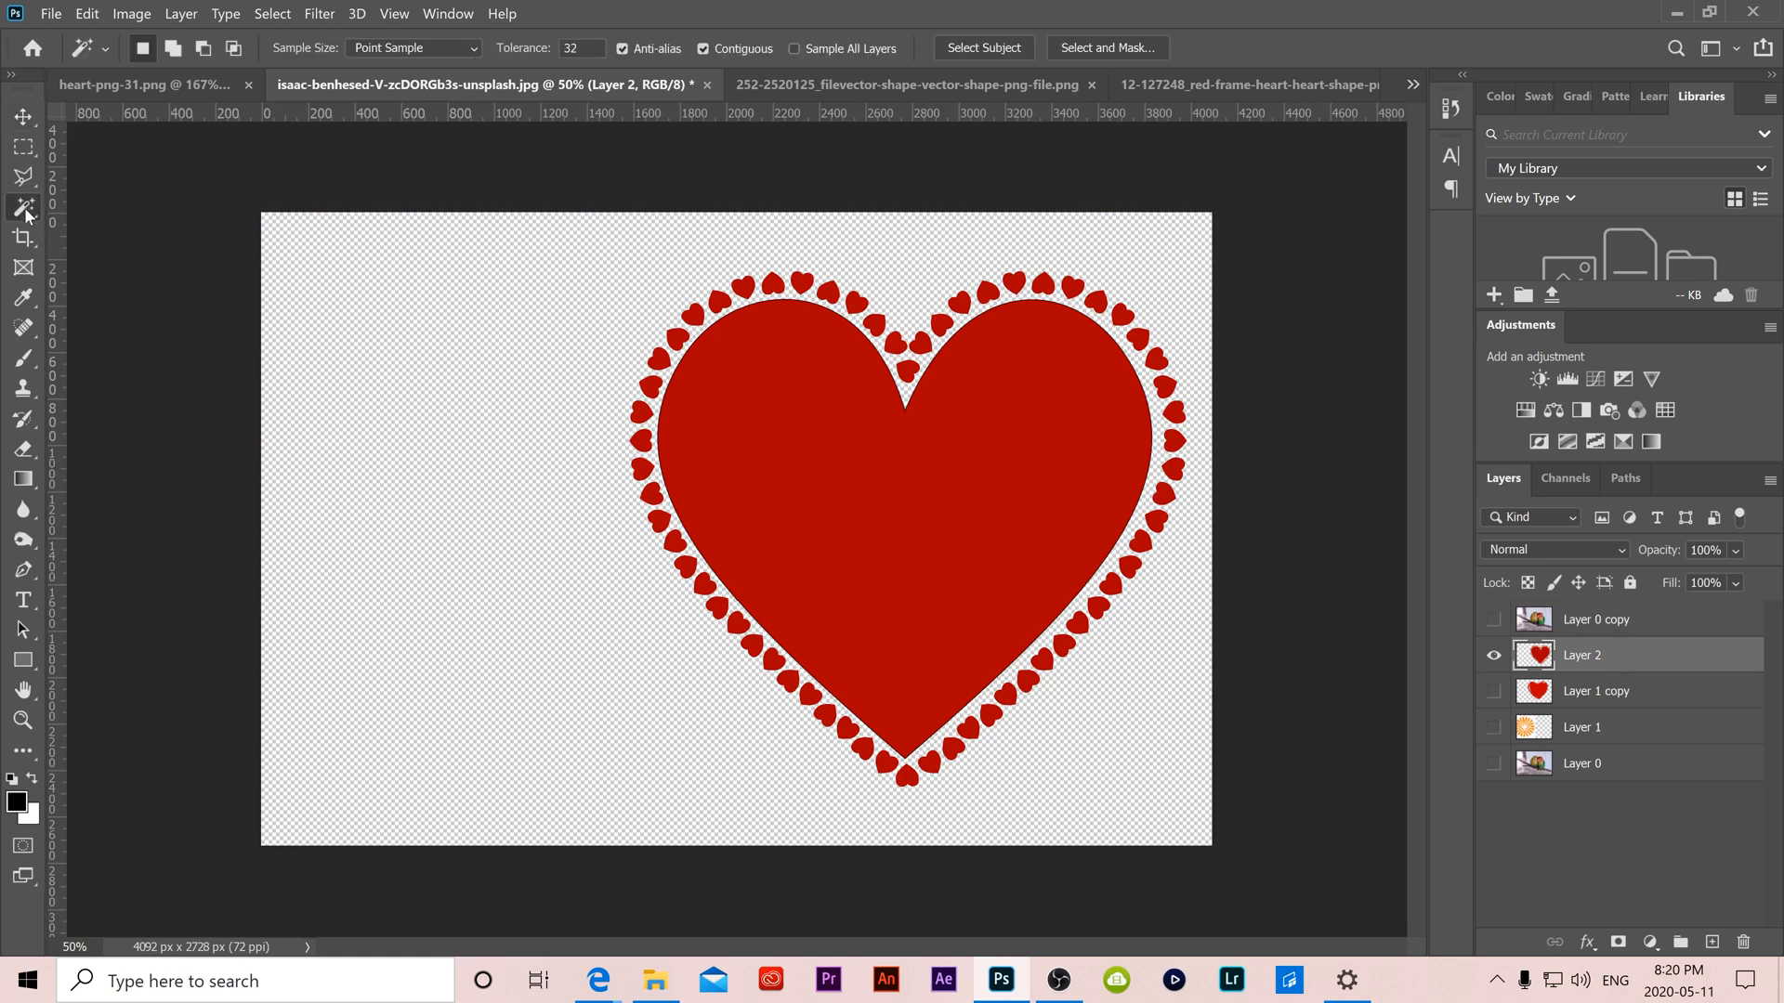
click(712, 406)
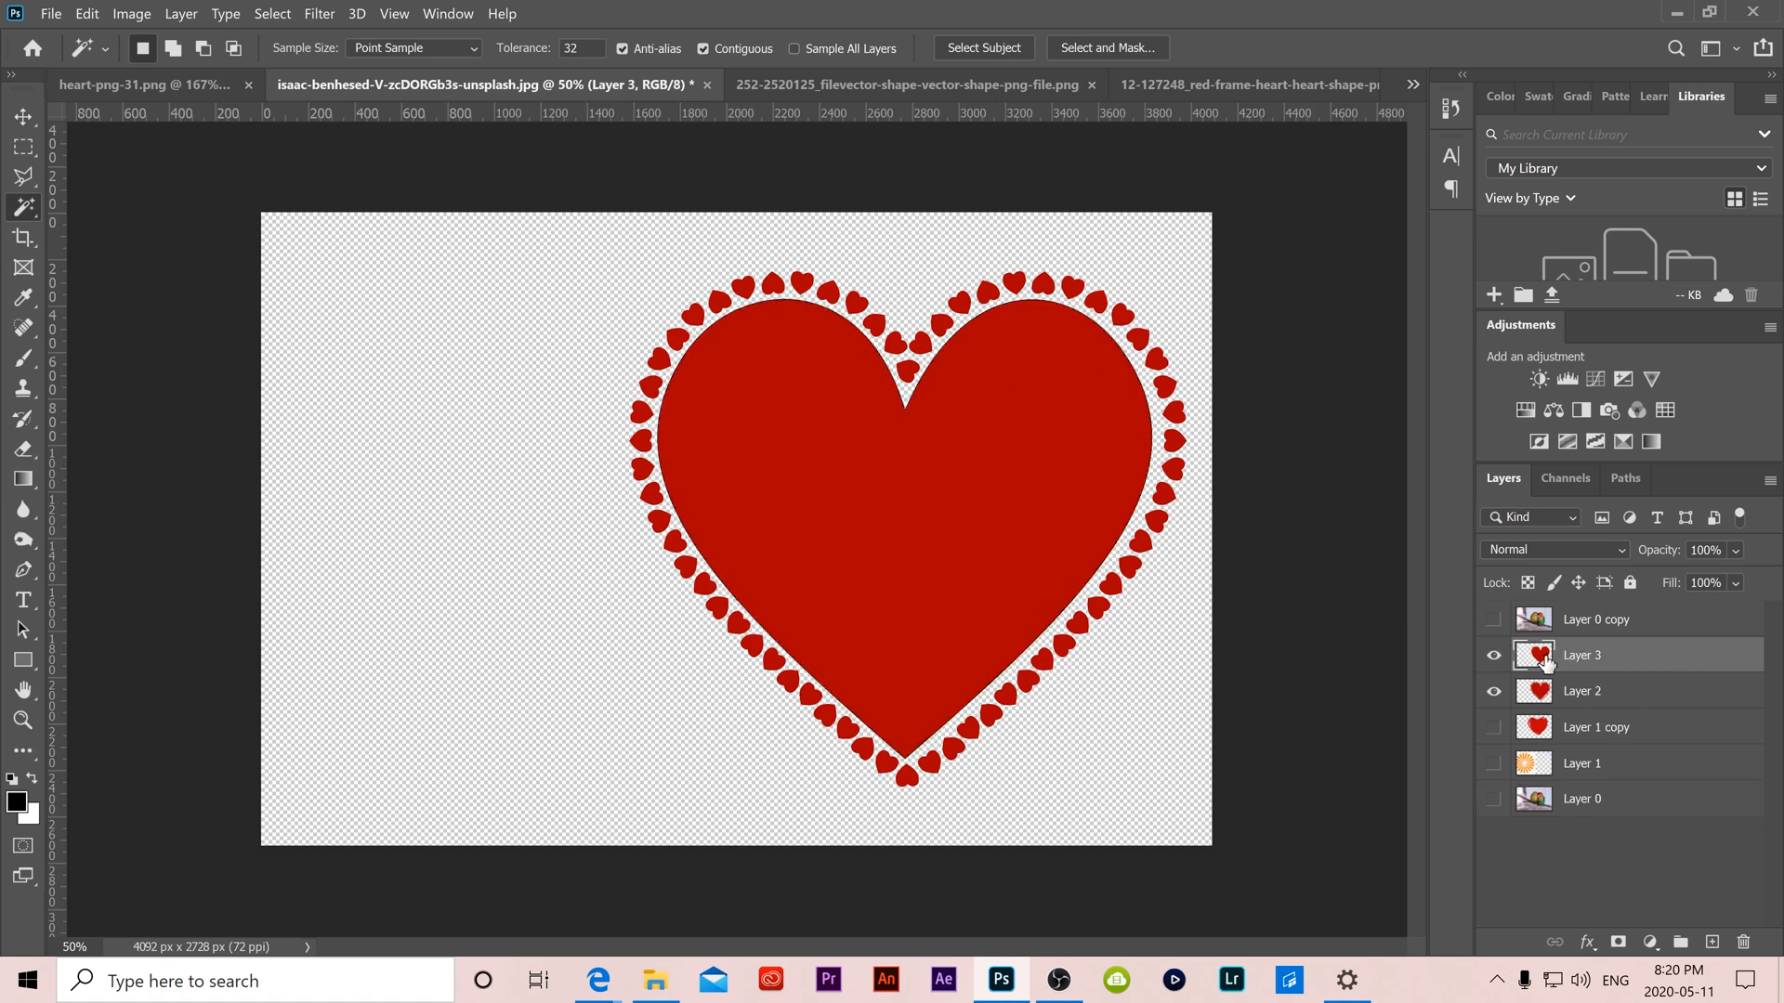
click(1493, 620)
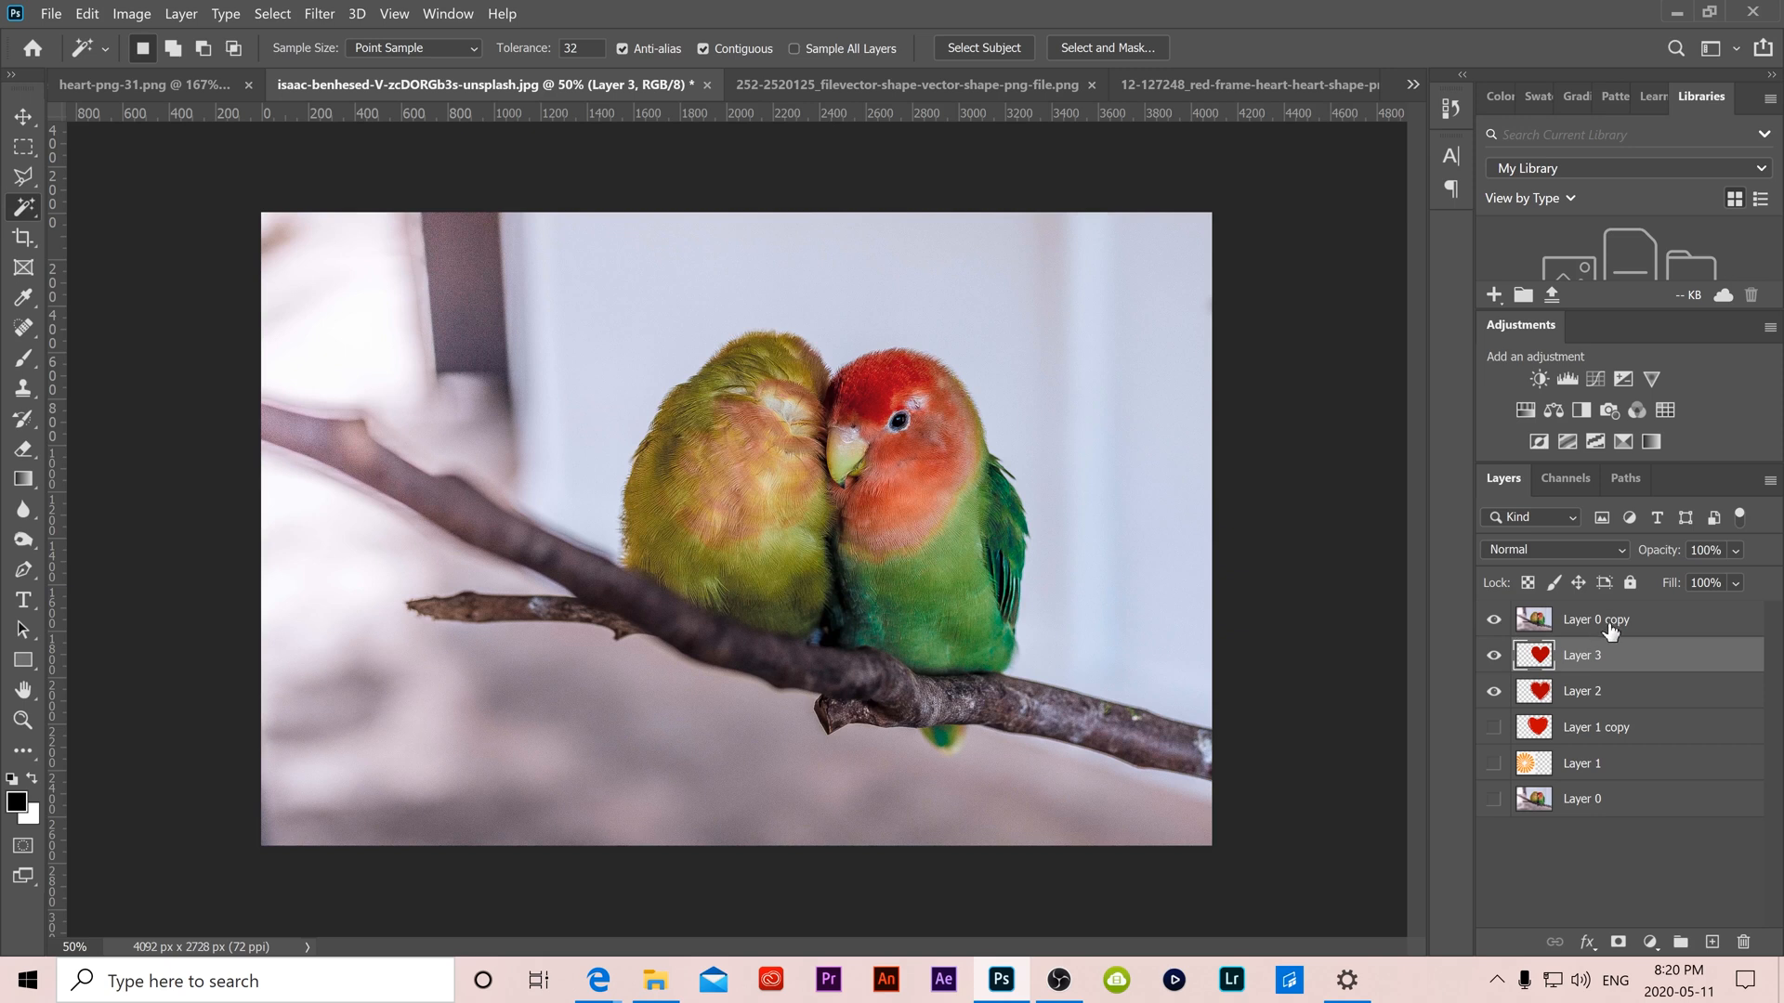
right_click(1595, 620)
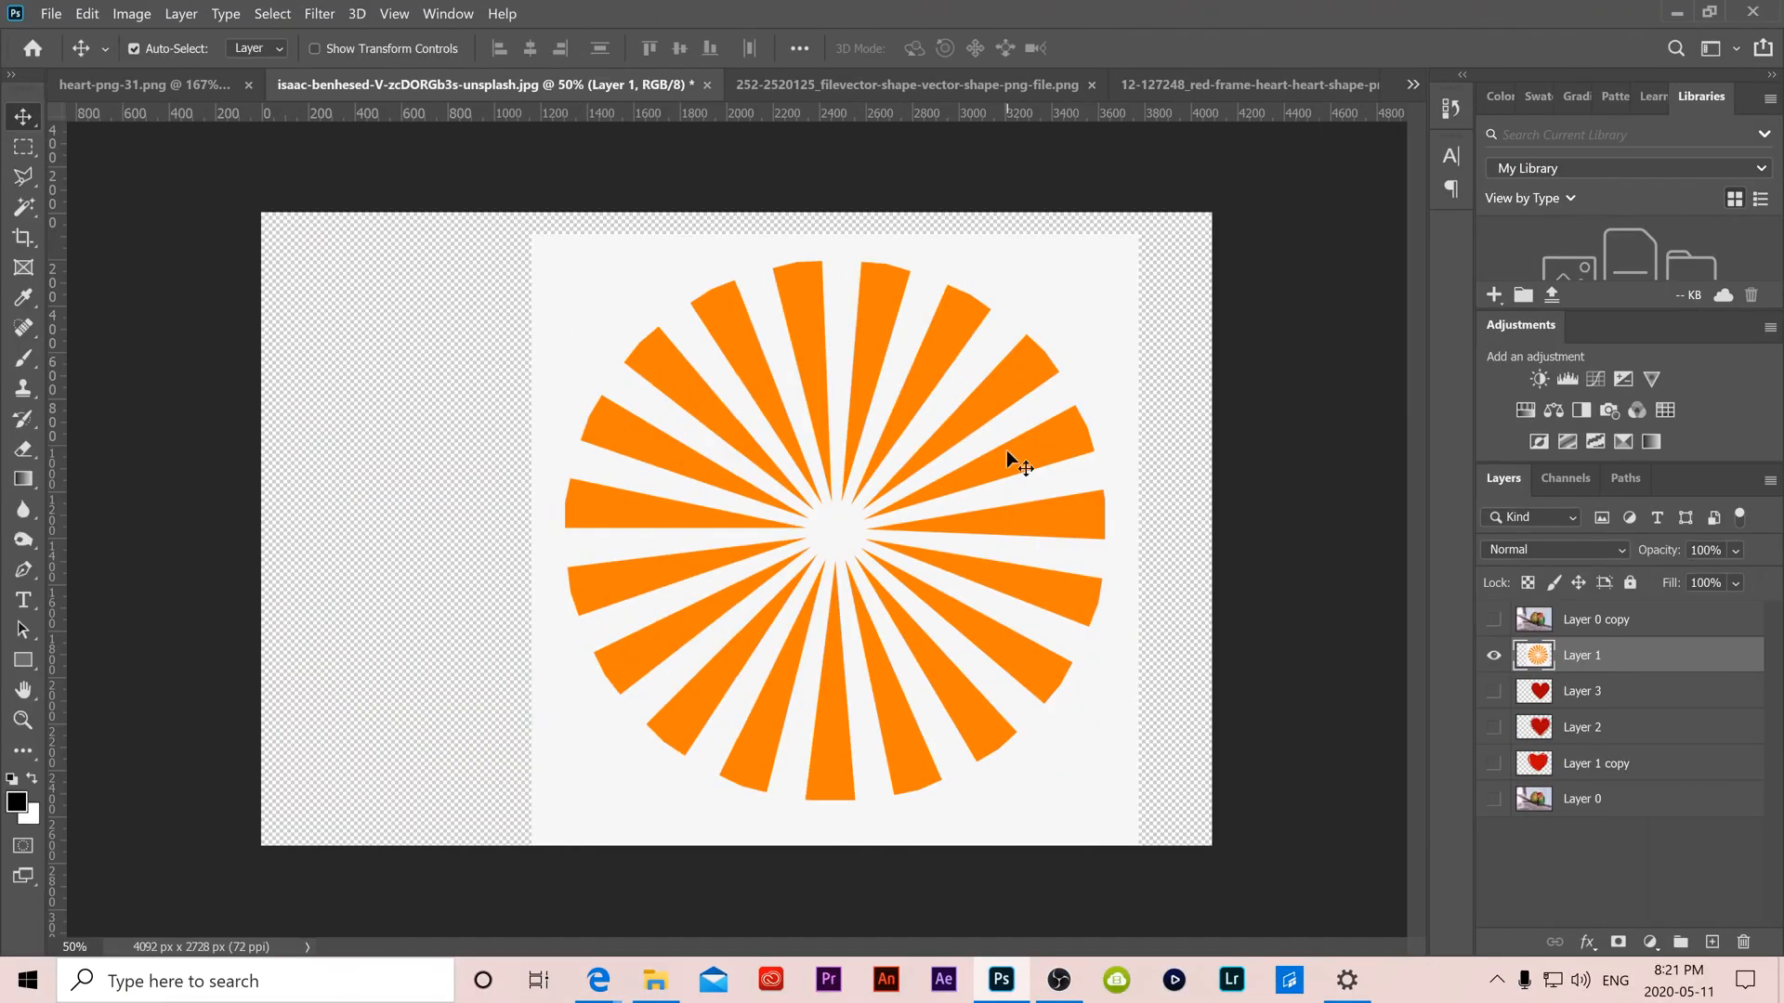
mouse_move(1018, 567)
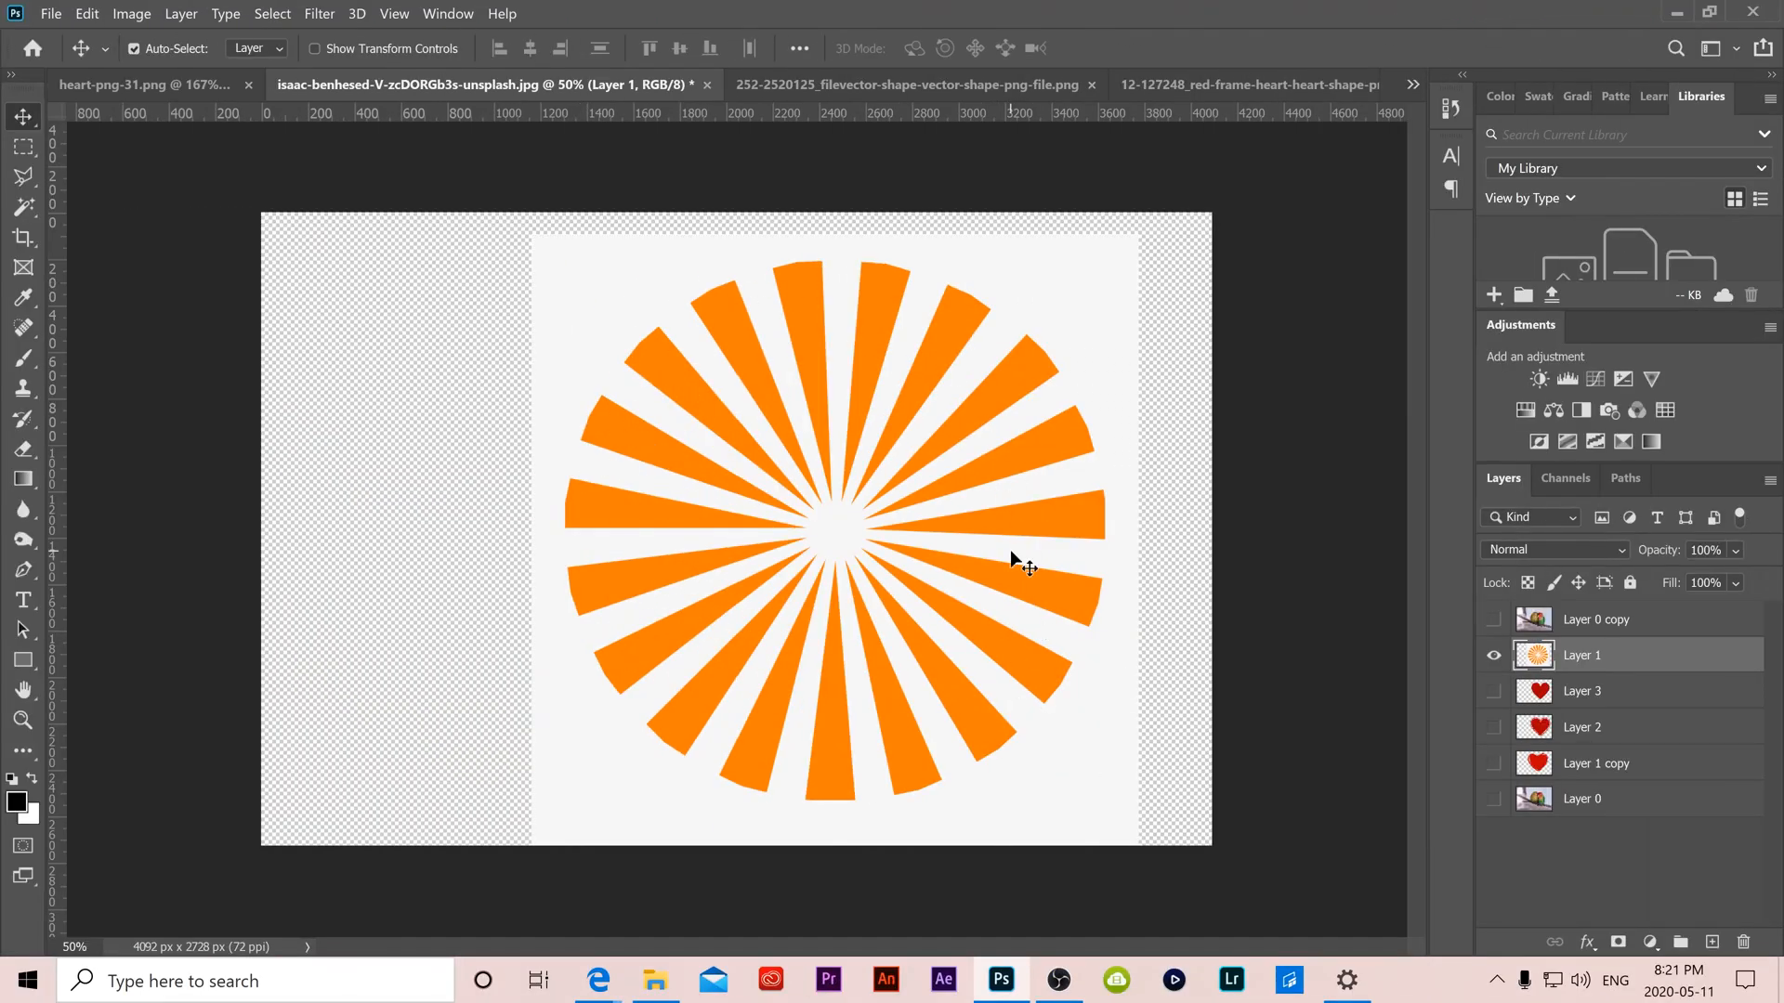
click(1494, 620)
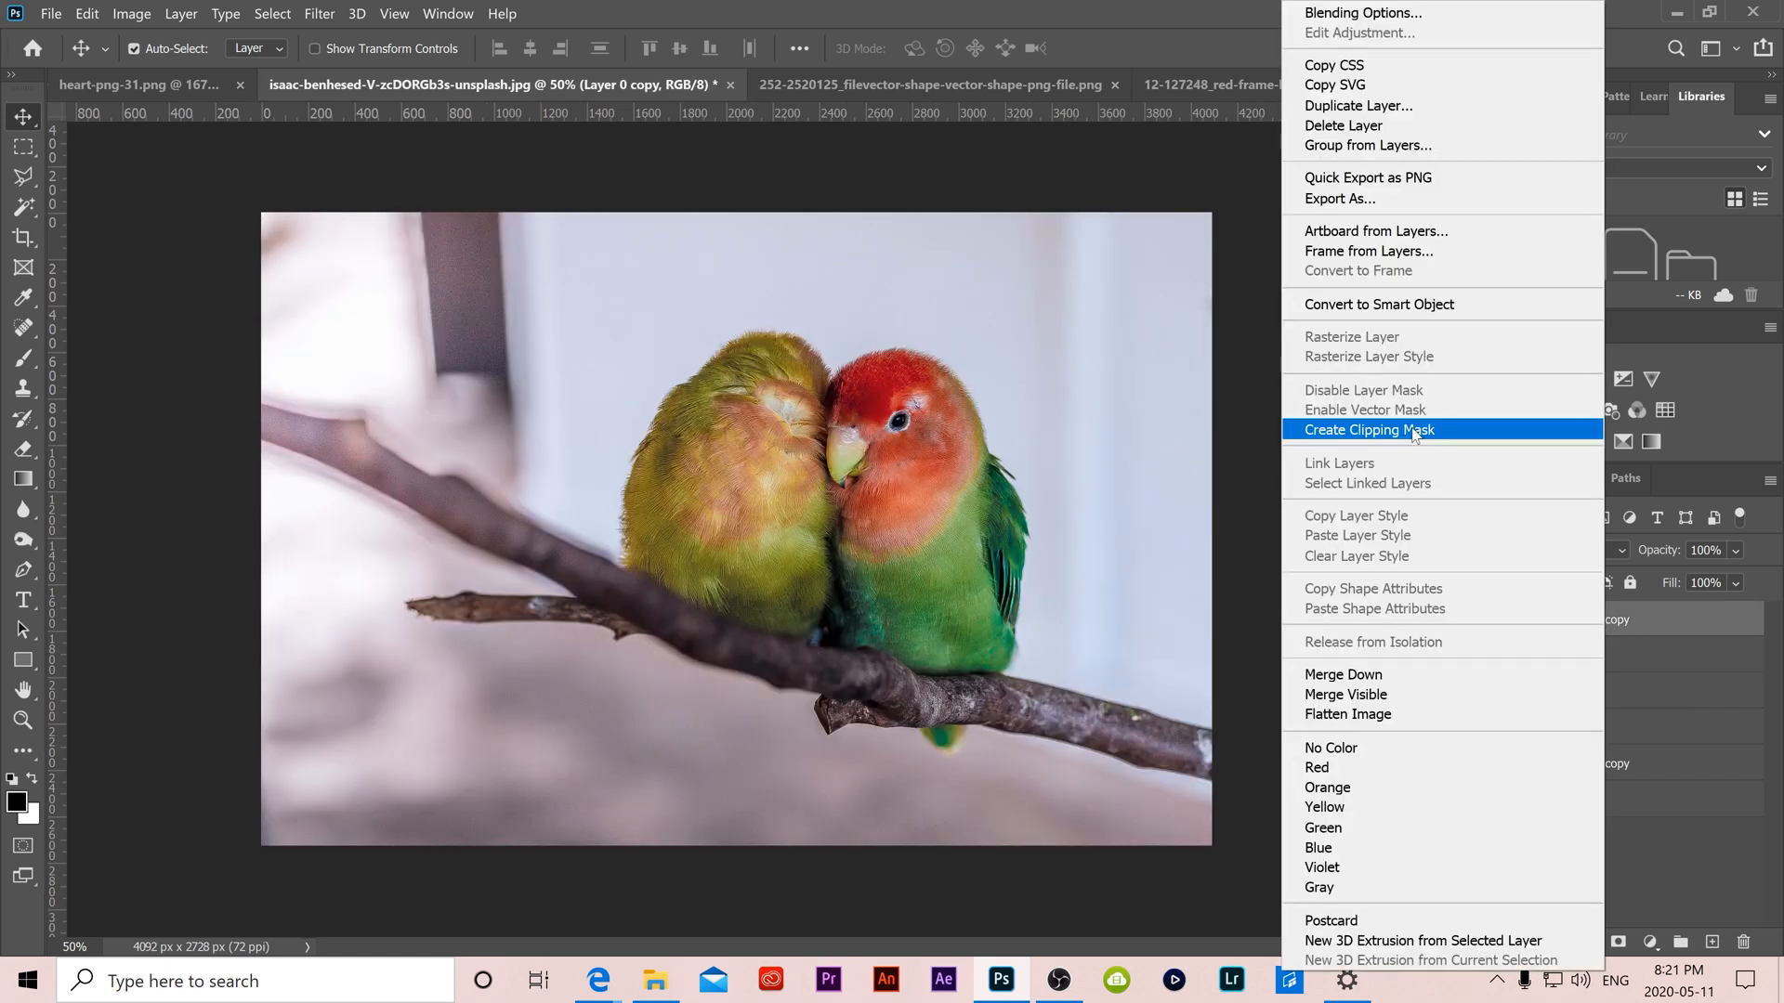
click(1369, 429)
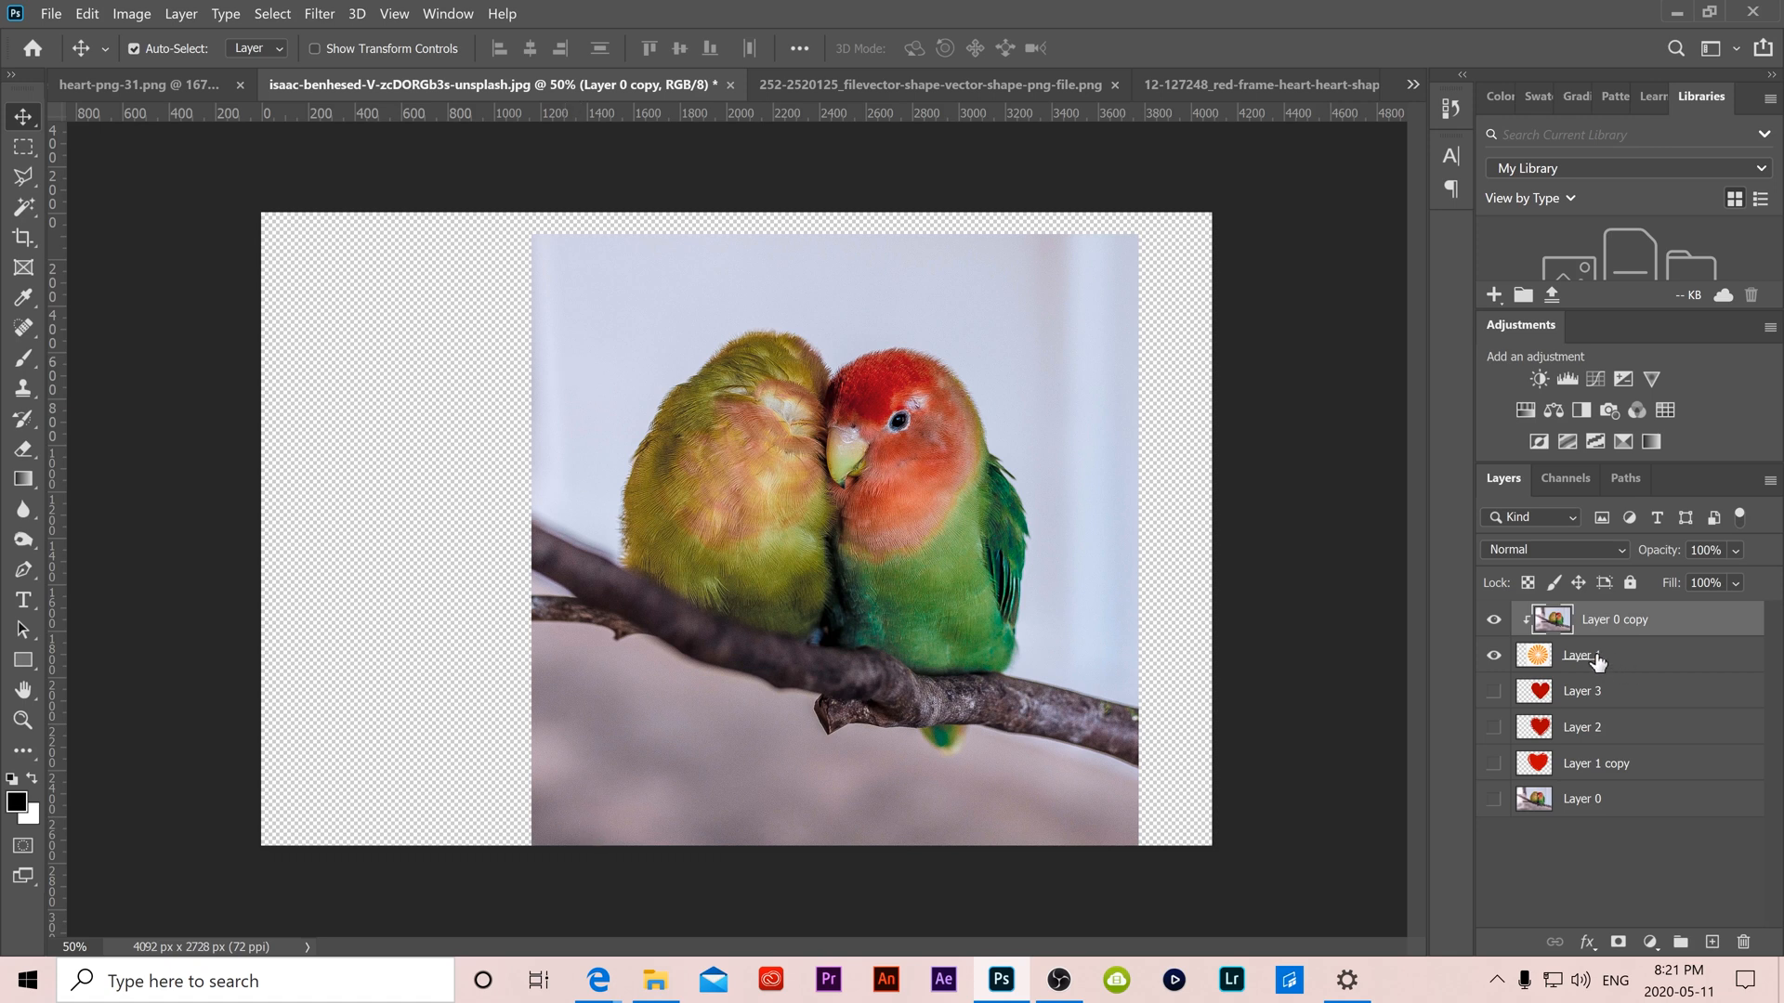
click(1615, 620)
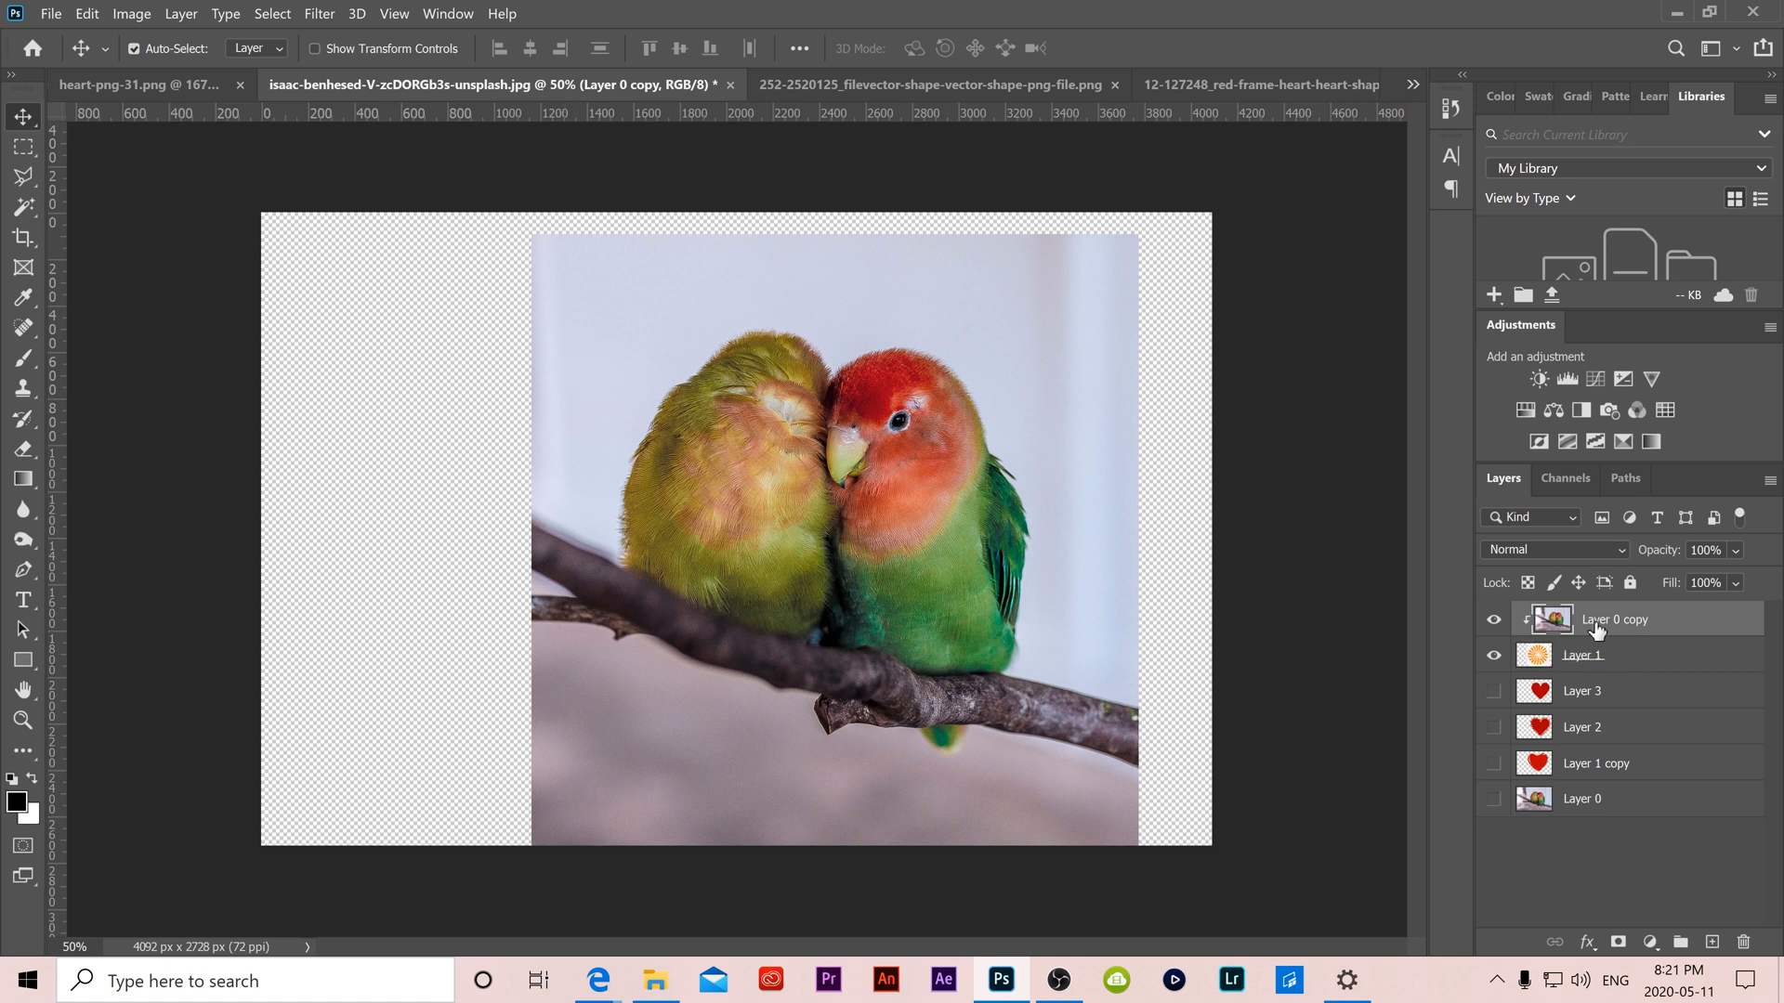
click(1493, 620)
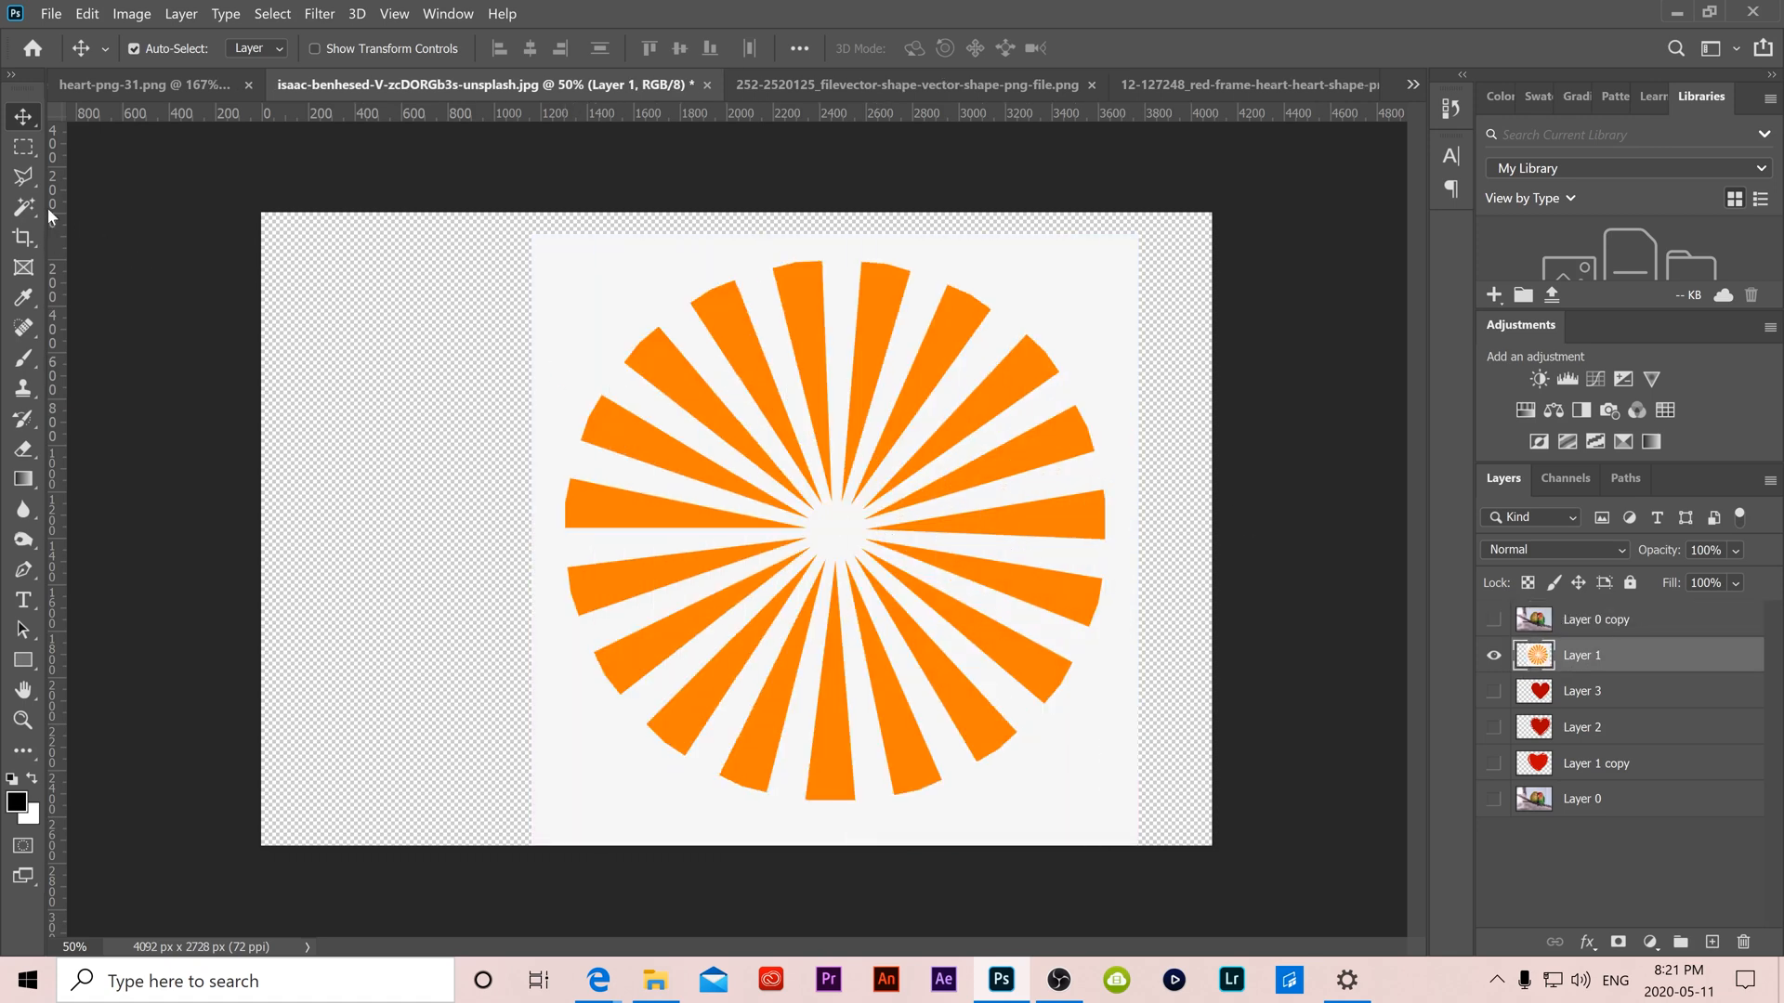
Step: Magic Wand-select the white backdrop around the sunburst on Layer 1
click(21, 206)
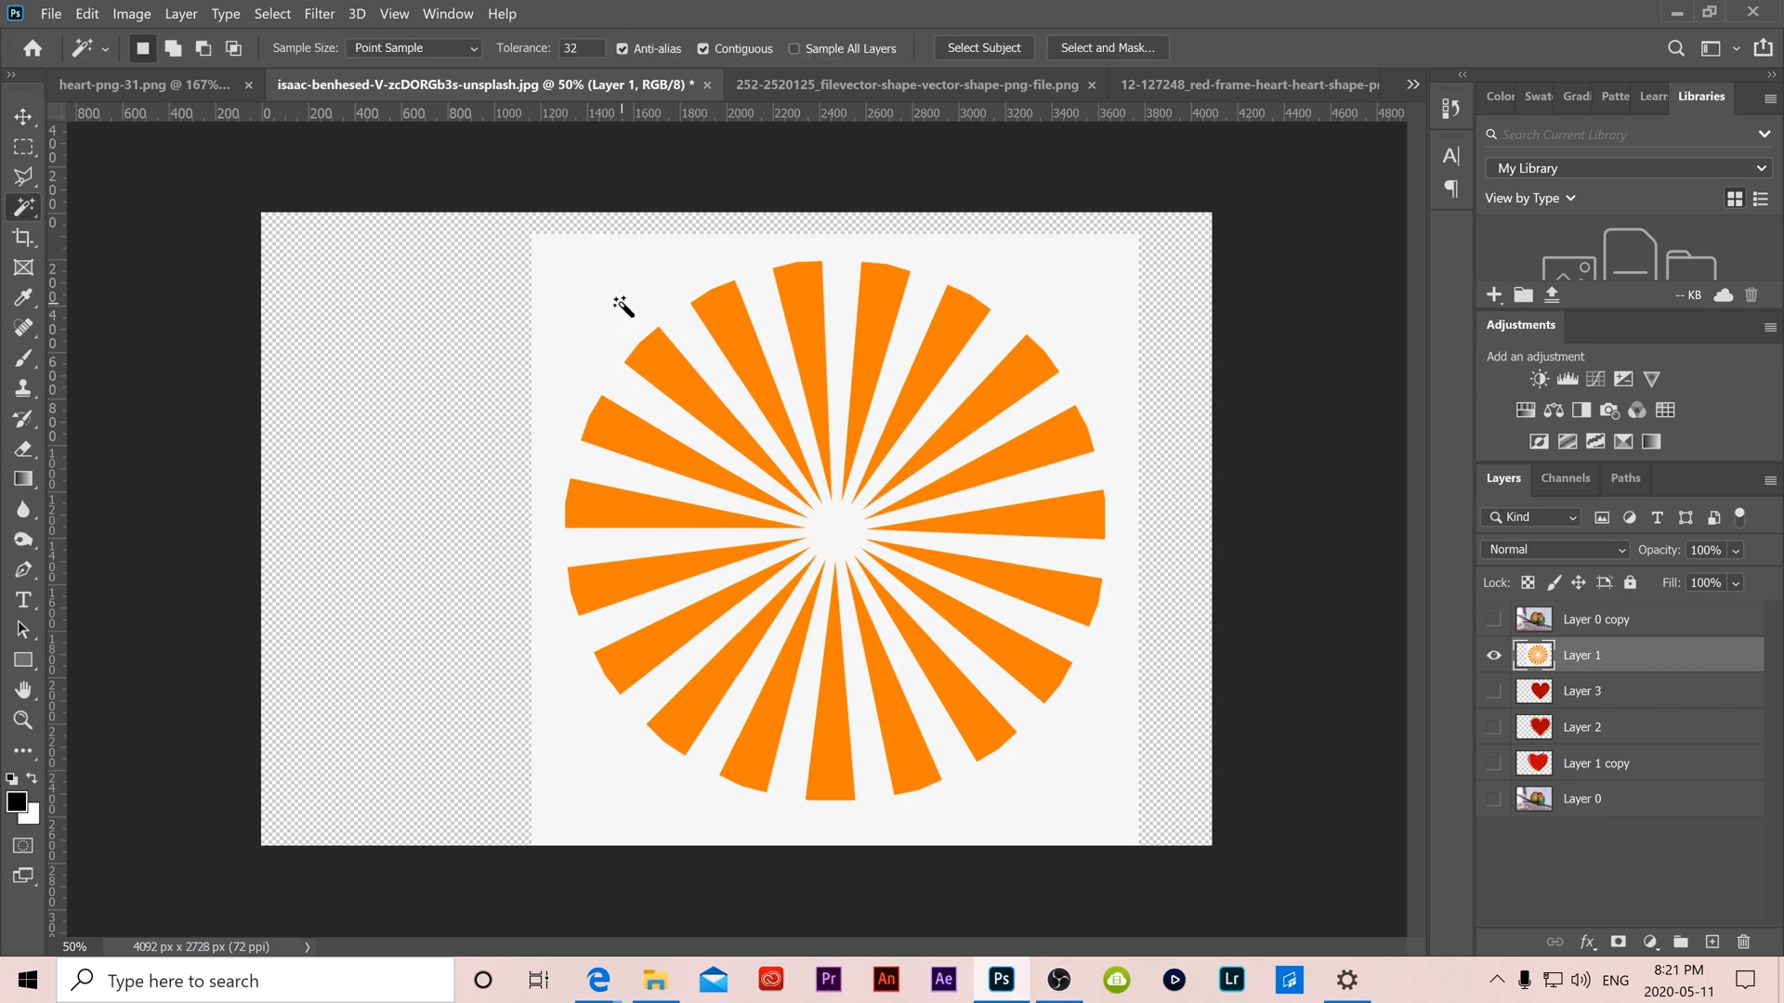
click(623, 307)
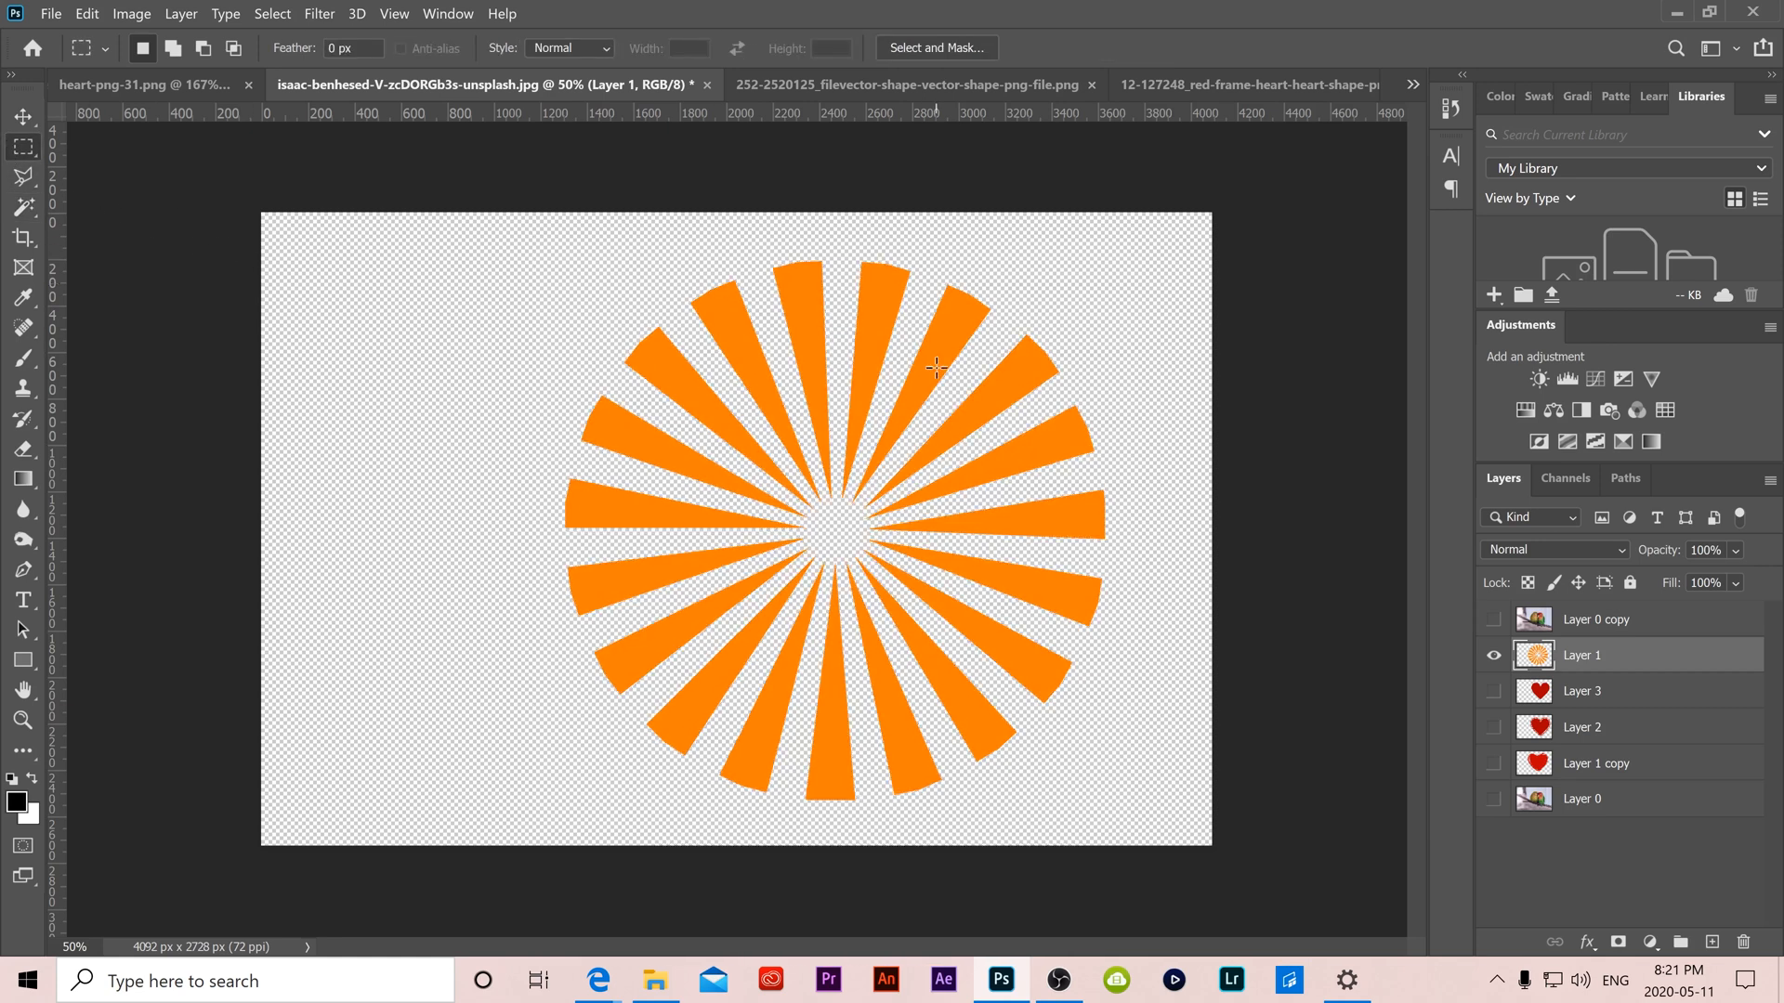
mouse_move(1510, 621)
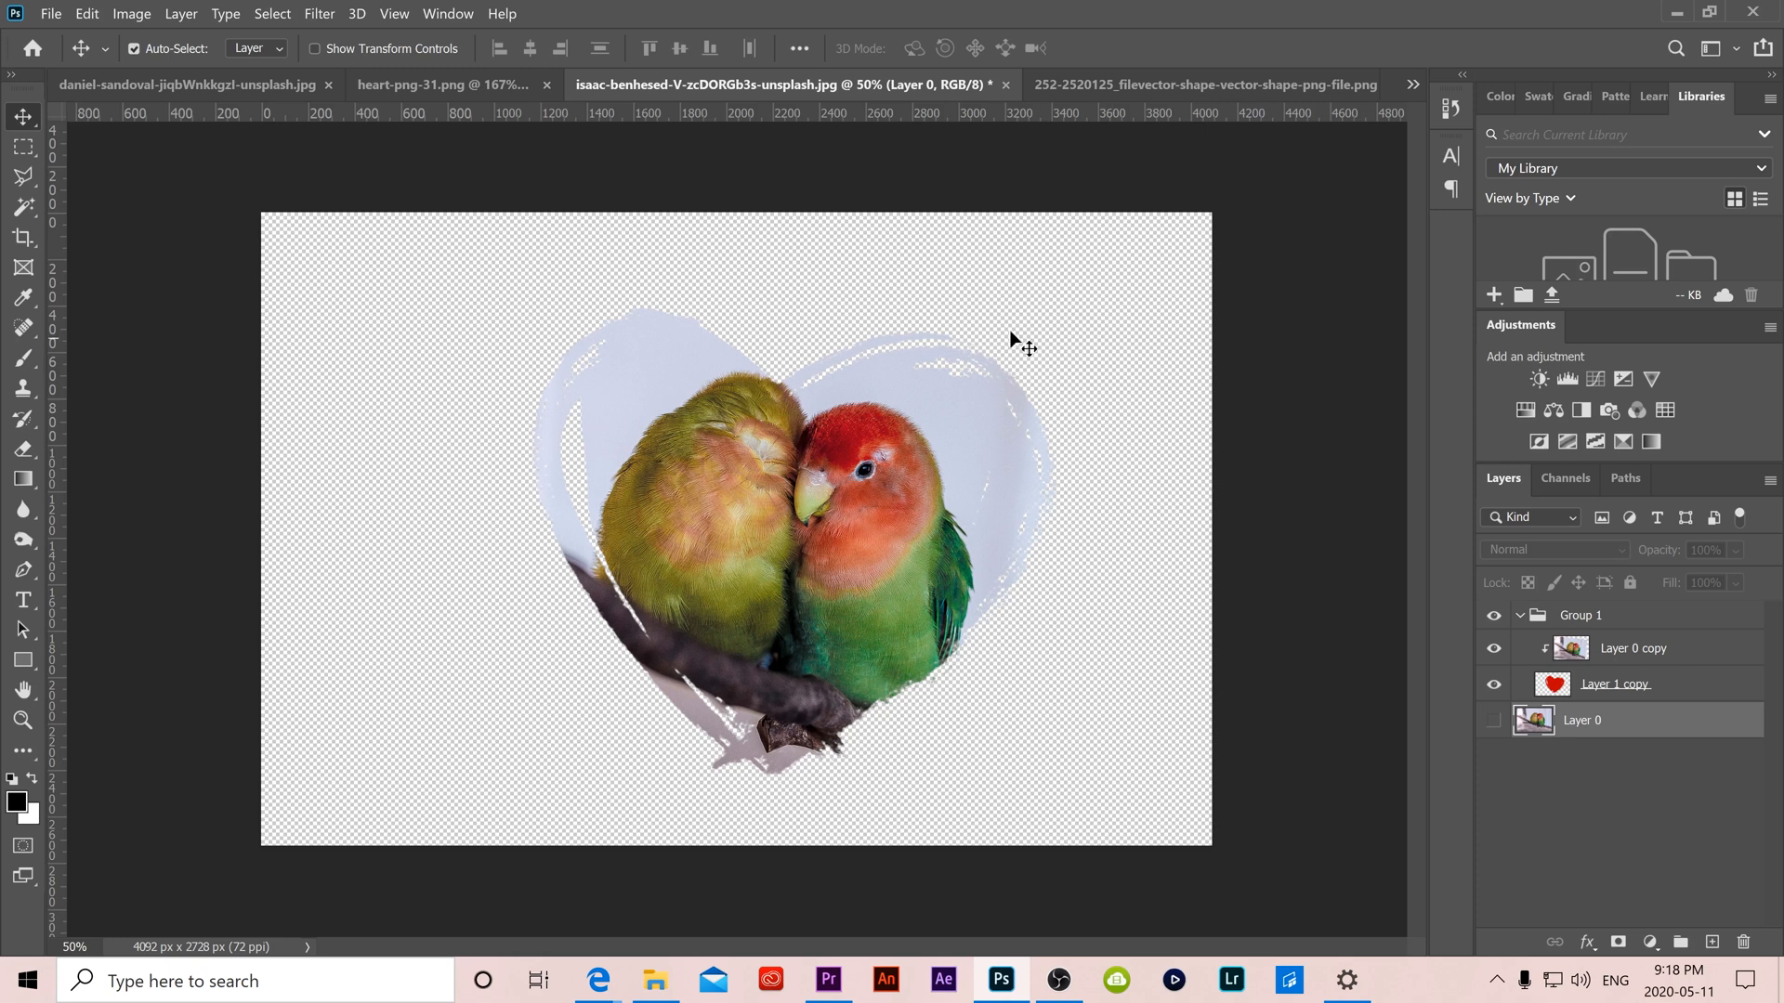
mouse_move(826, 777)
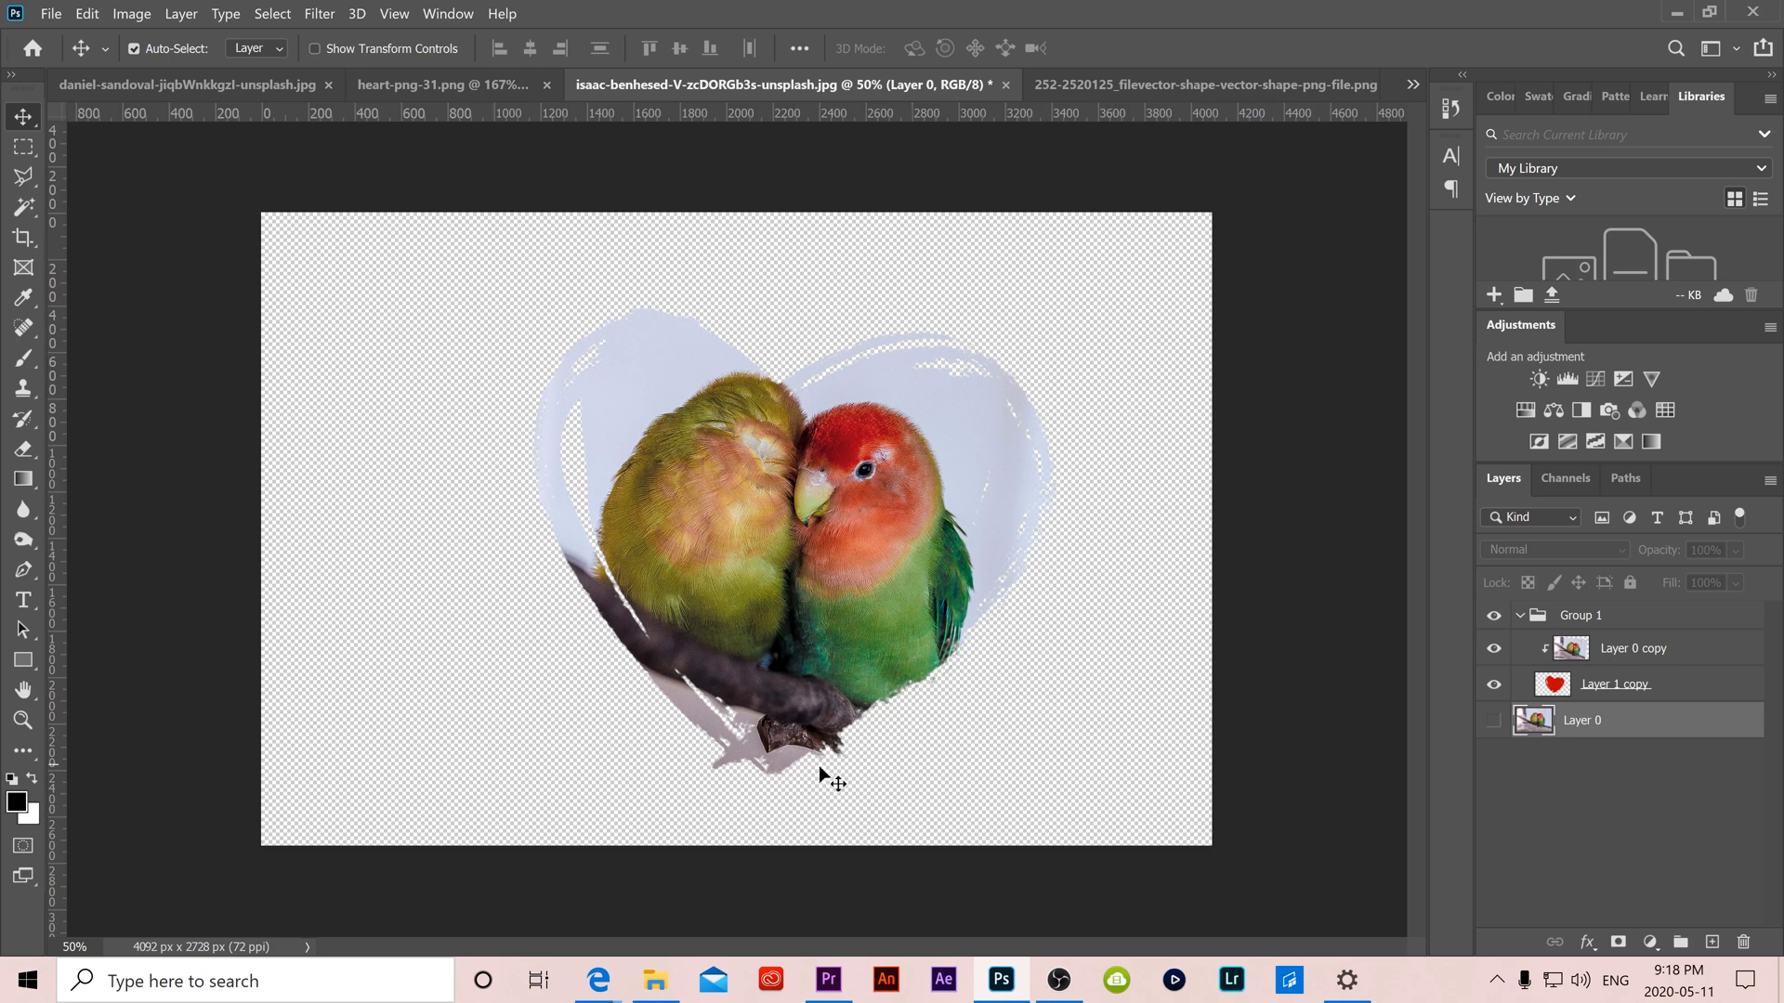
mouse_move(1123, 465)
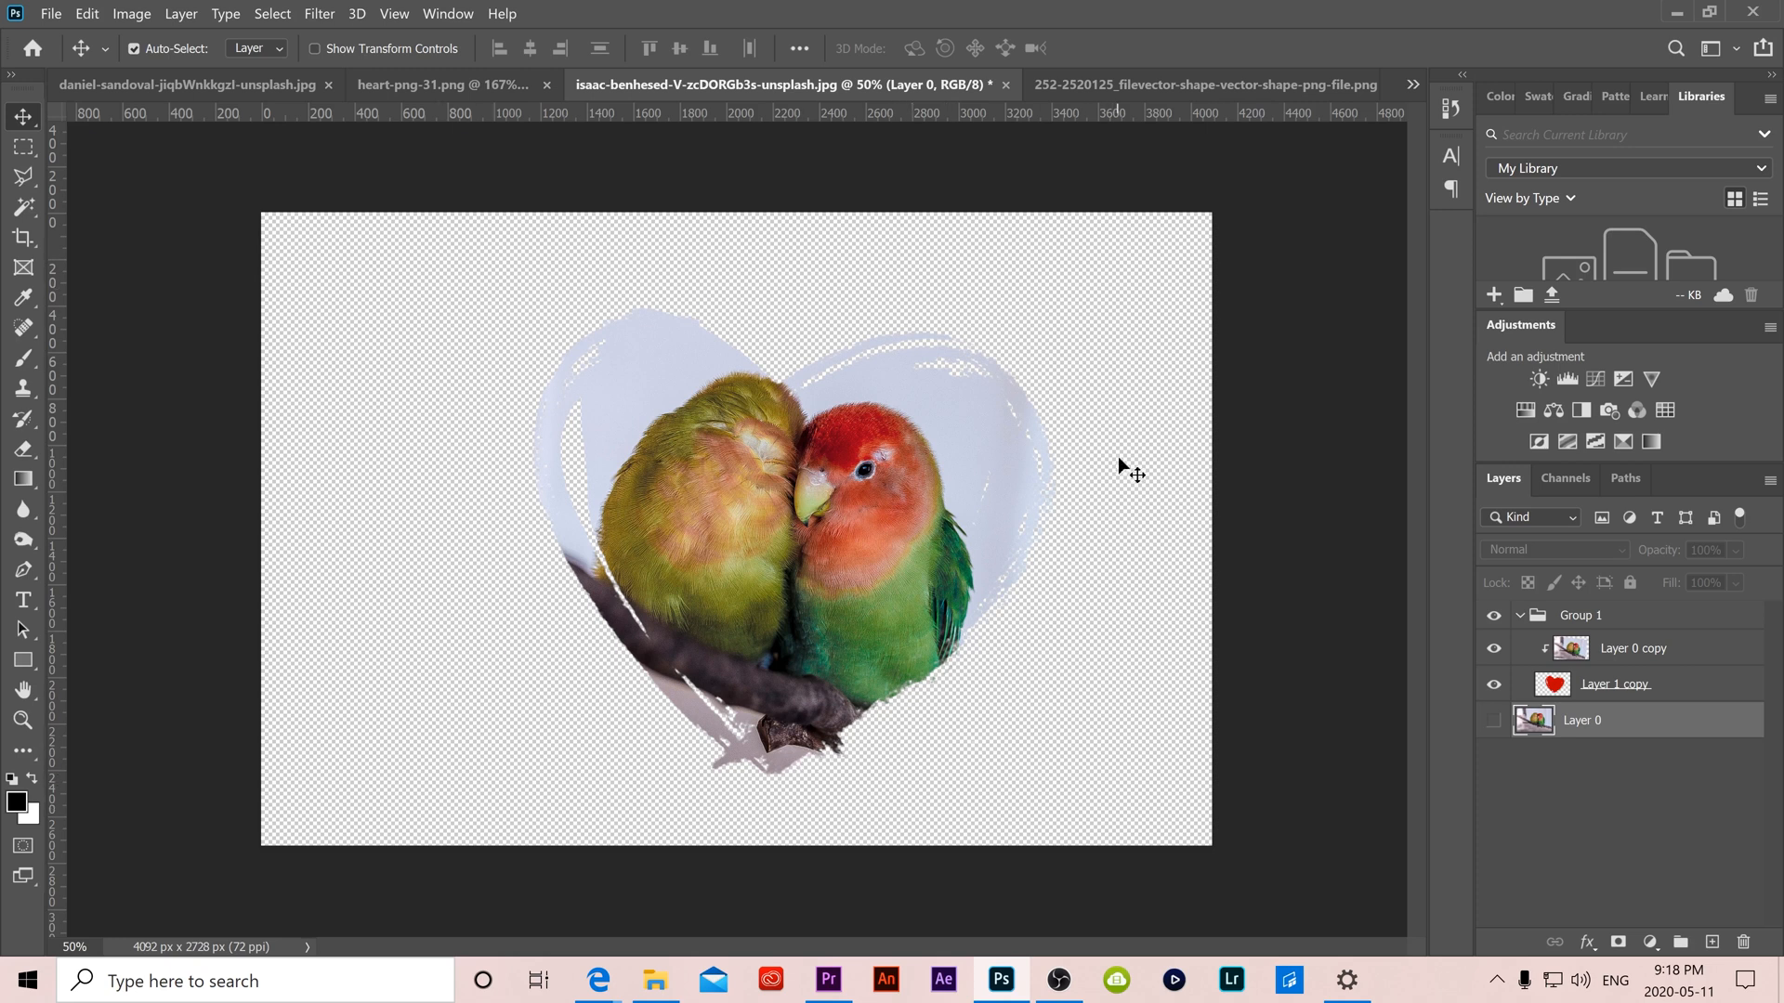
mouse_move(278, 304)
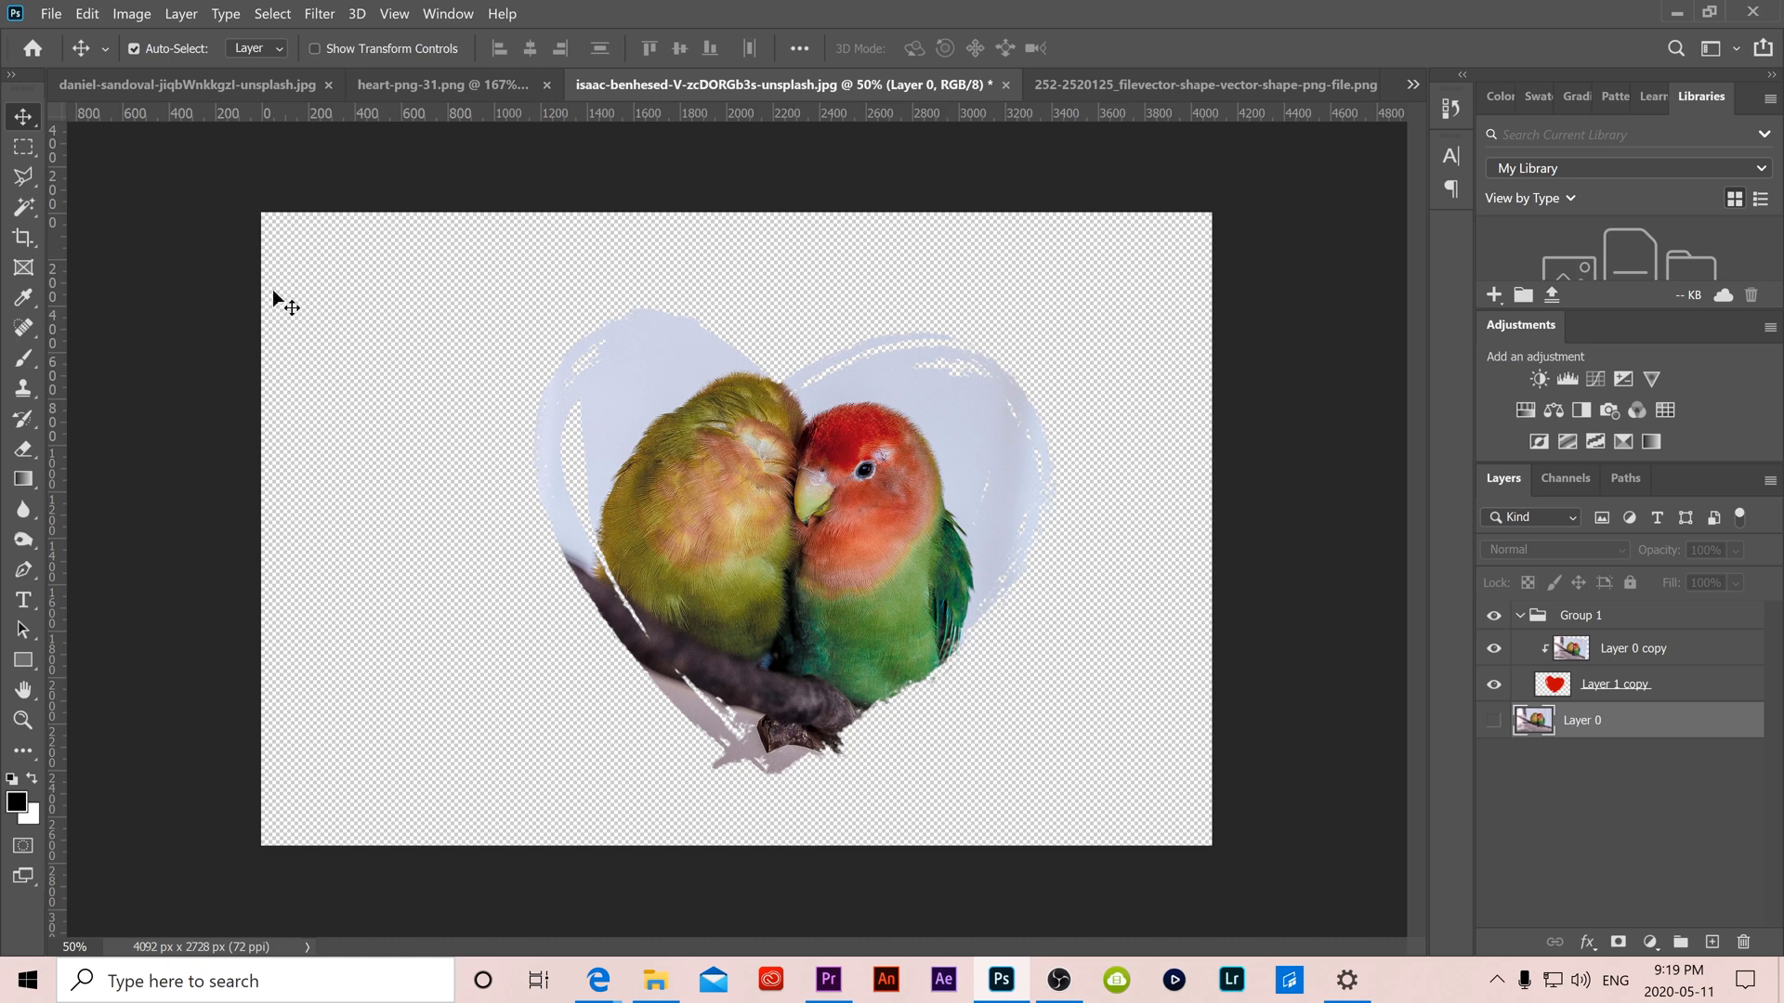
Step: Save the composite as PNG 'birds heart', confirm the PNG options, and open the saved file
click(53, 15)
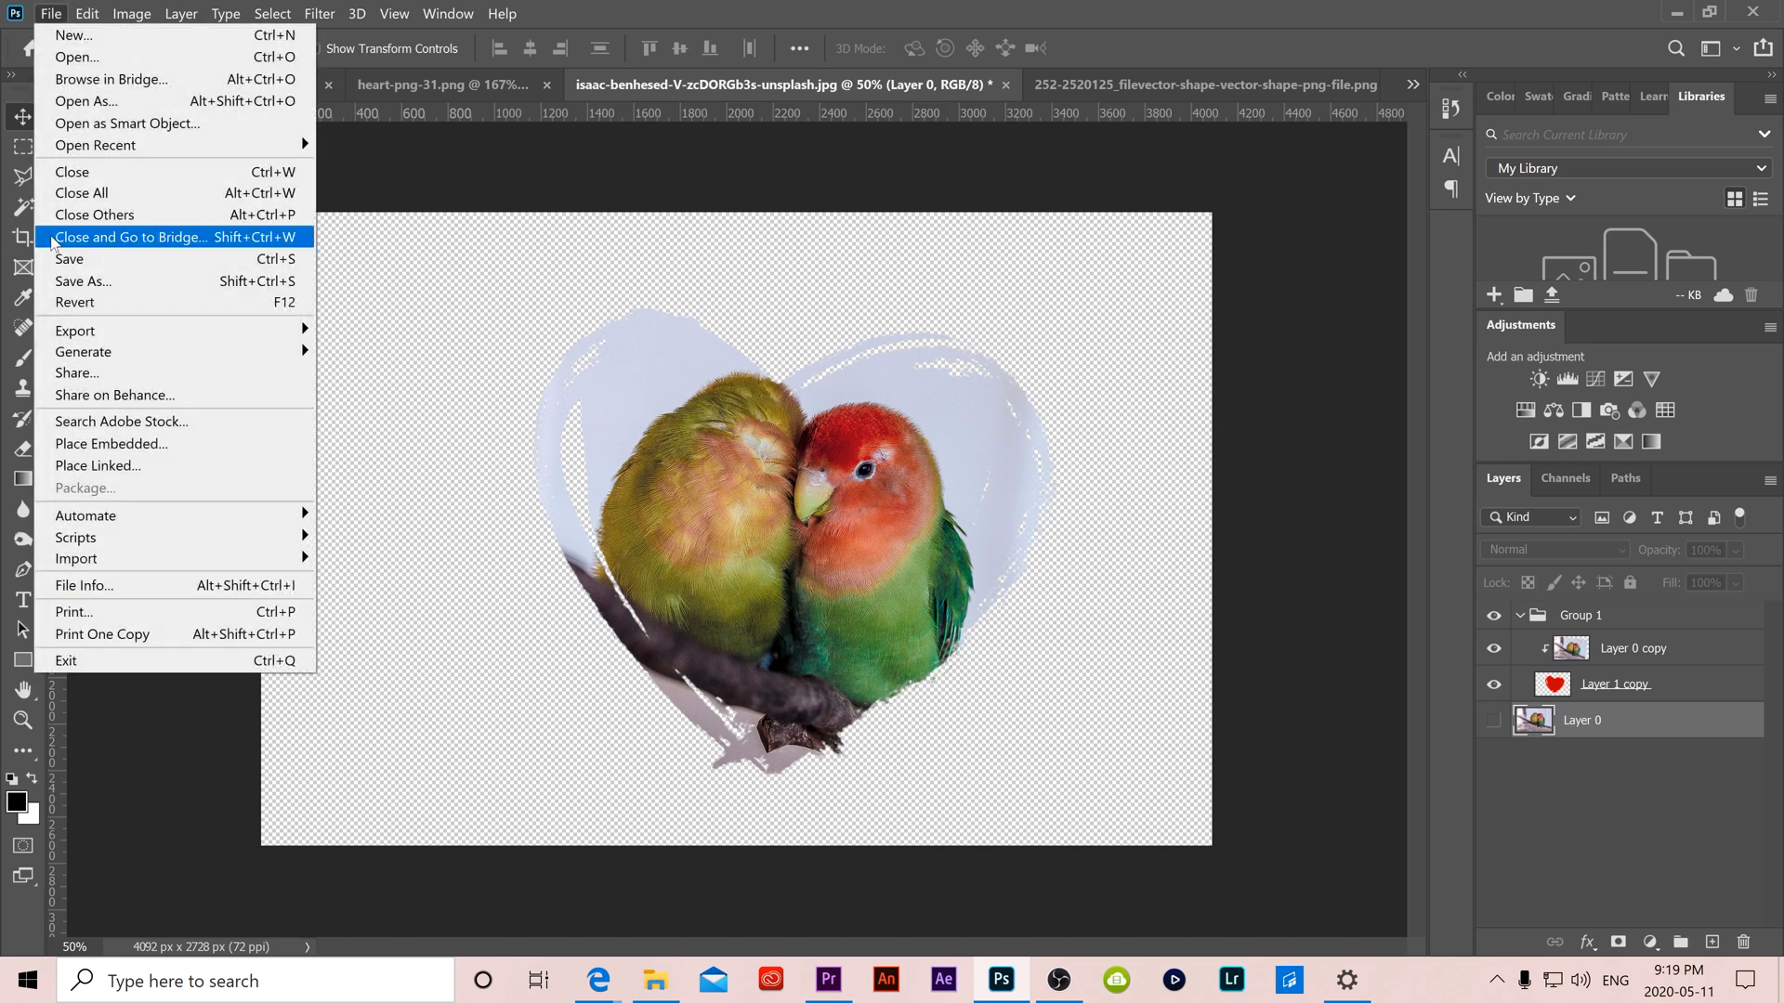
click(83, 281)
text(birds heart)
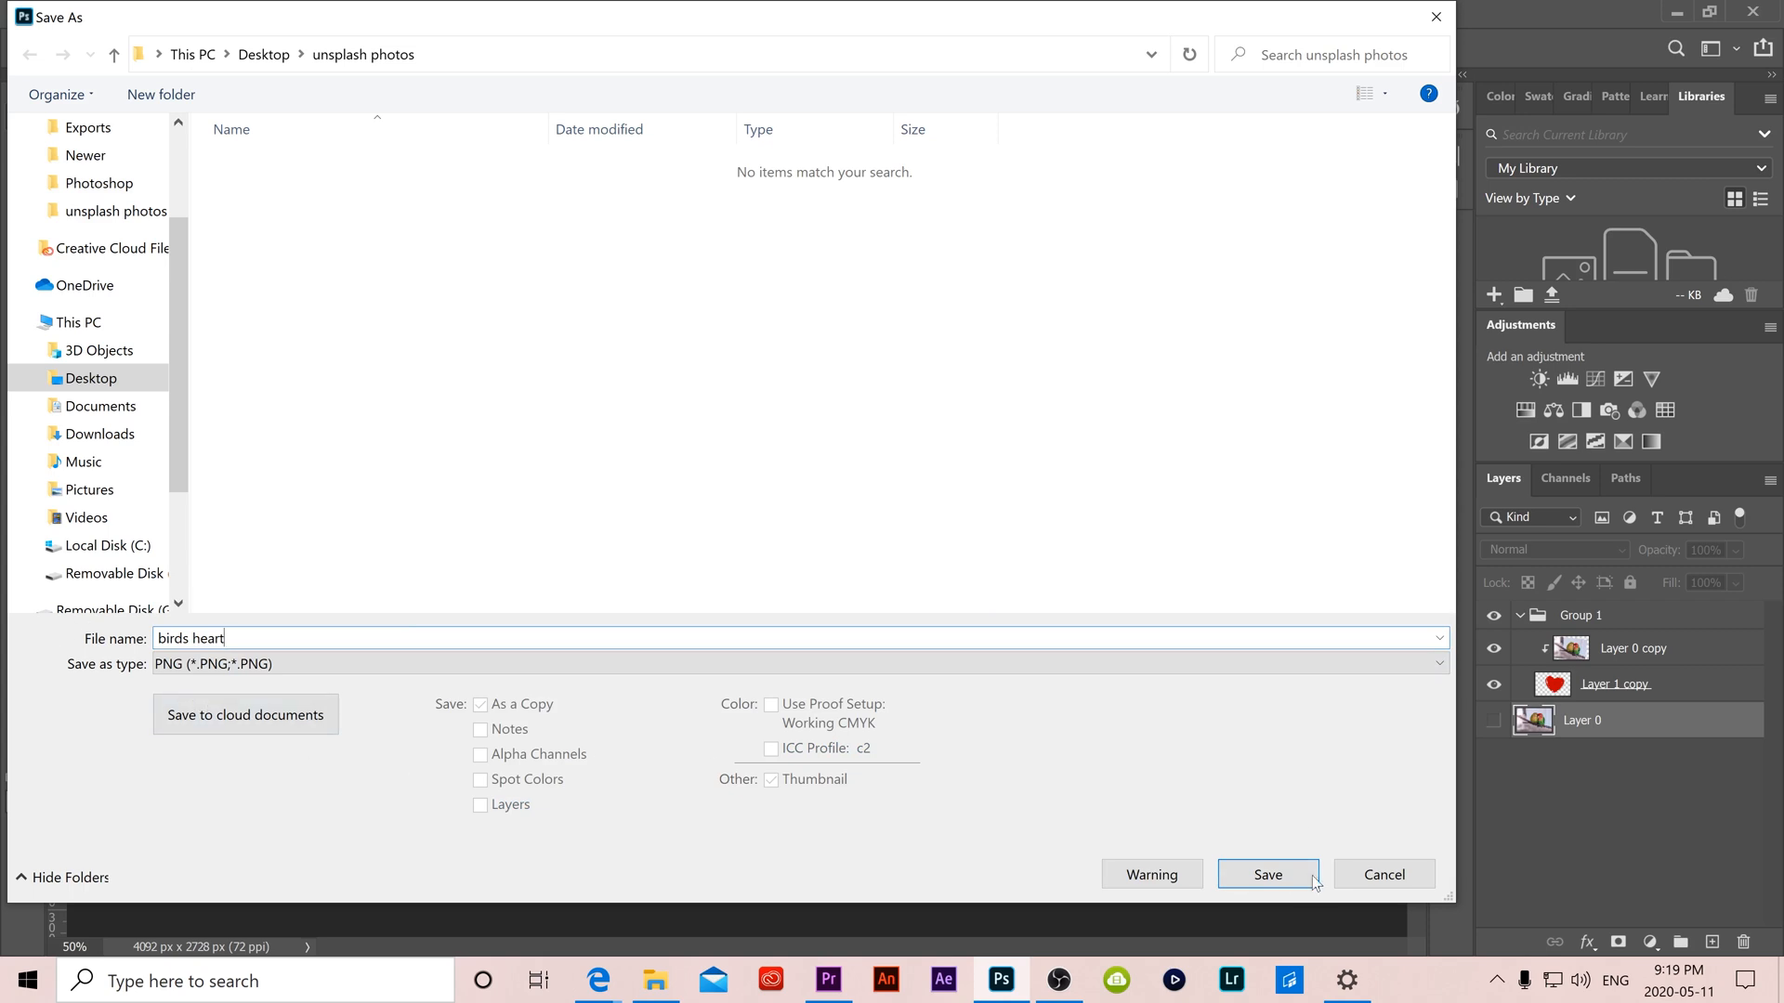
click(1268, 874)
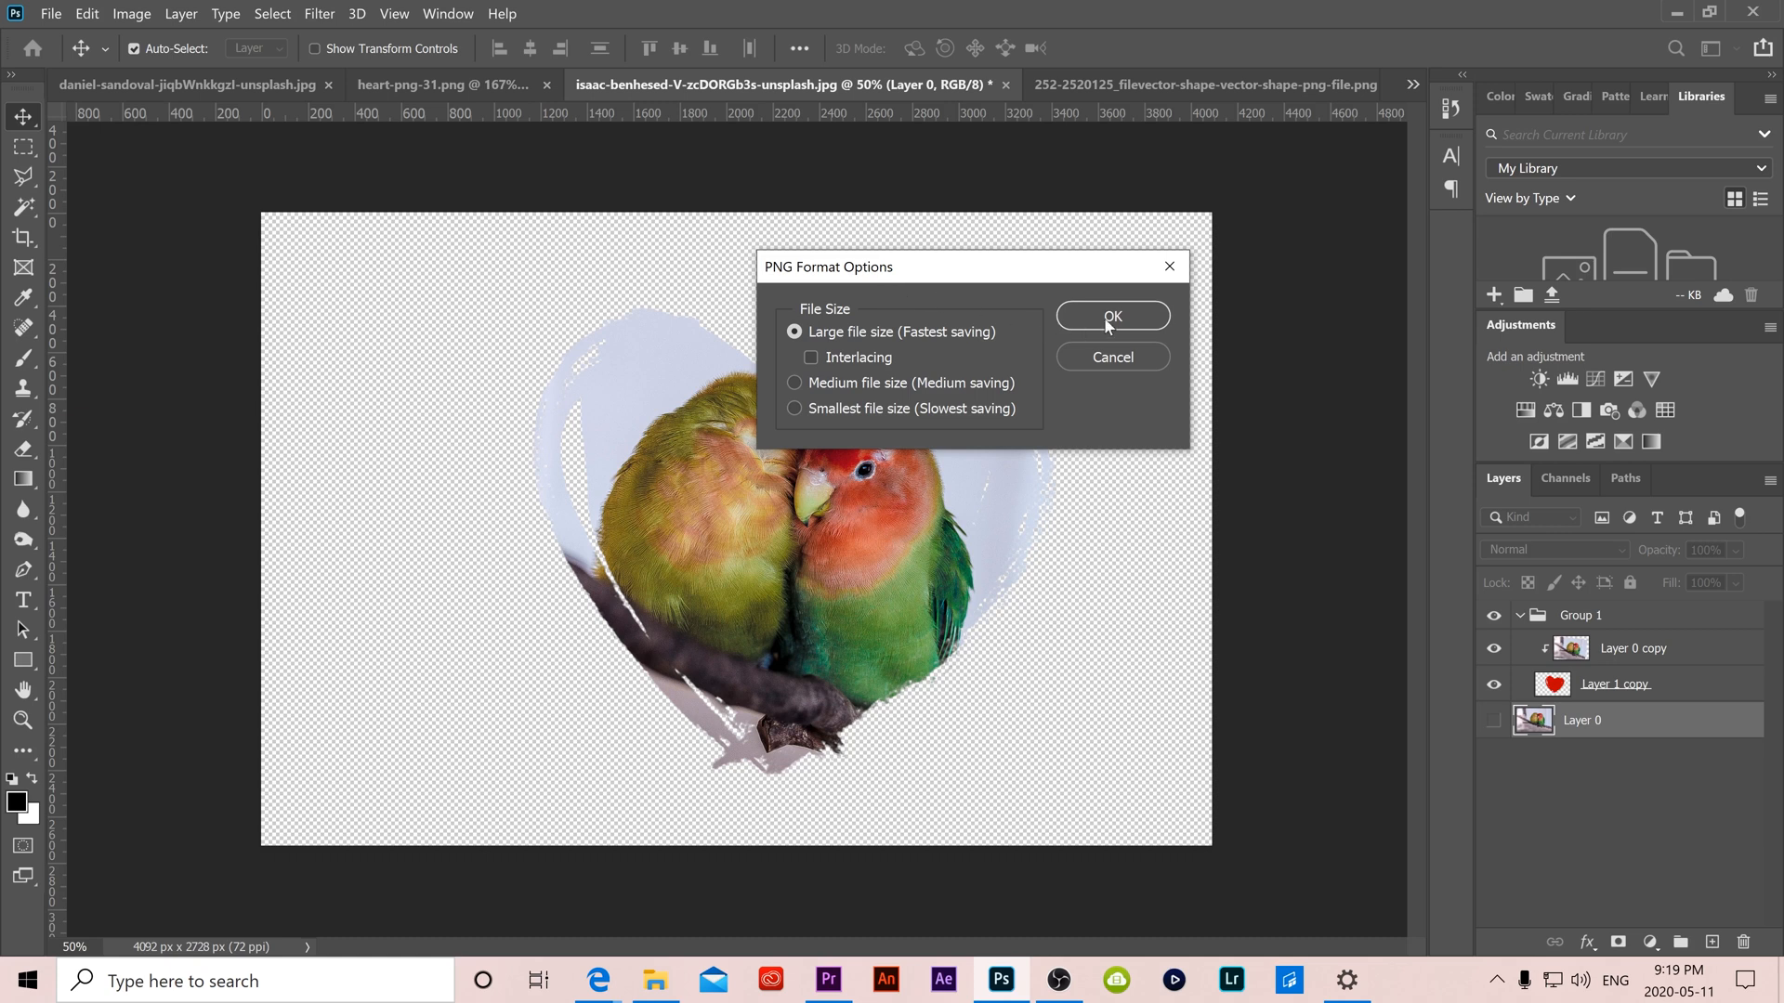
click(1112, 316)
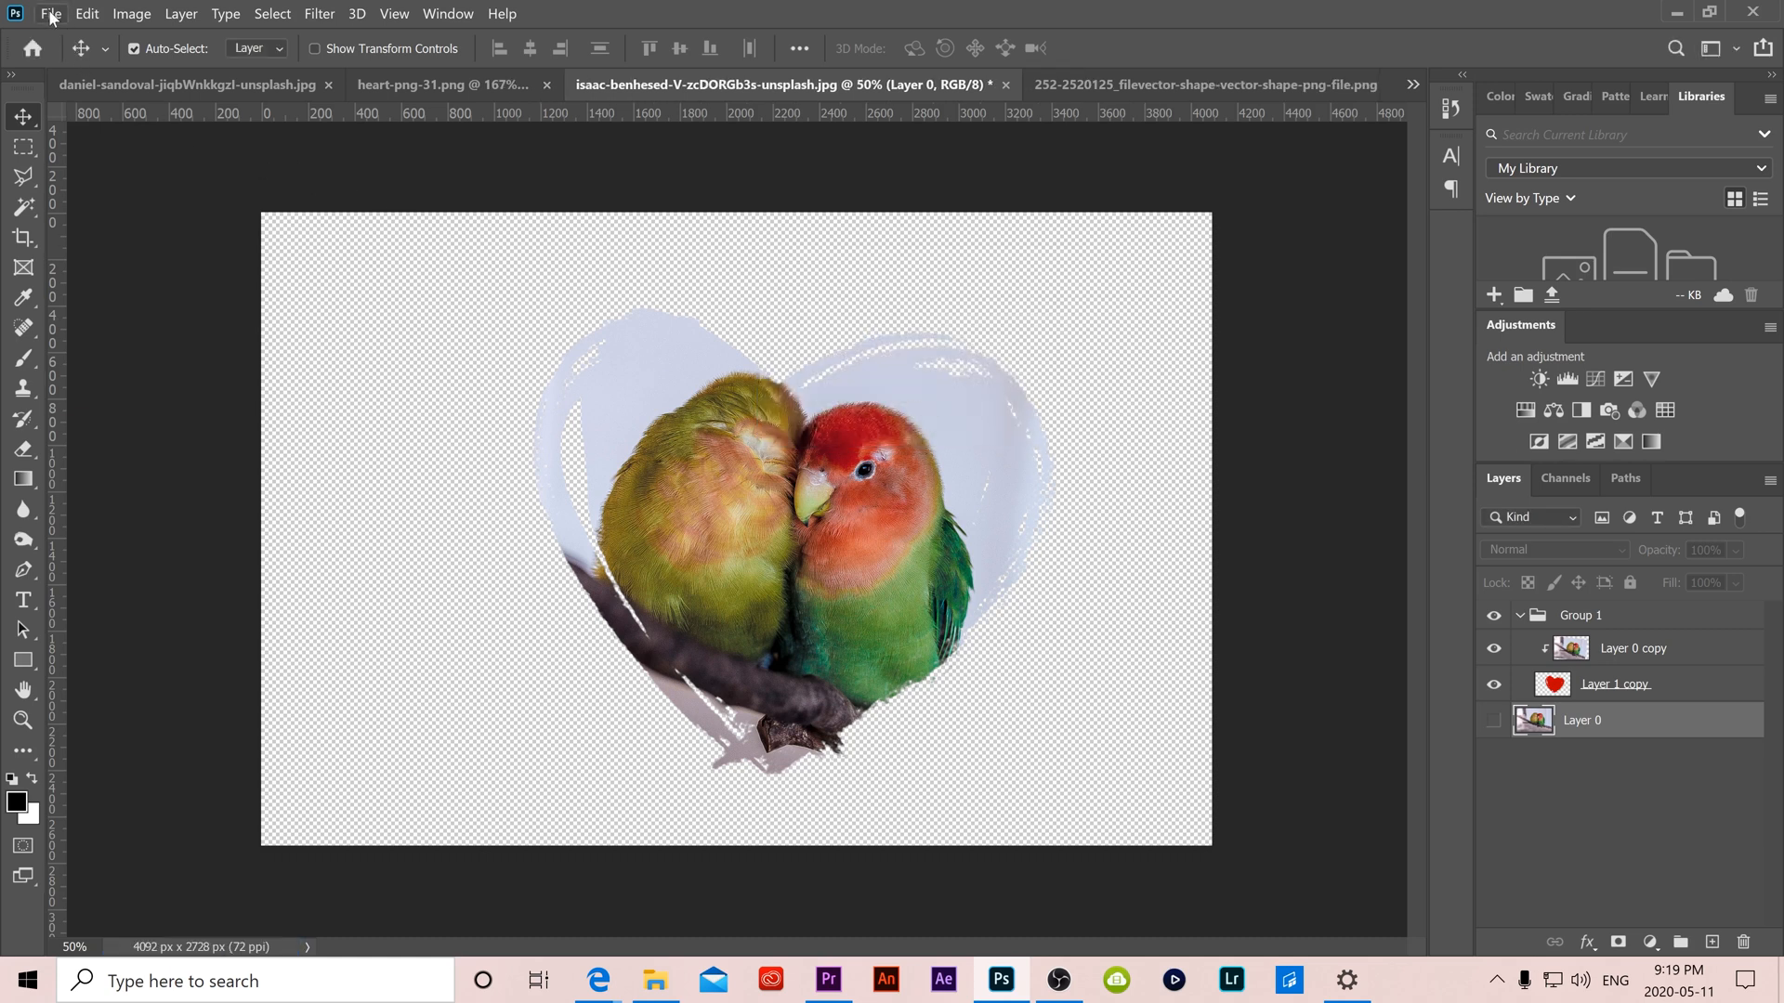
click(58, 16)
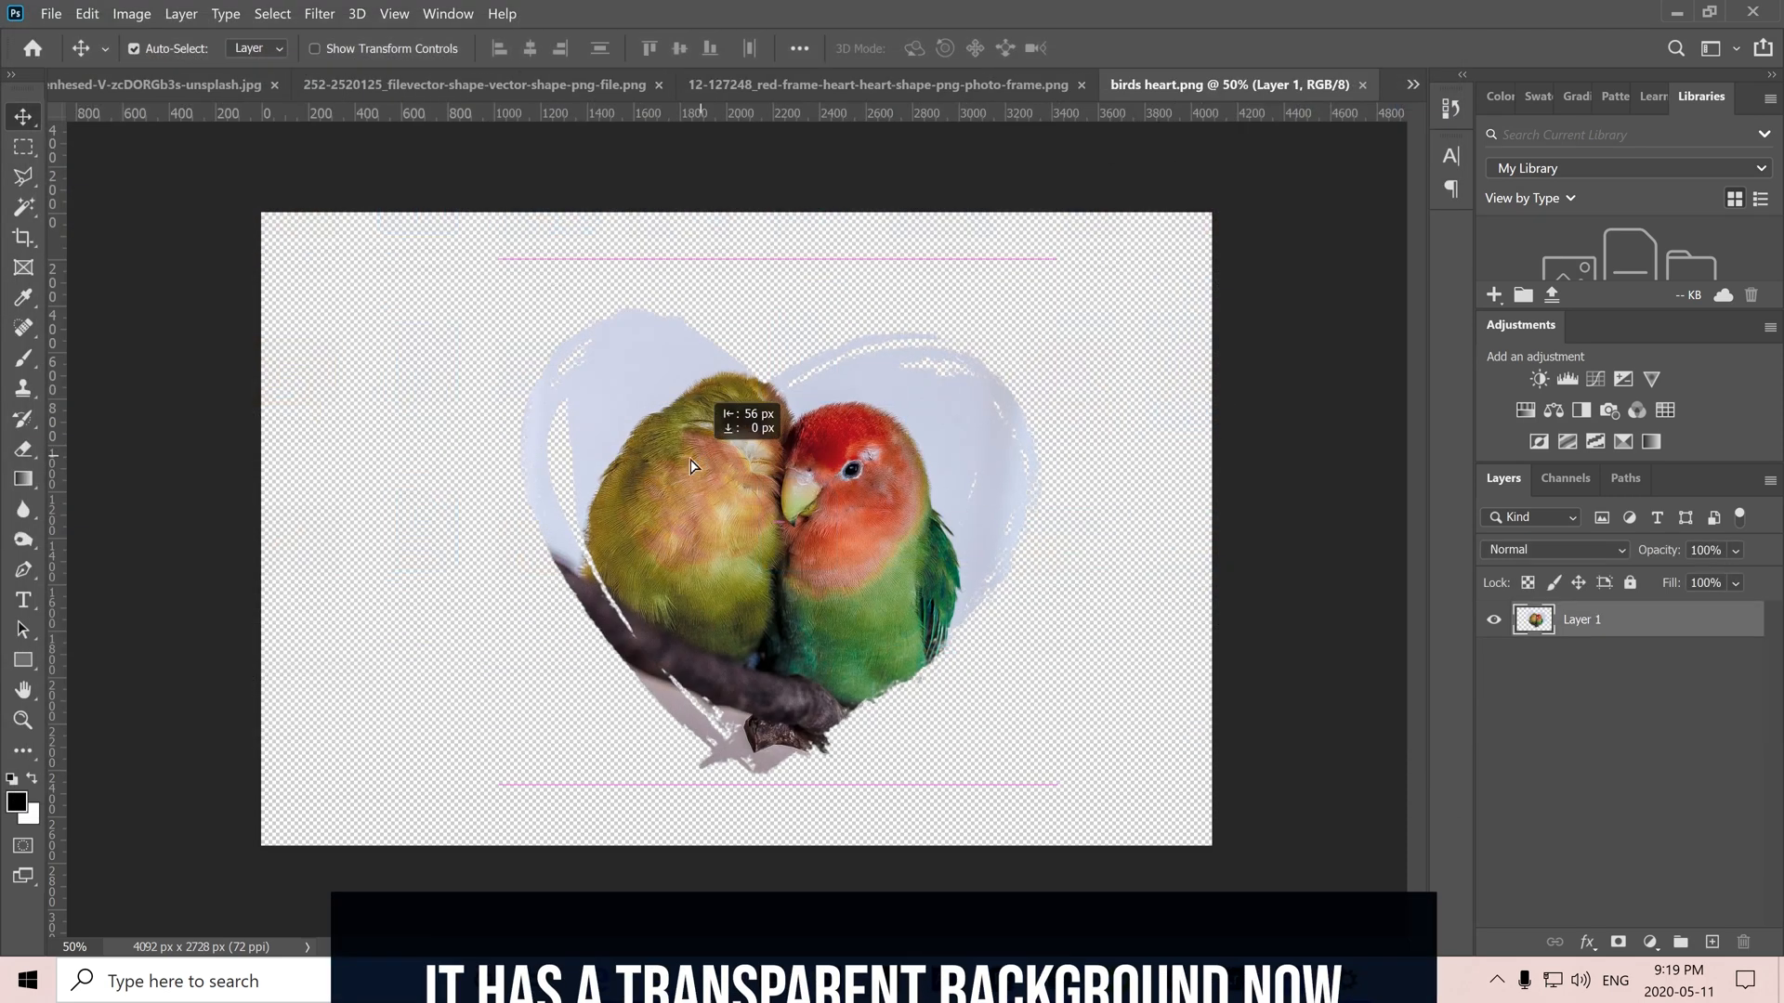
drag(688, 466, 680, 411)
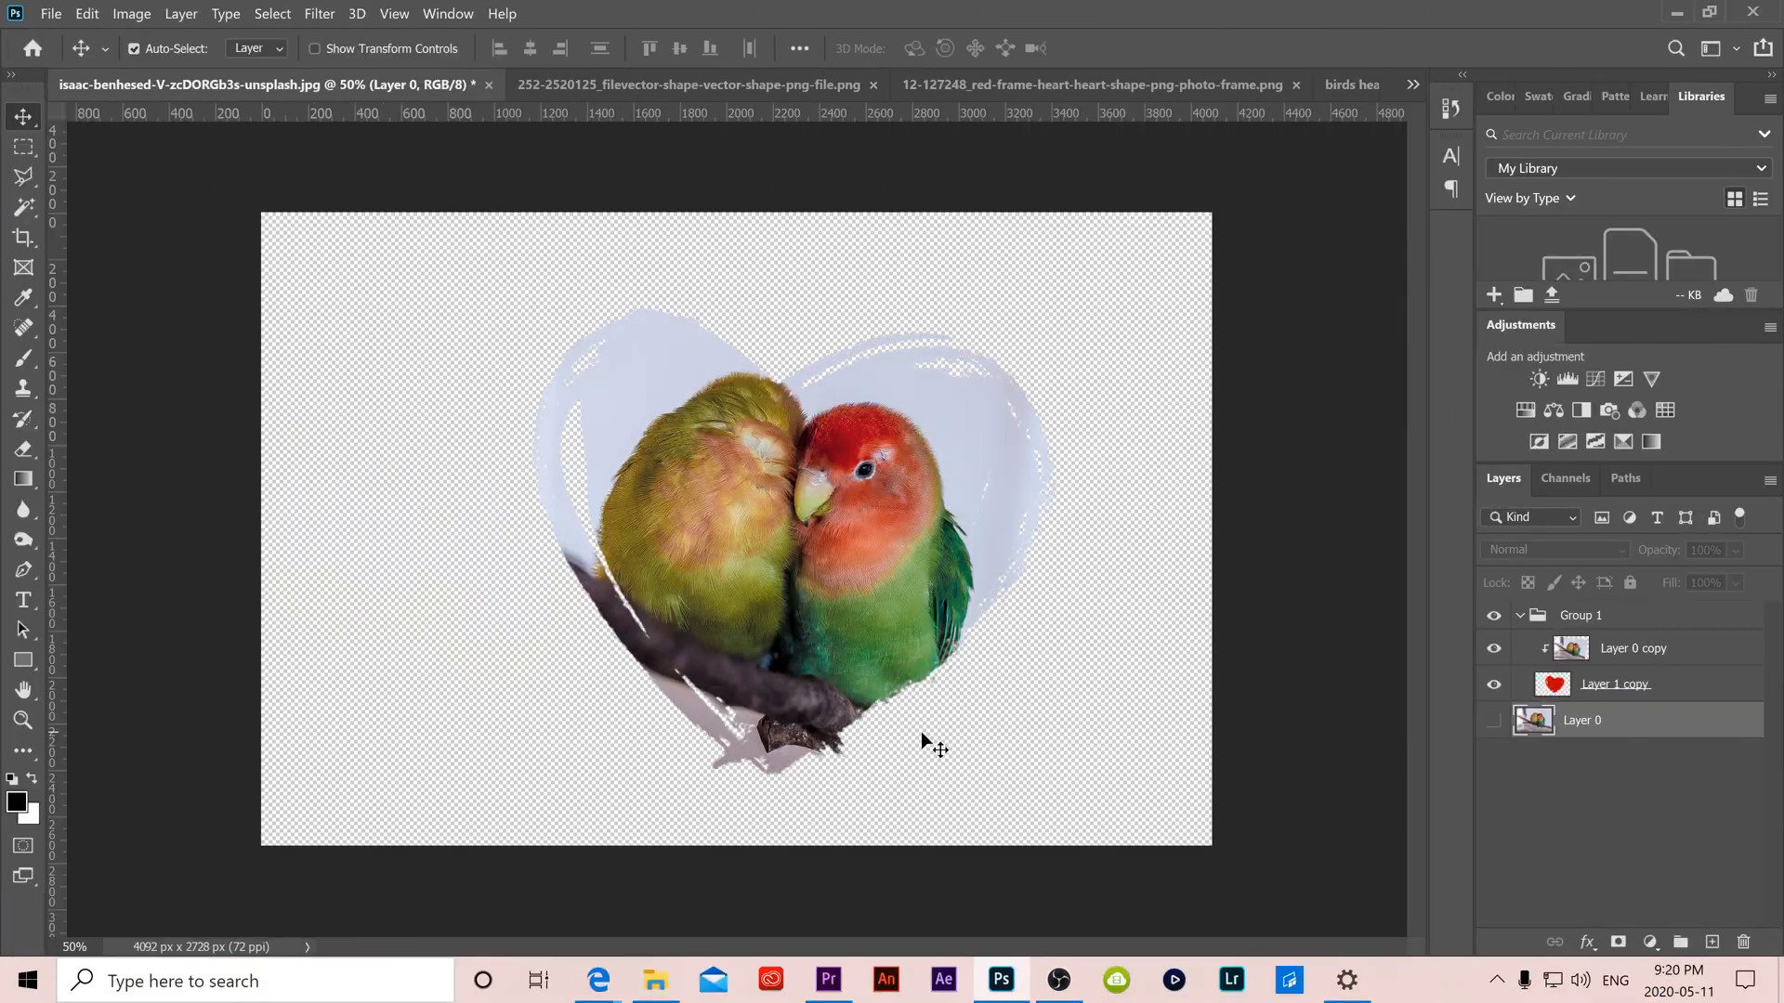
mouse_move(1180, 757)
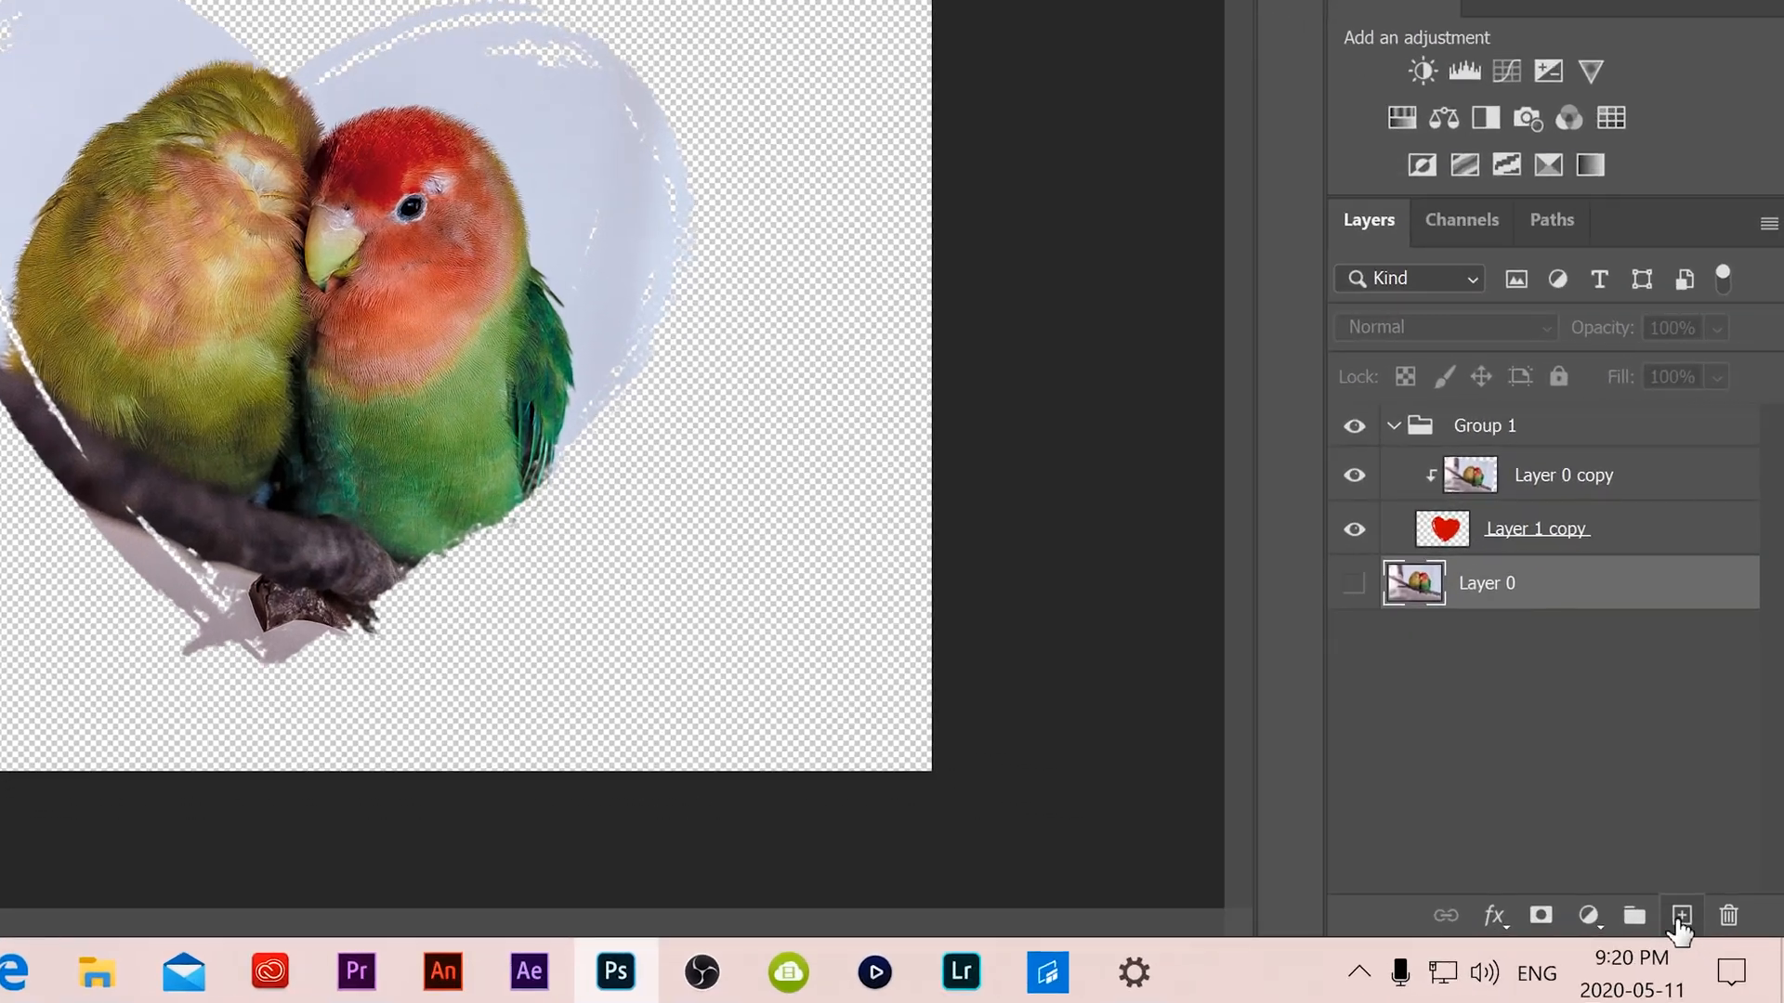
Step: Add a new empty layer behind the lovebirds and fill it with solid teal
click(1678, 916)
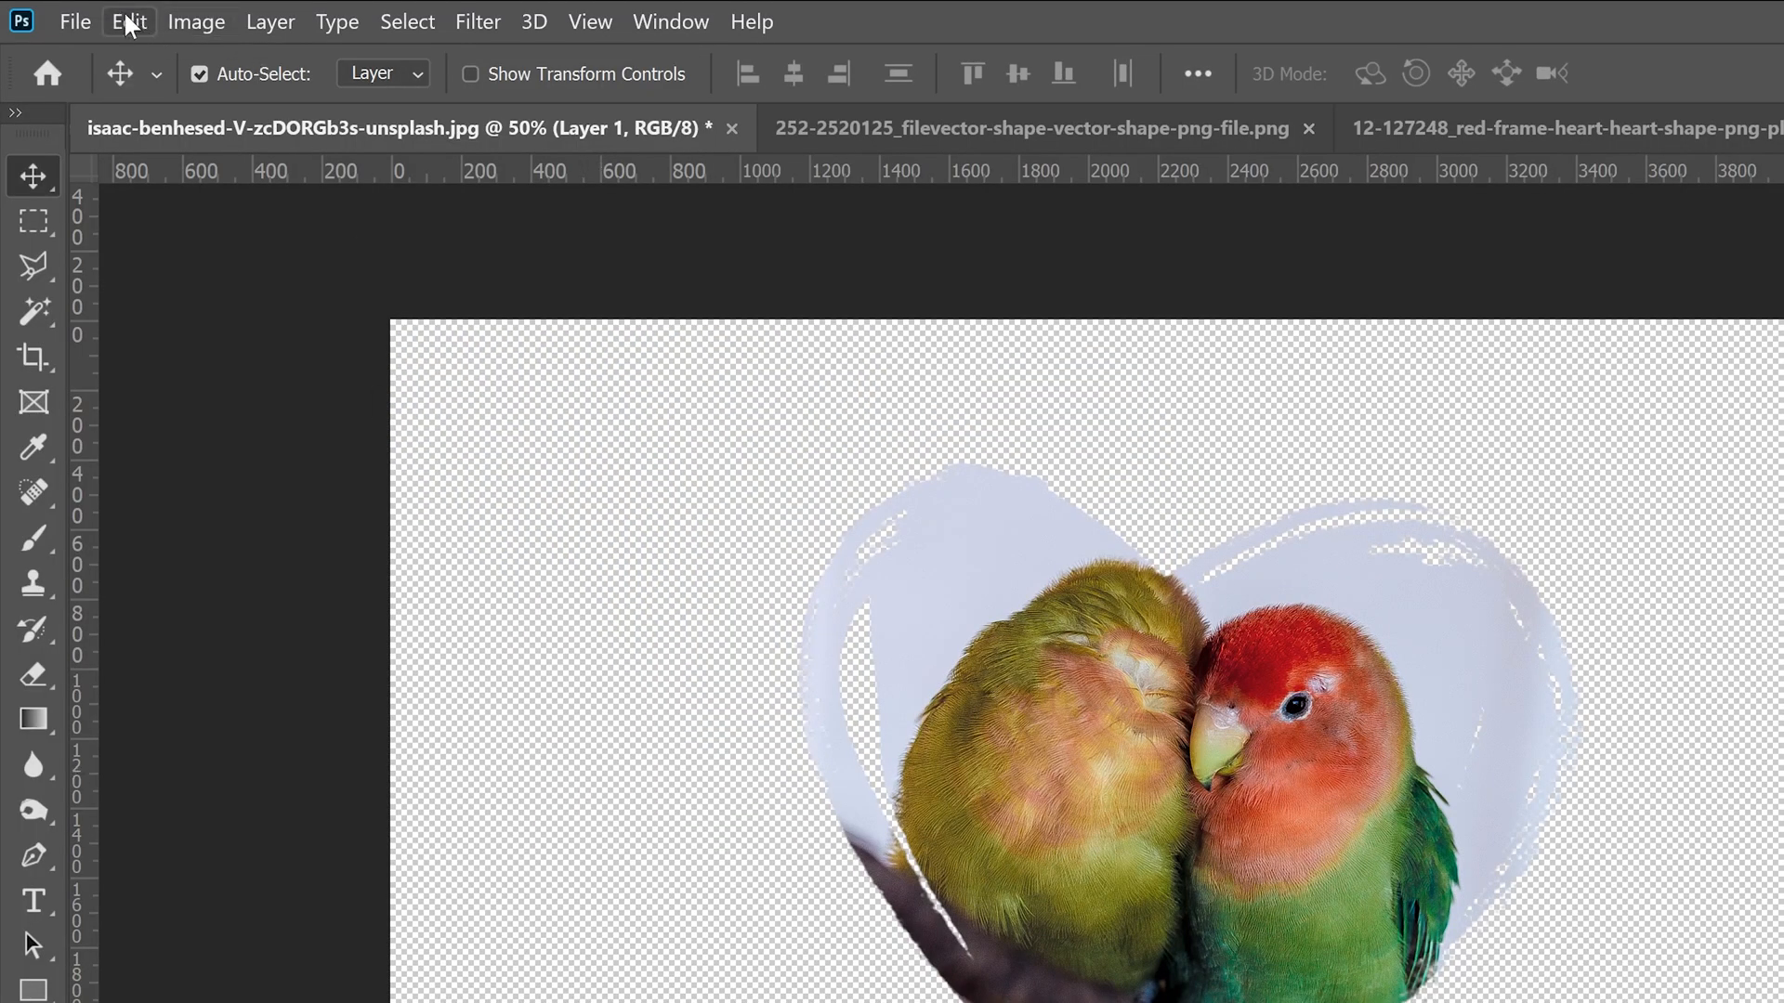
click(128, 21)
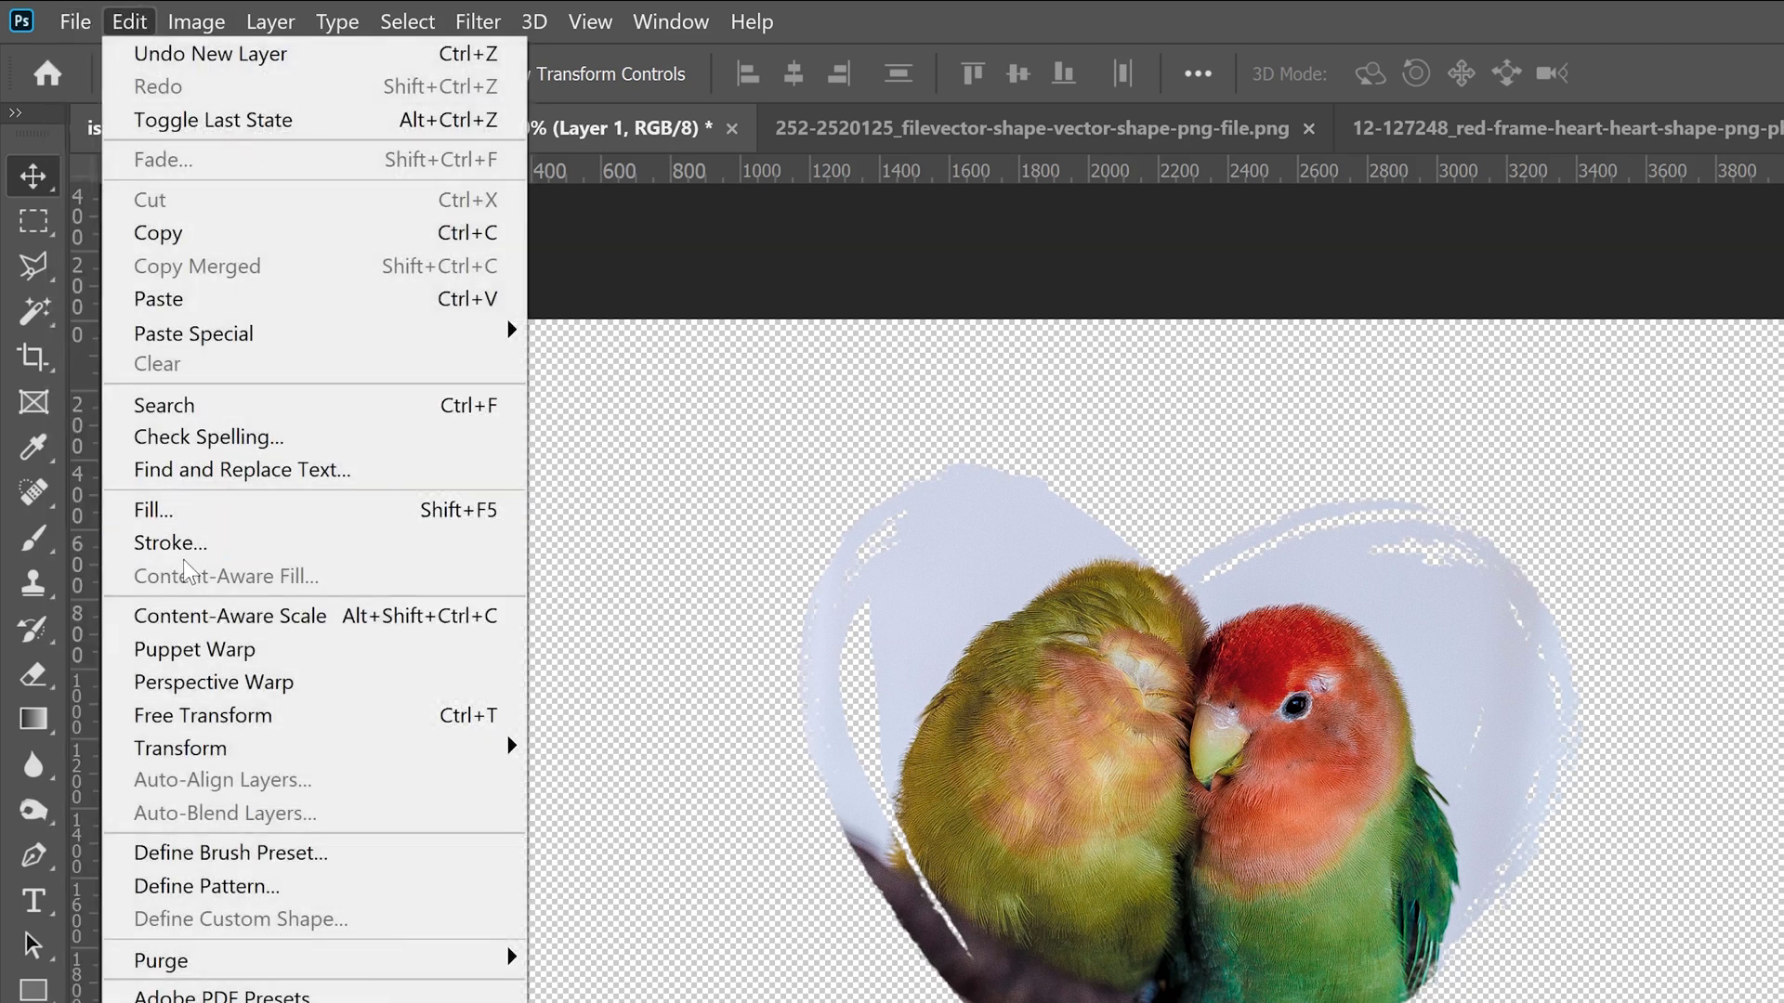
click(154, 511)
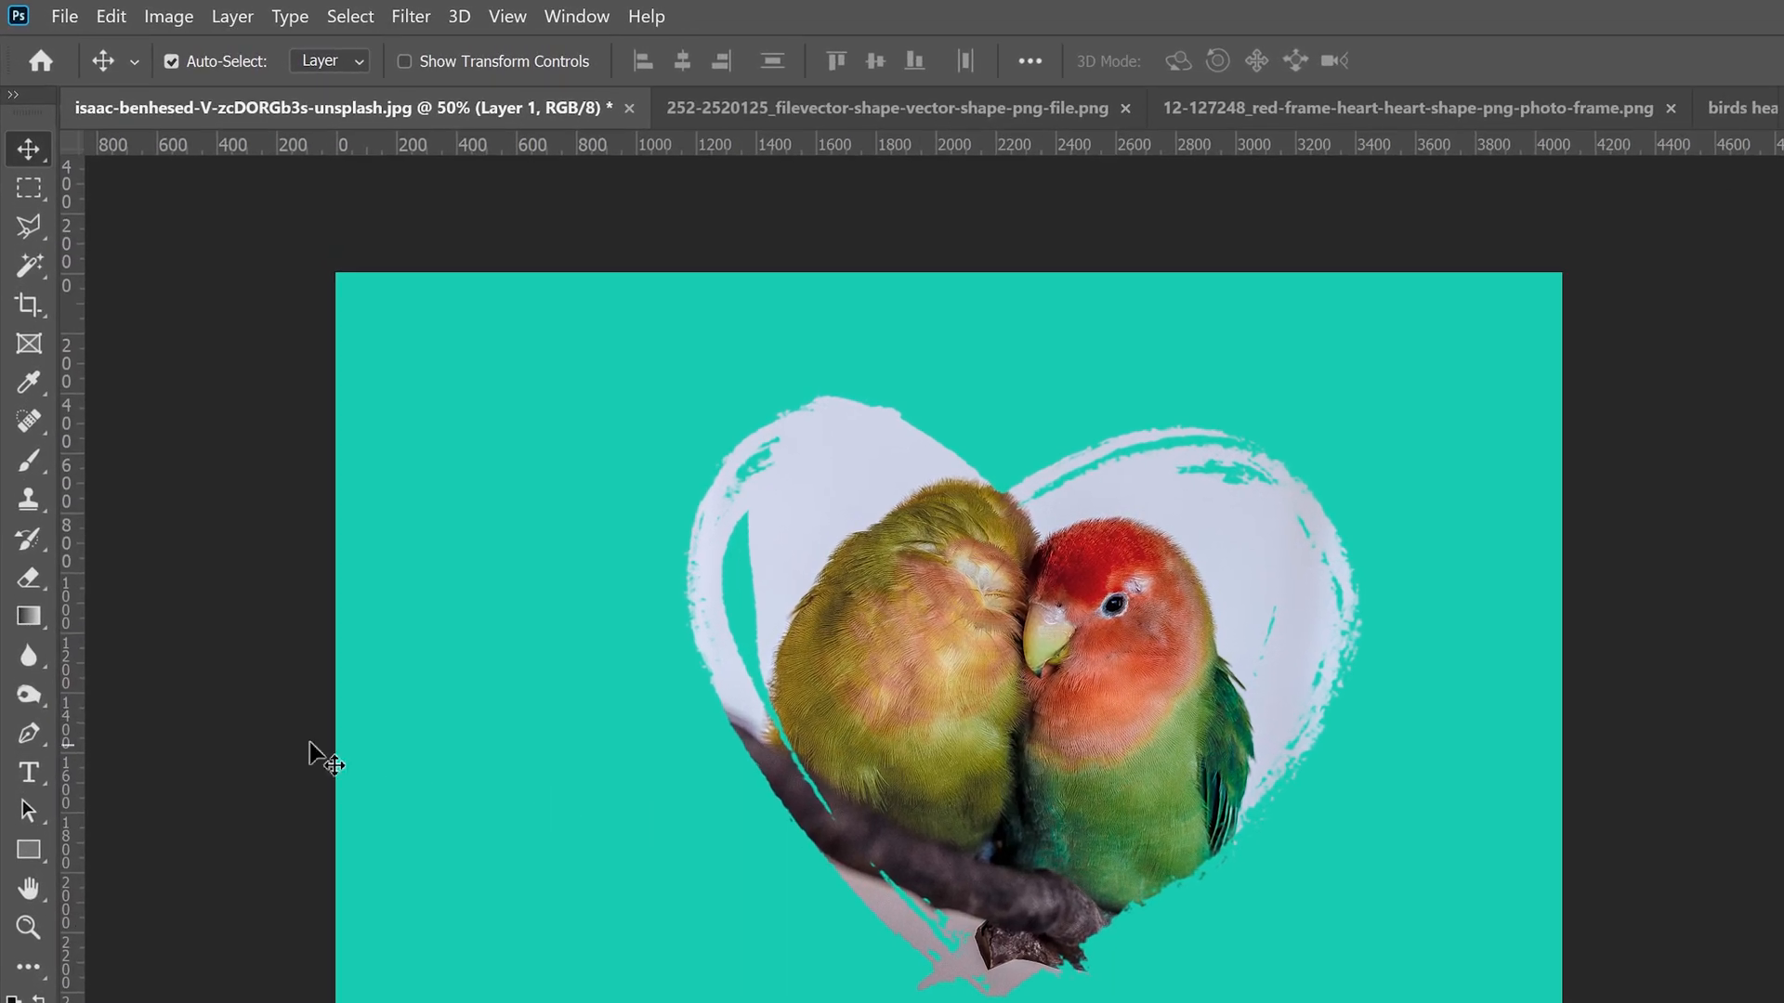
Step: With the Gradient Tool, set the Gradient Editor stops to blue and teal, browsing the blue presets
click(28, 616)
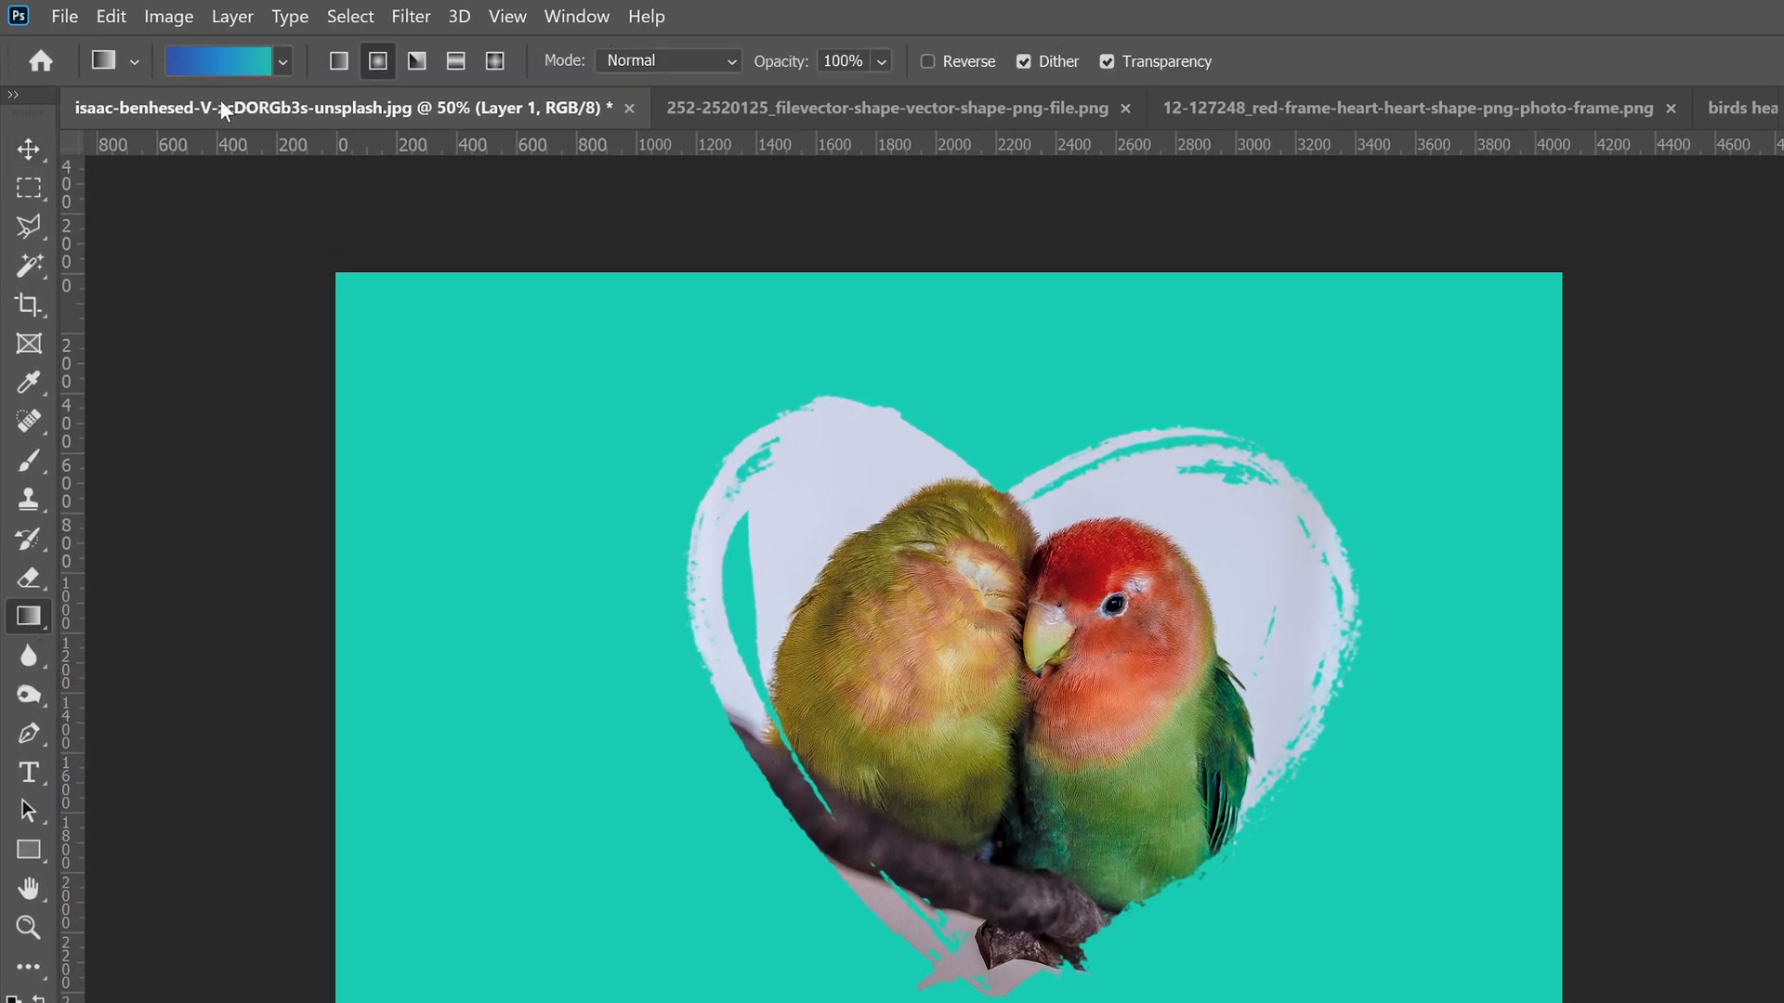
mouse_move(212, 67)
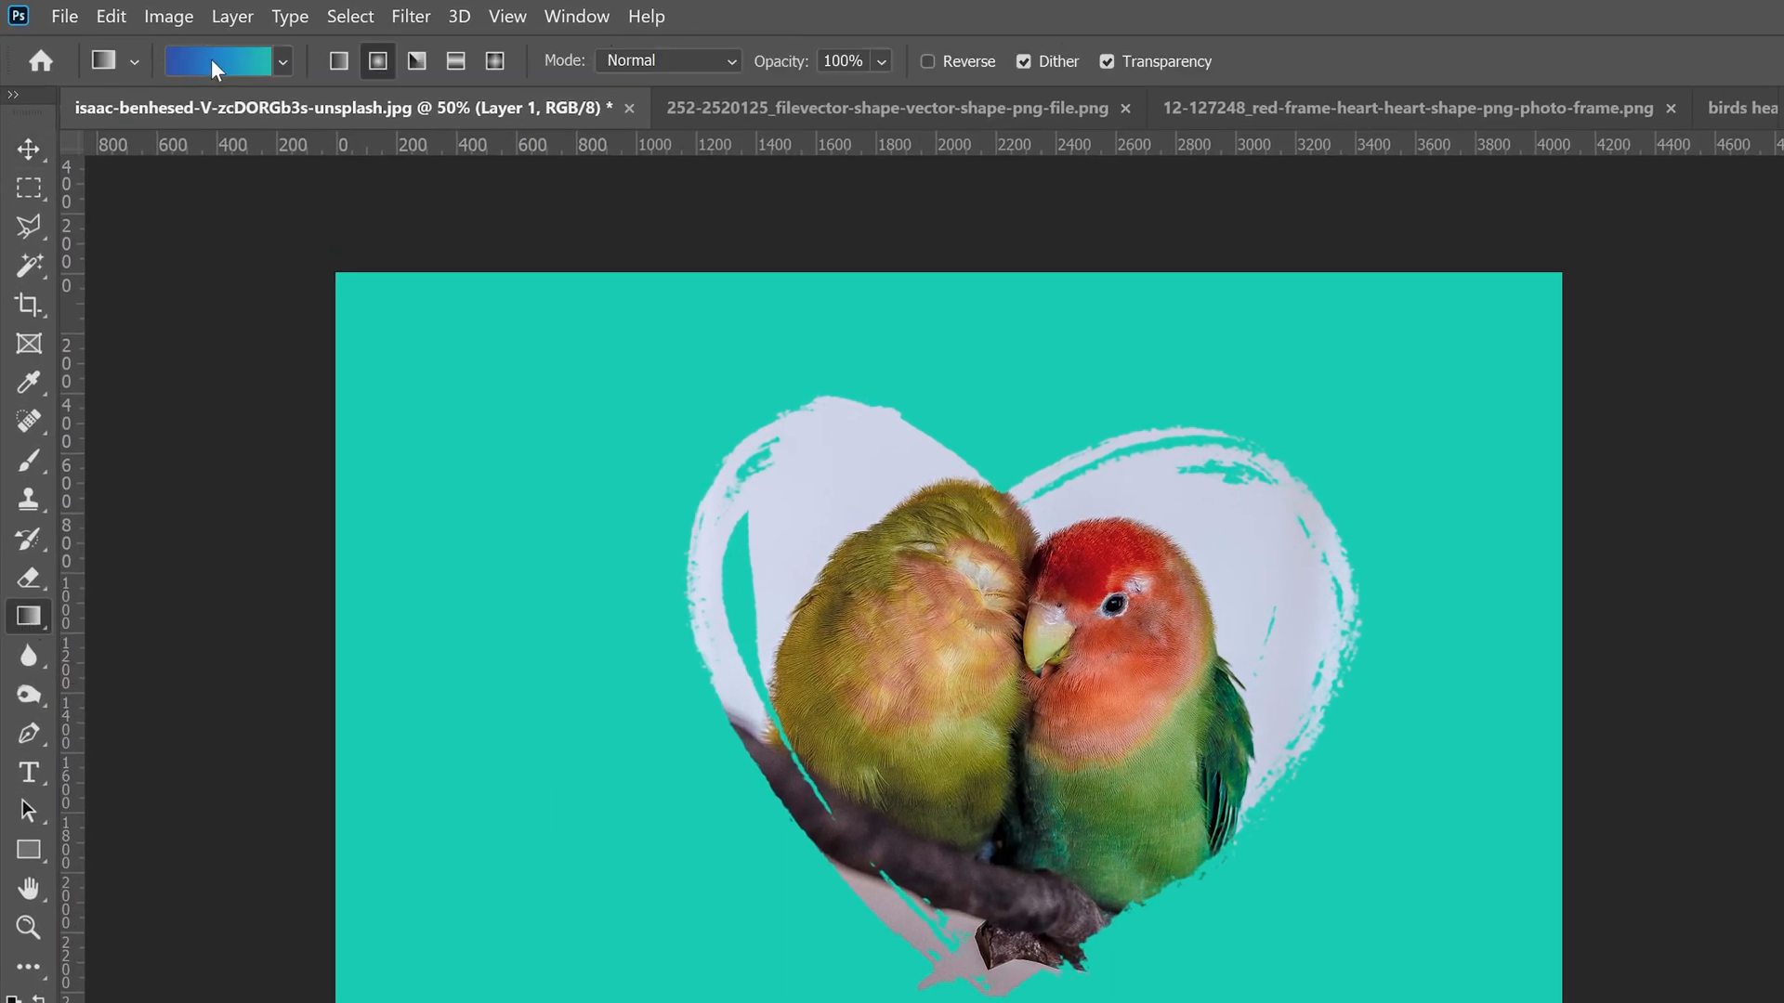
click(219, 62)
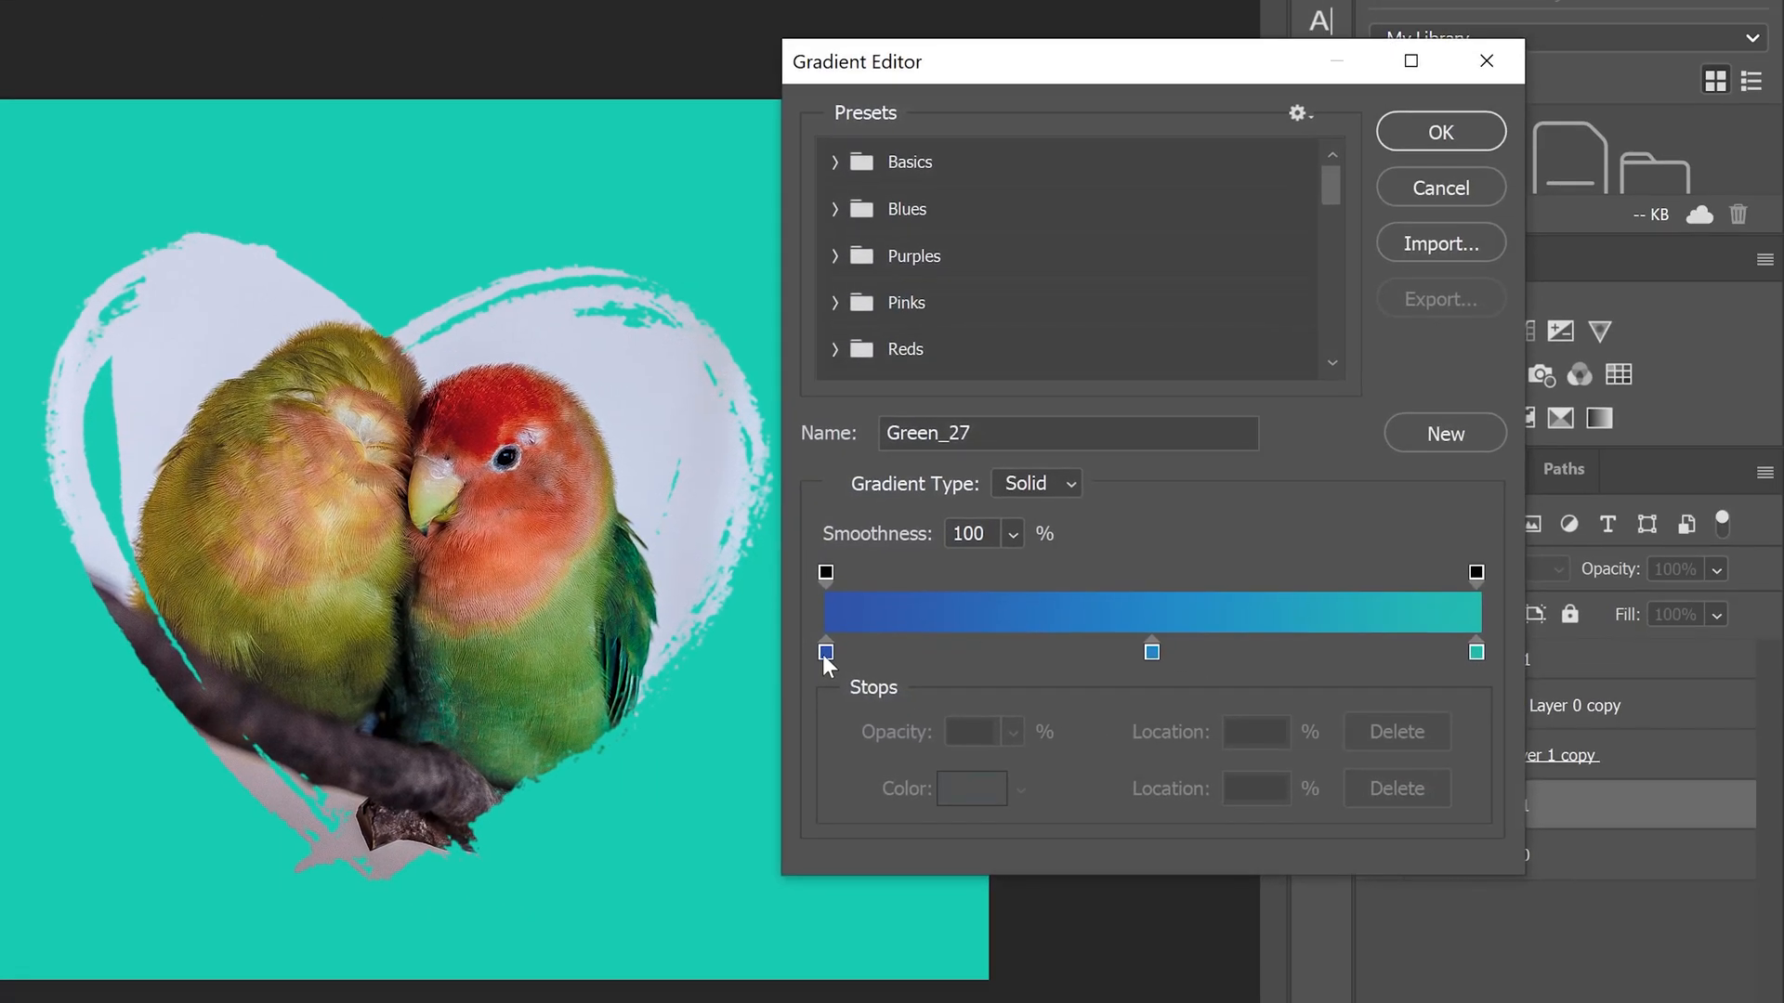
double_click(825, 651)
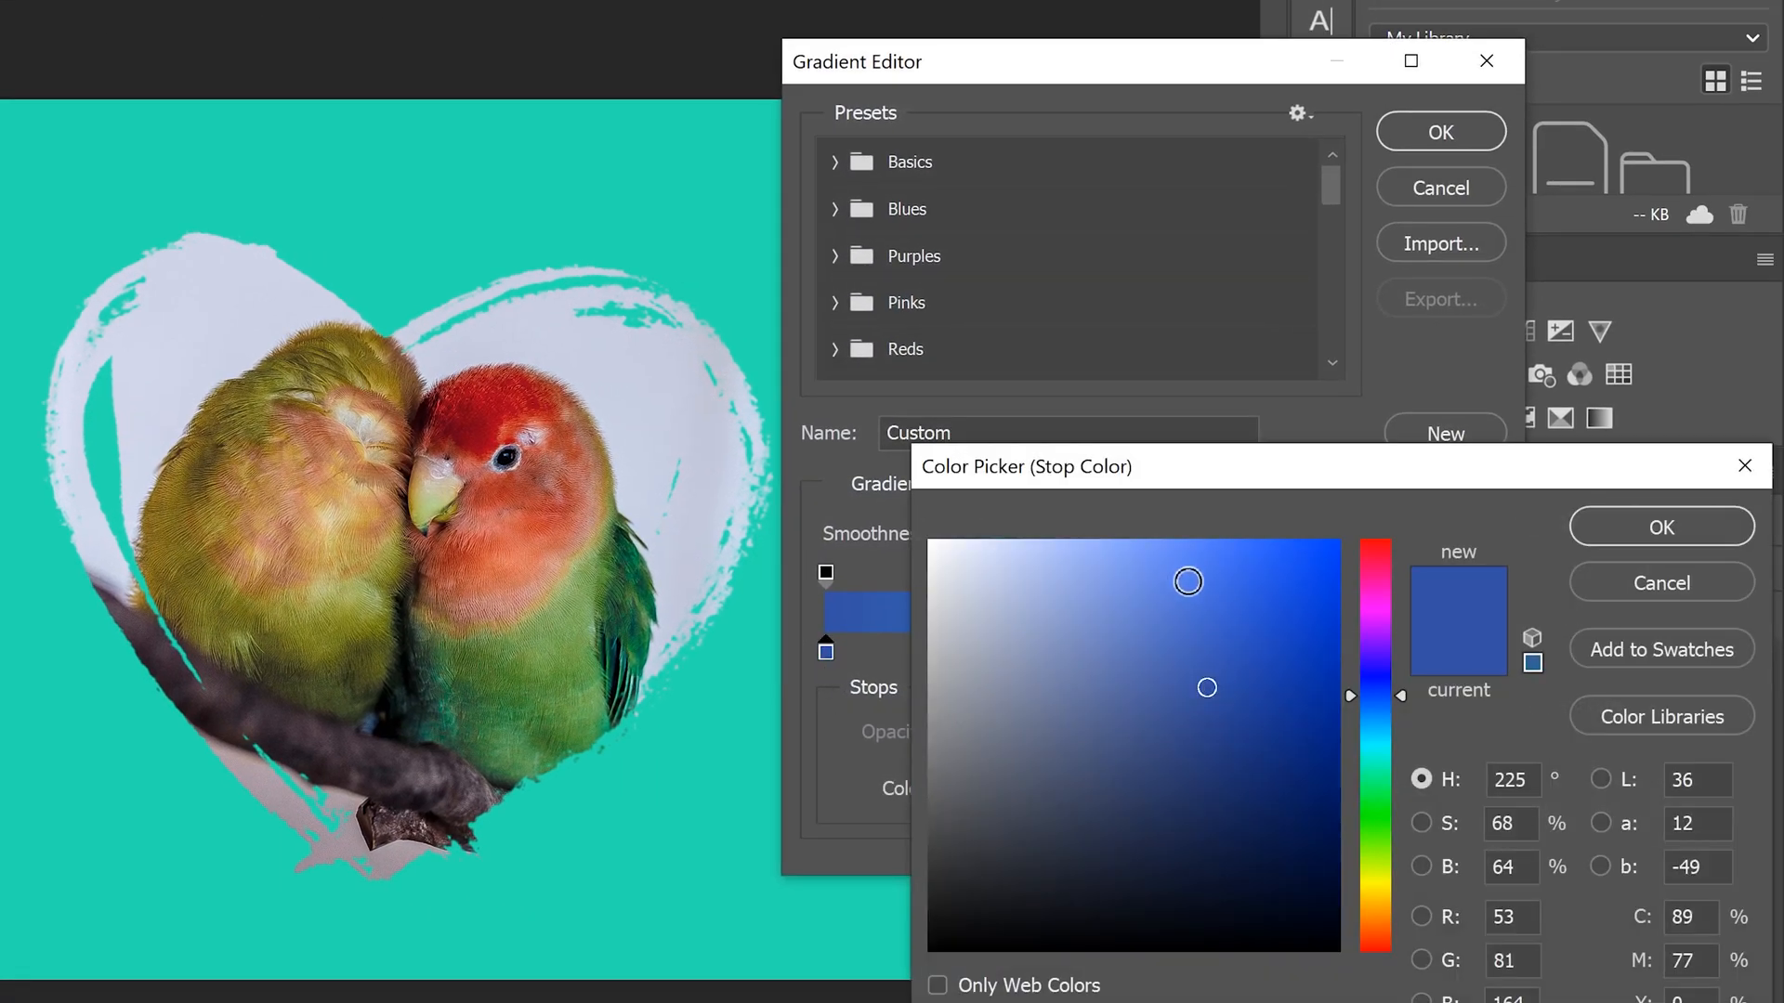
click(1219, 673)
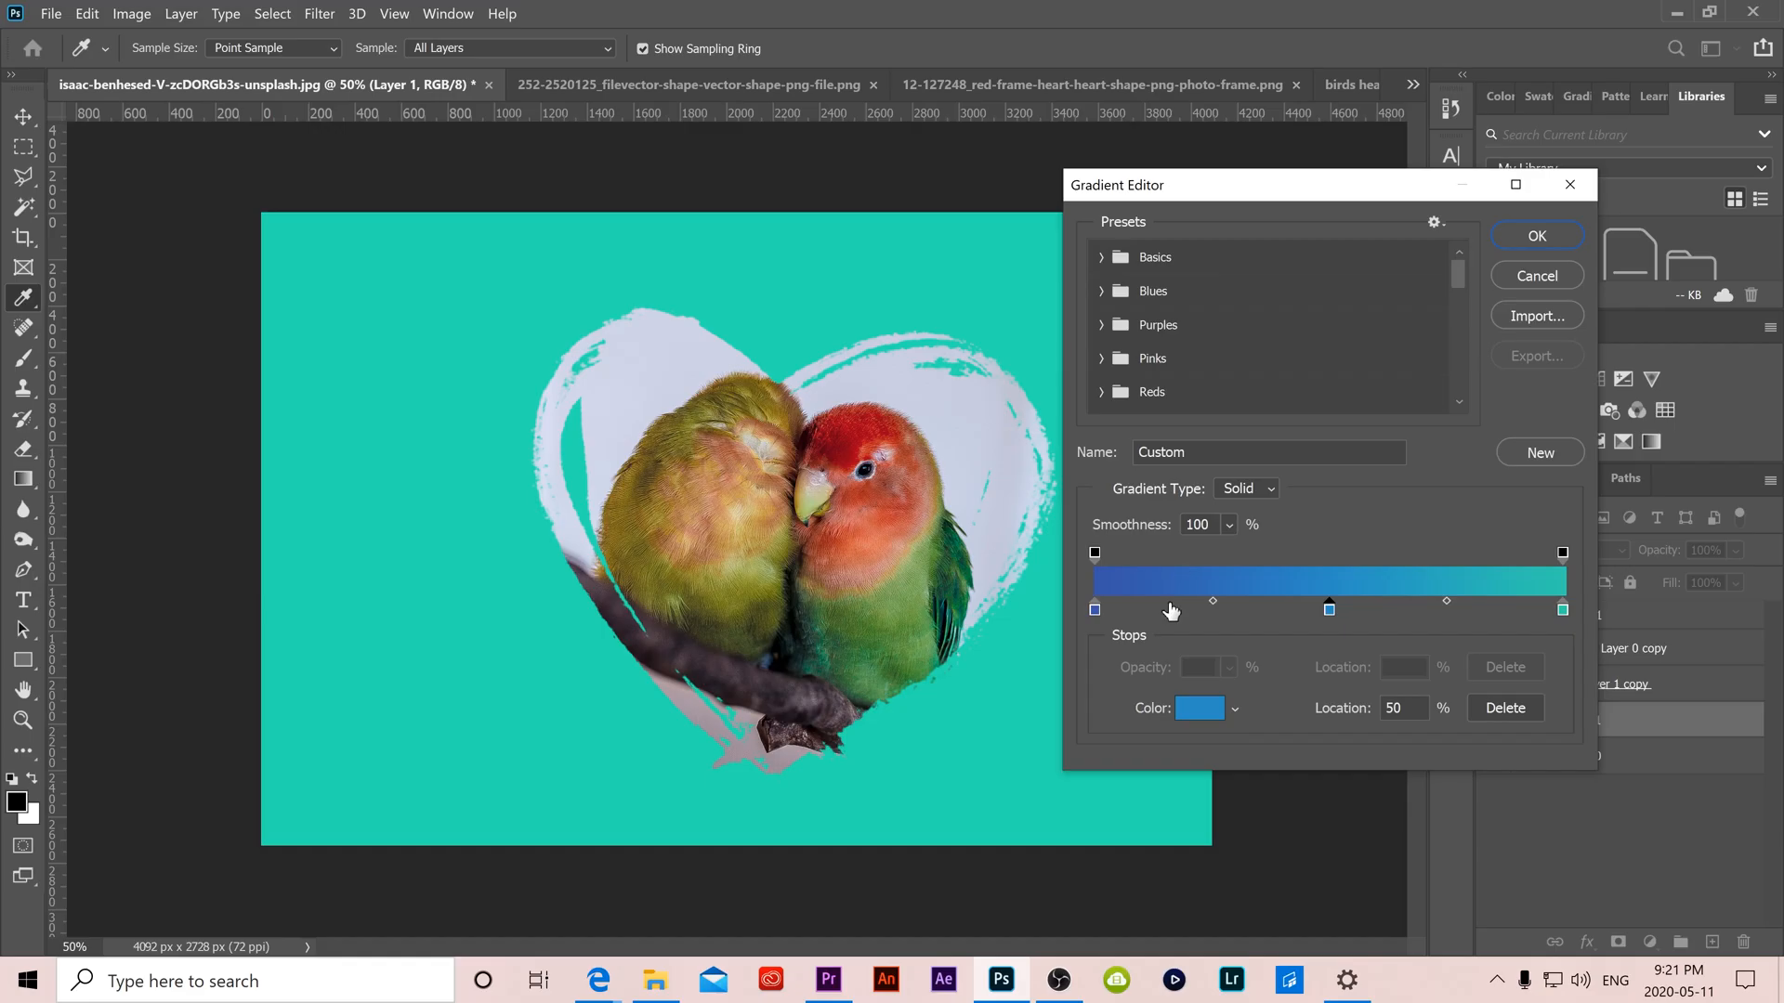
click(1102, 291)
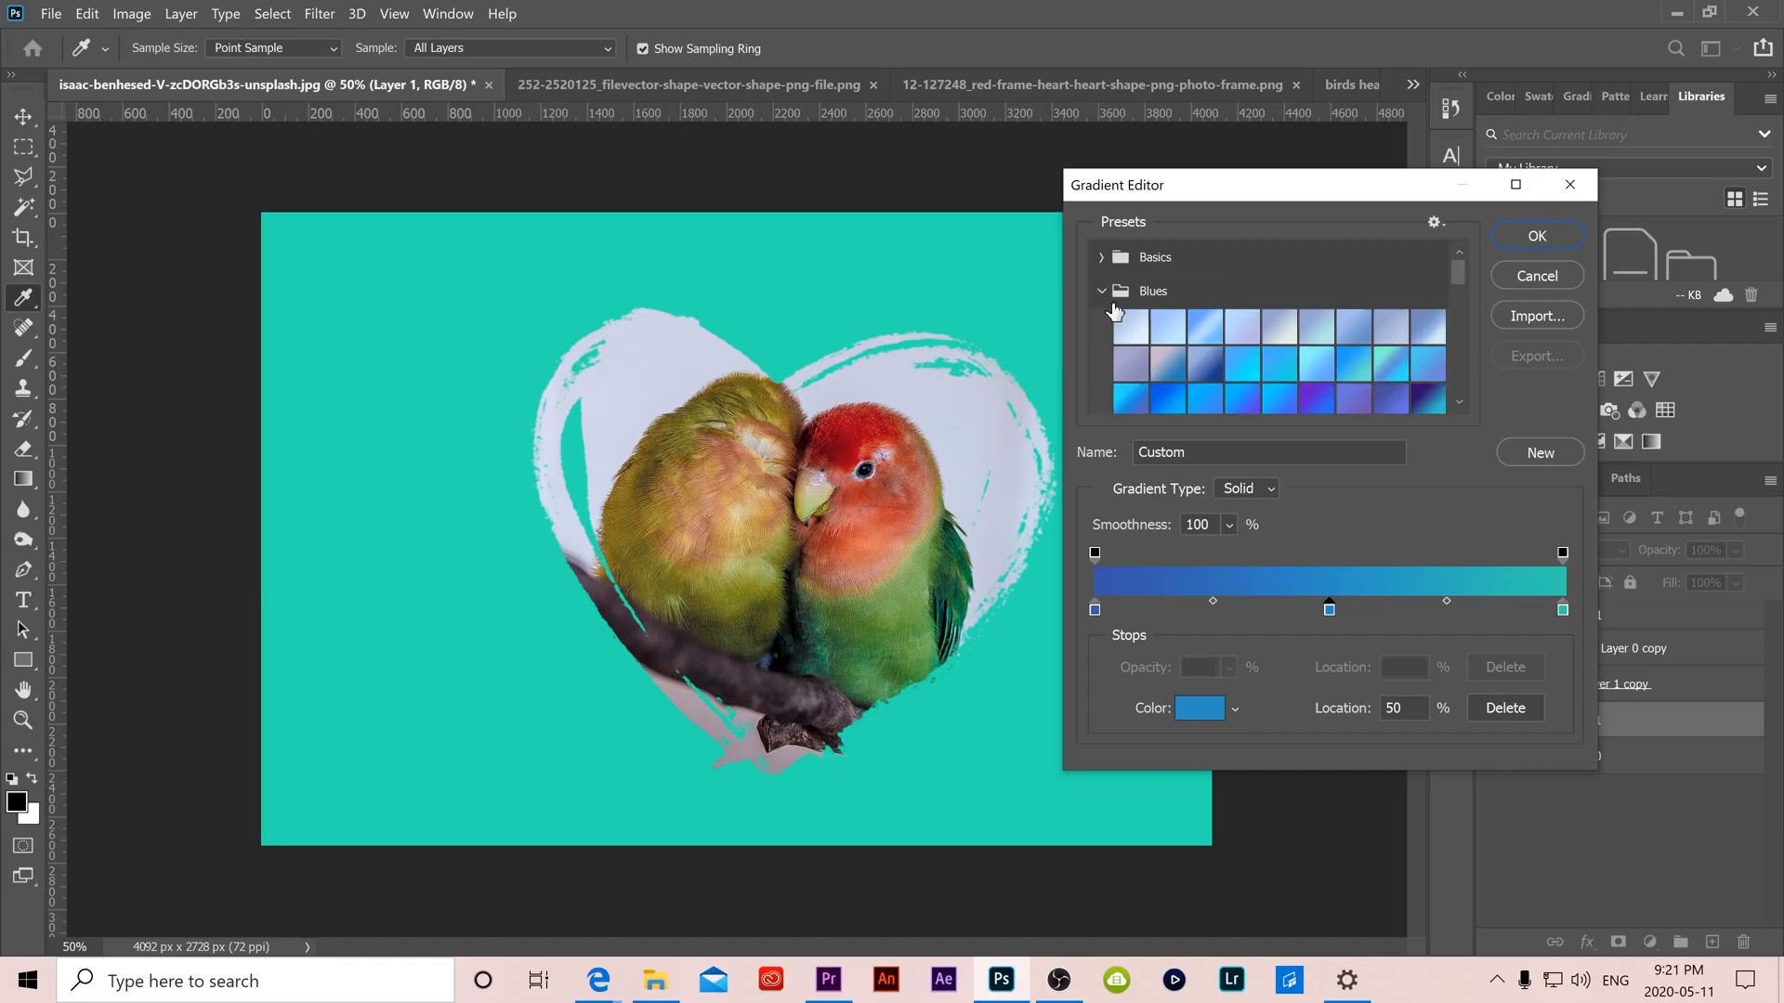
click(1537, 235)
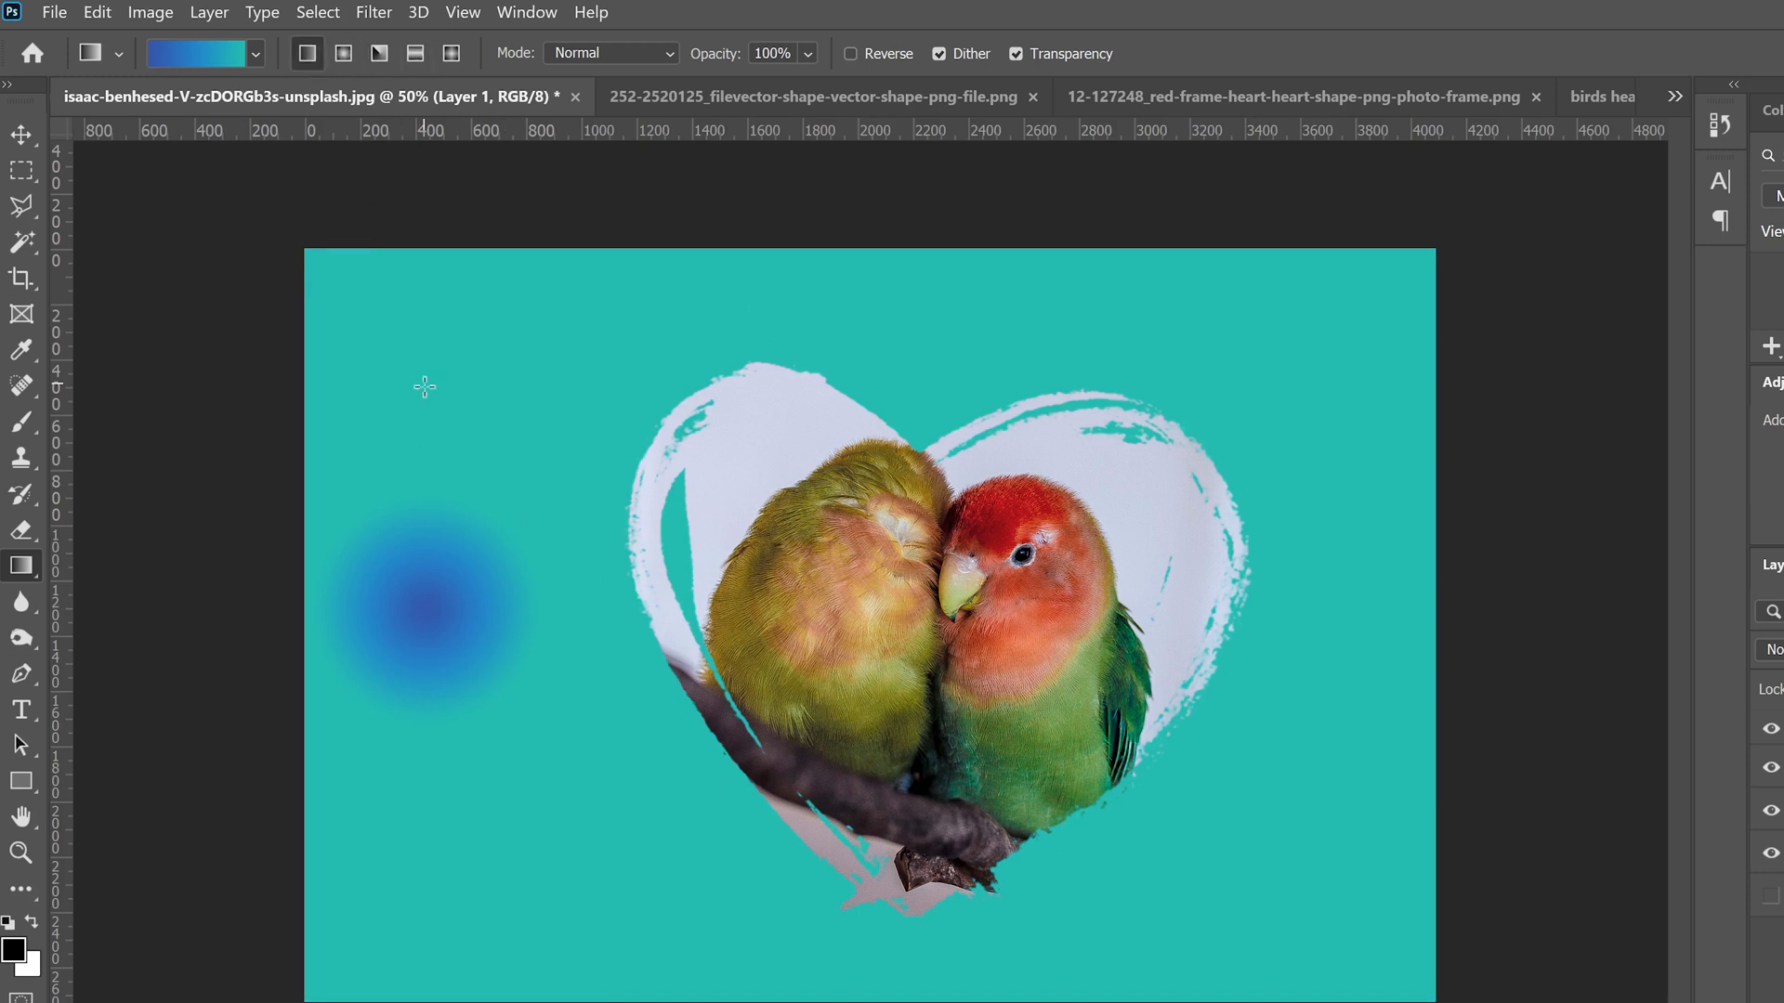
mouse_move(1280, 786)
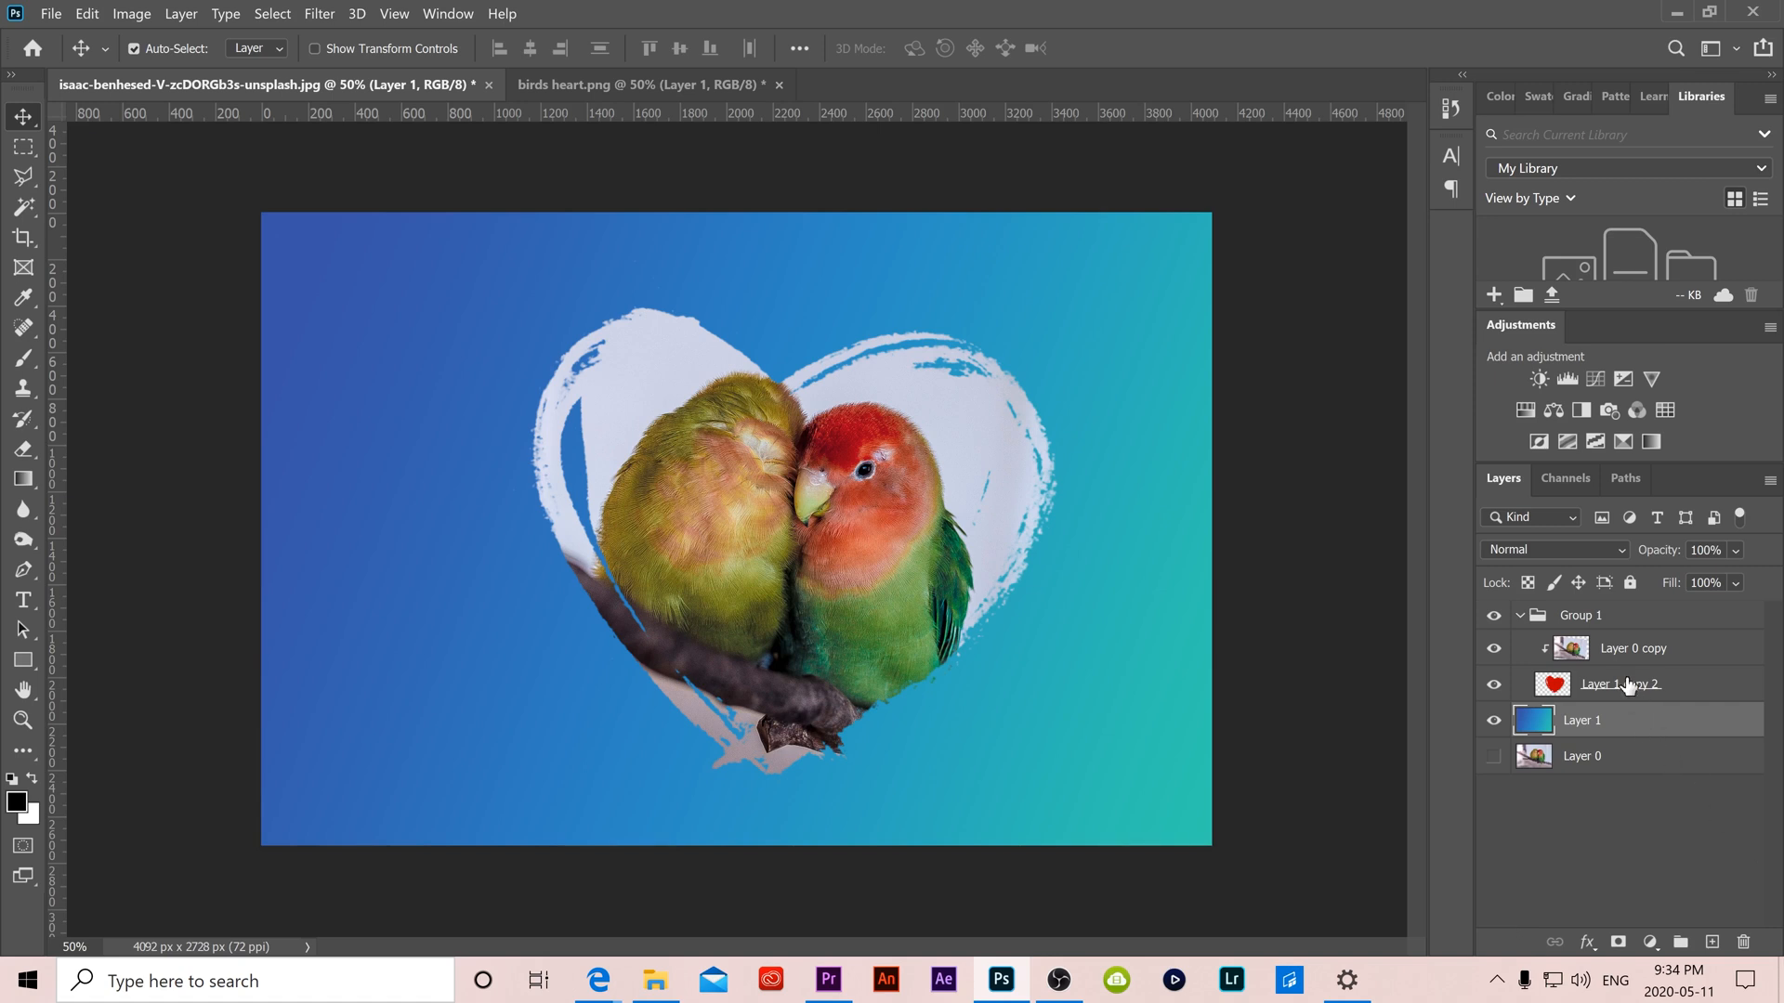
Step: Duplicate the heart layer with Ctrl+J and rotate the lower copy slightly
key(Ctrl+J)
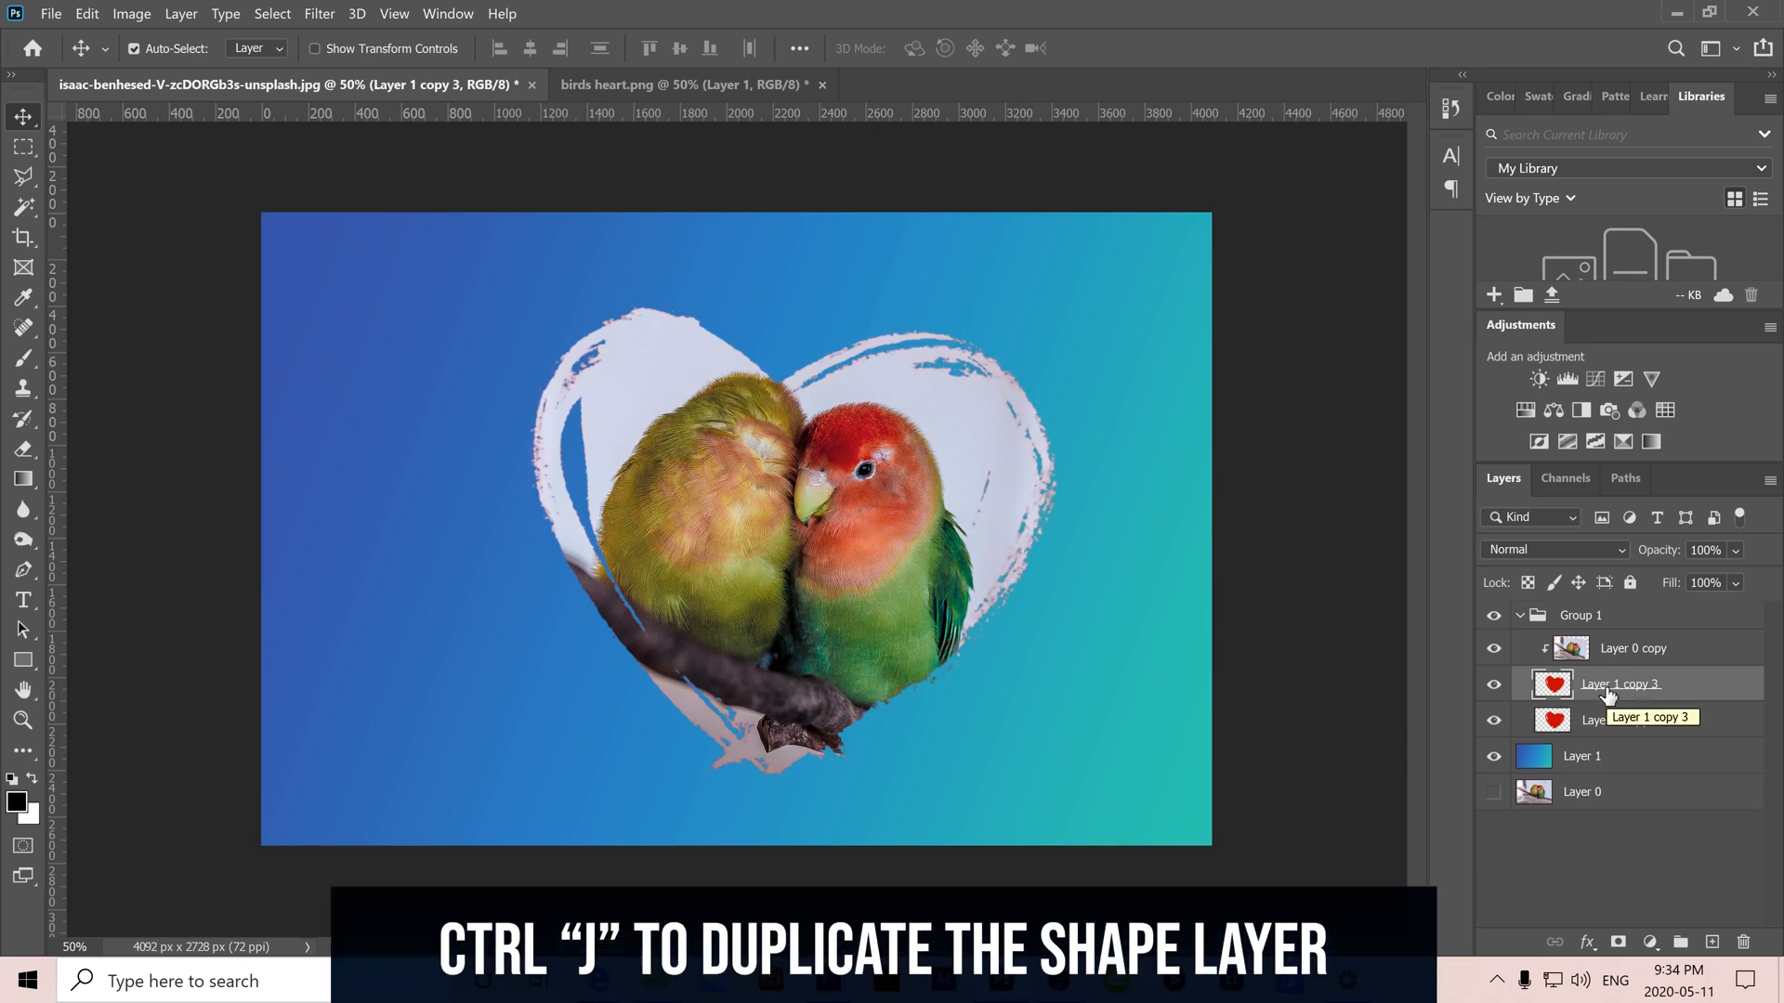
click(1618, 720)
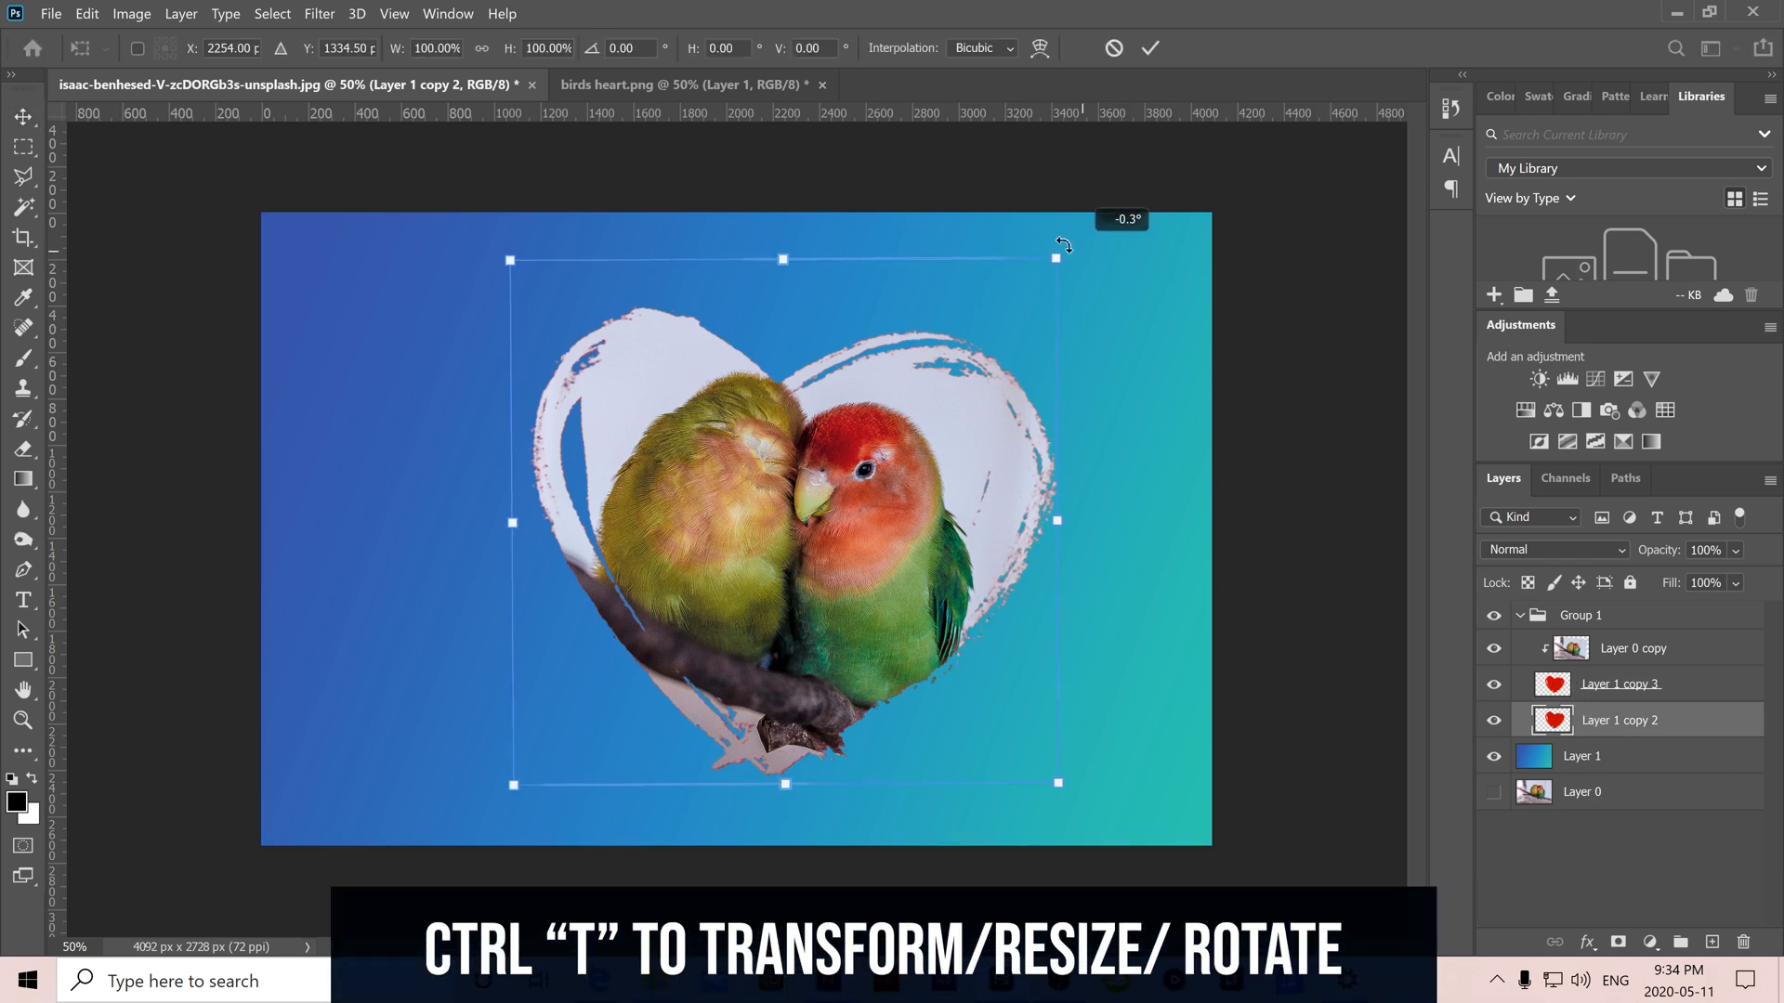
drag(1063, 244, 1051, 259)
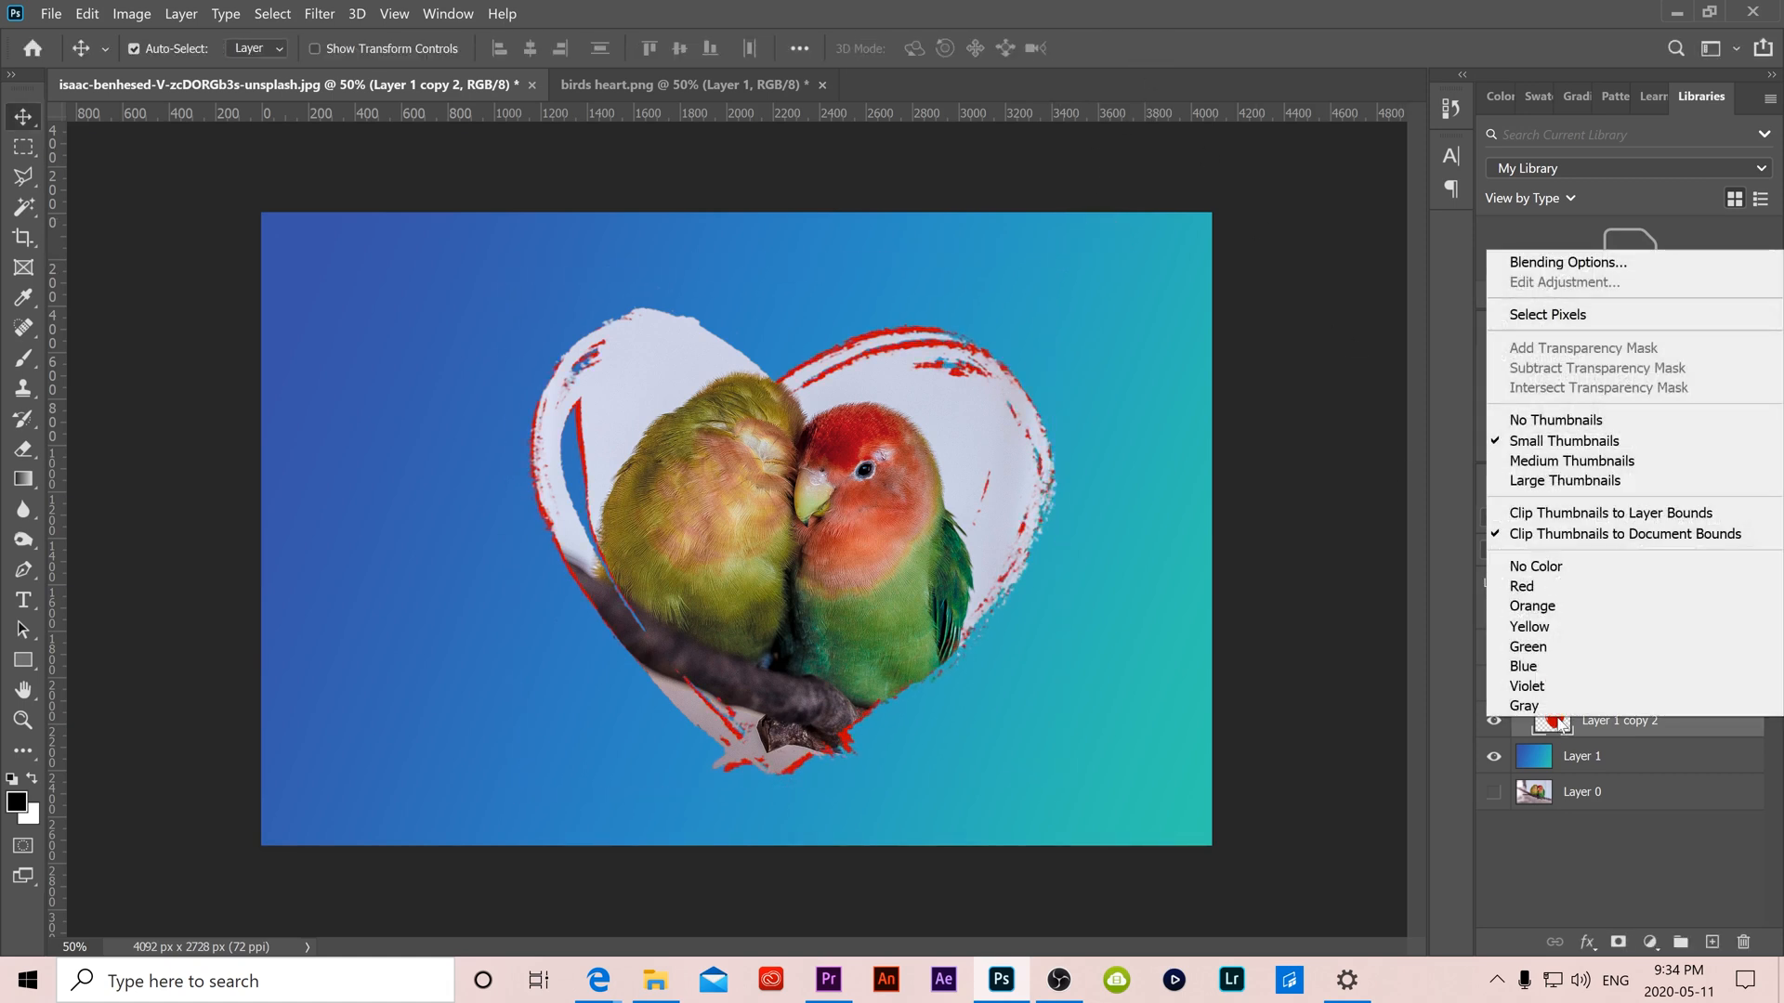
Step: Give the rotated heart copy a pale blue (#8297c6) Color Overlay
click(1555, 262)
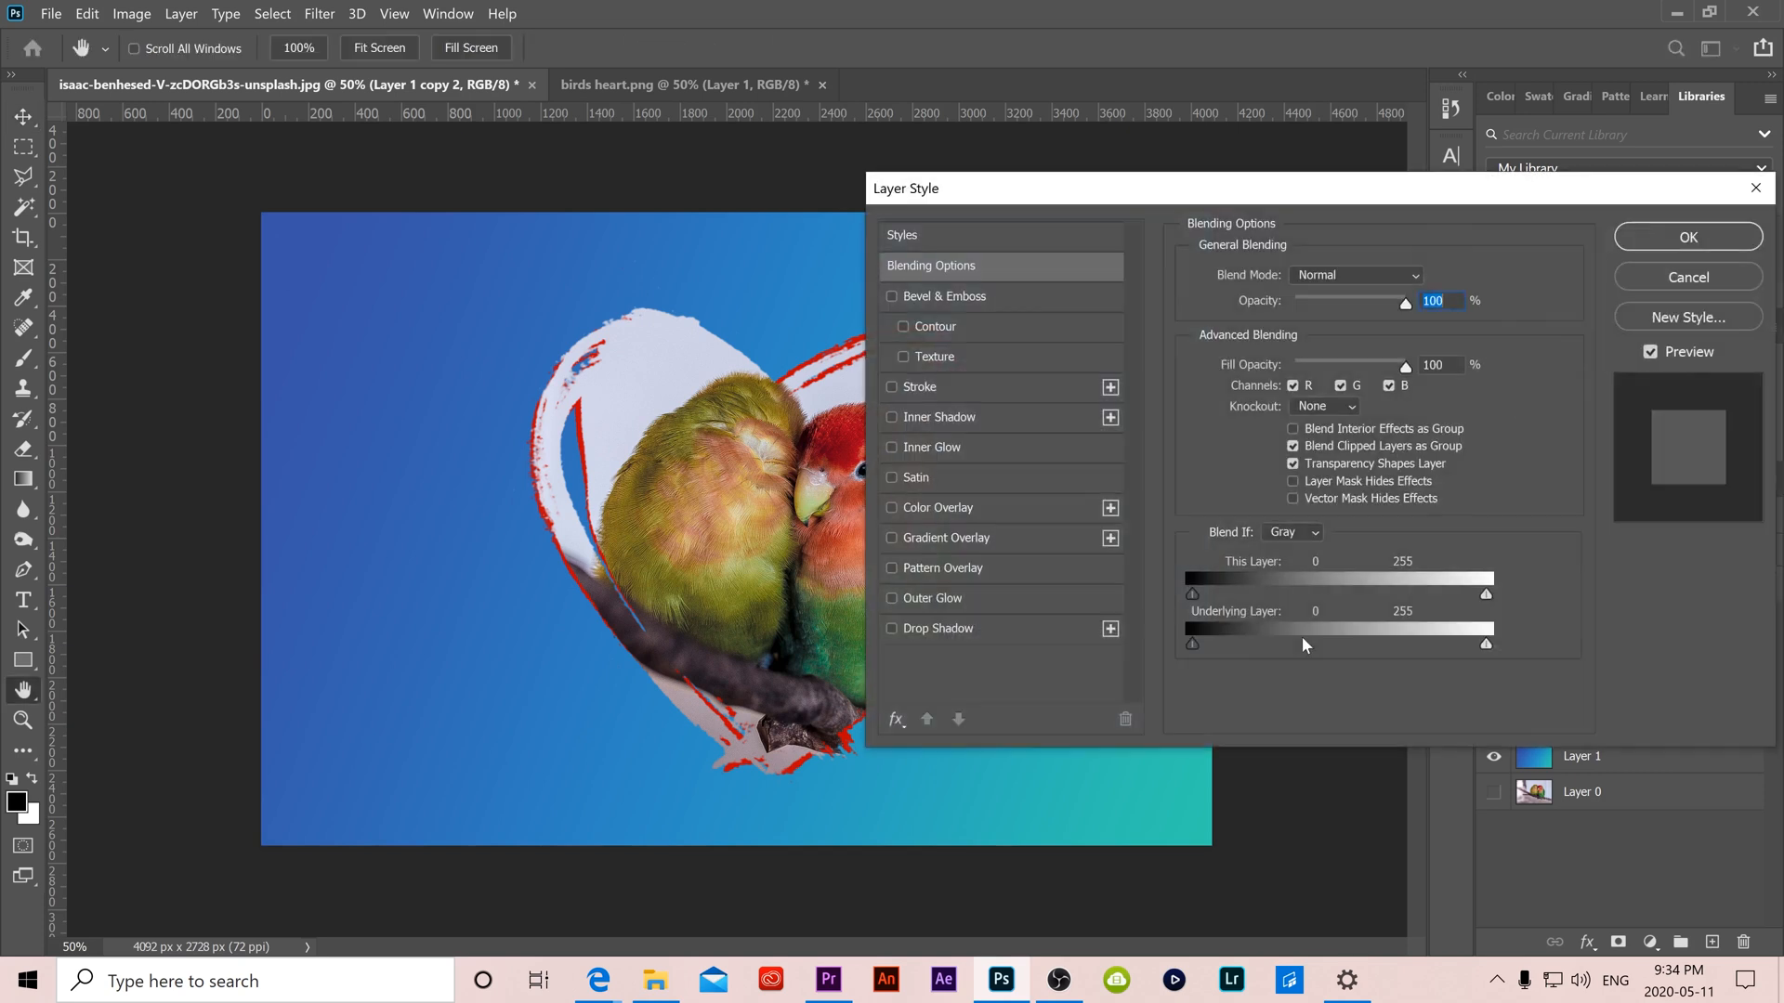
click(939, 508)
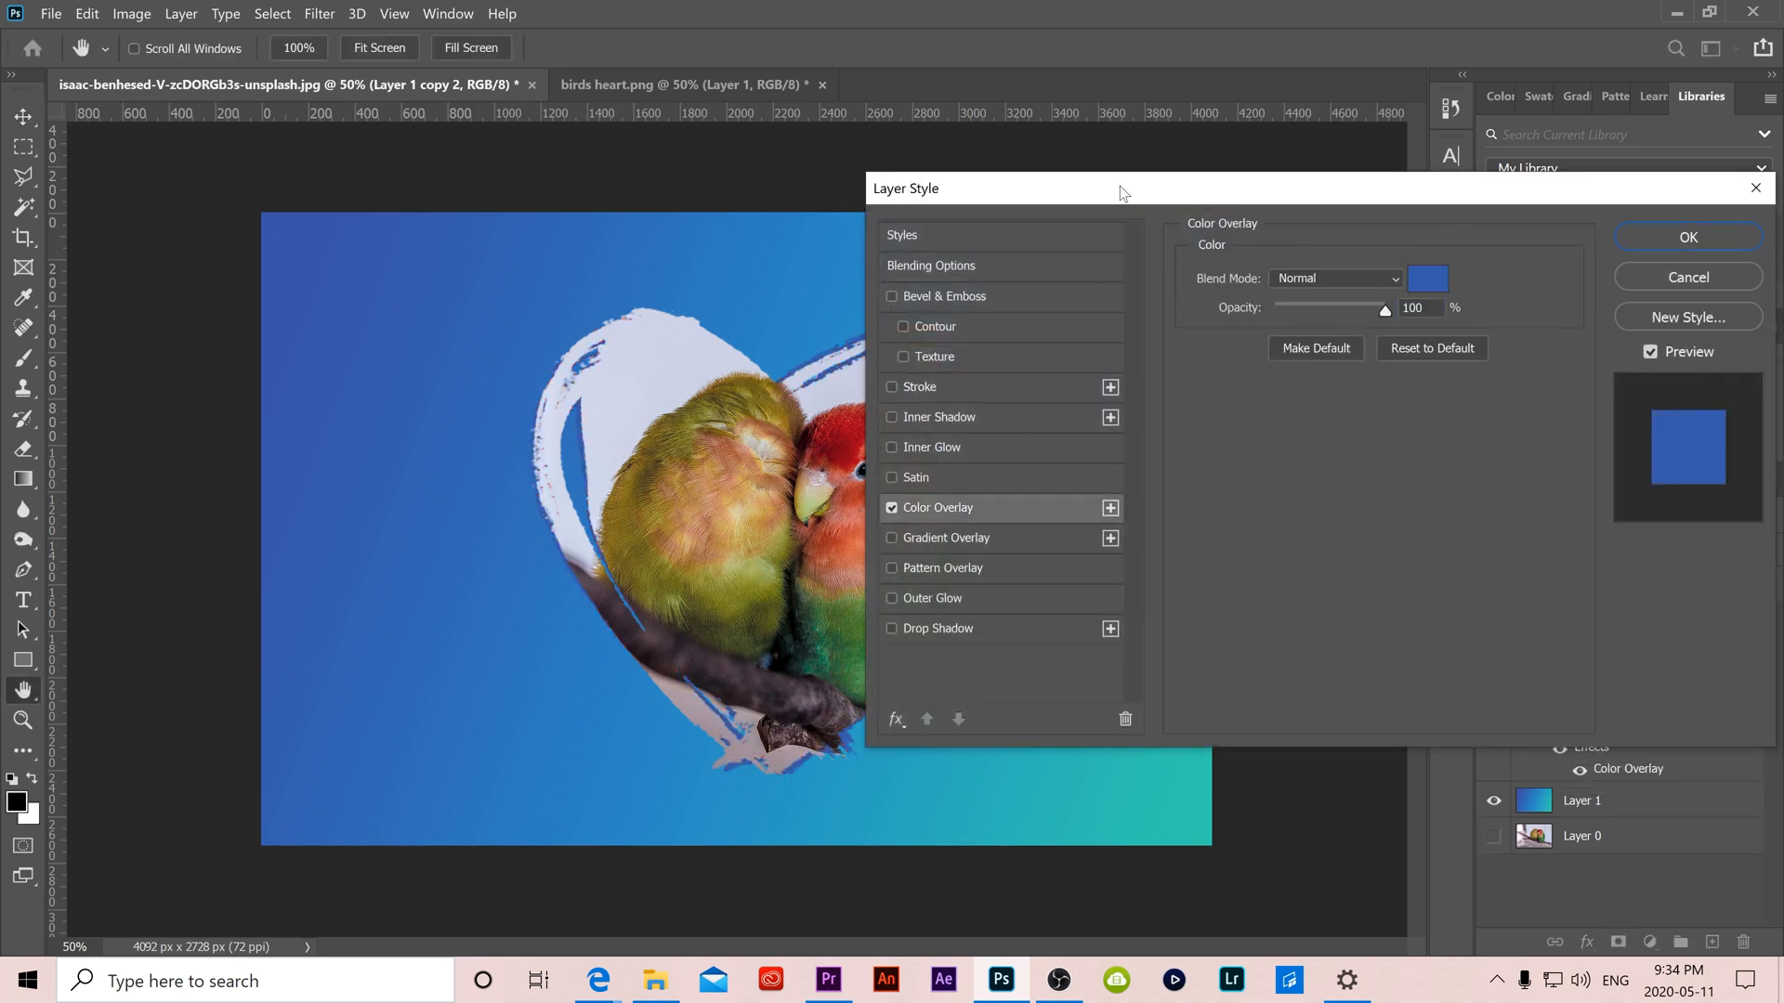
click(1428, 277)
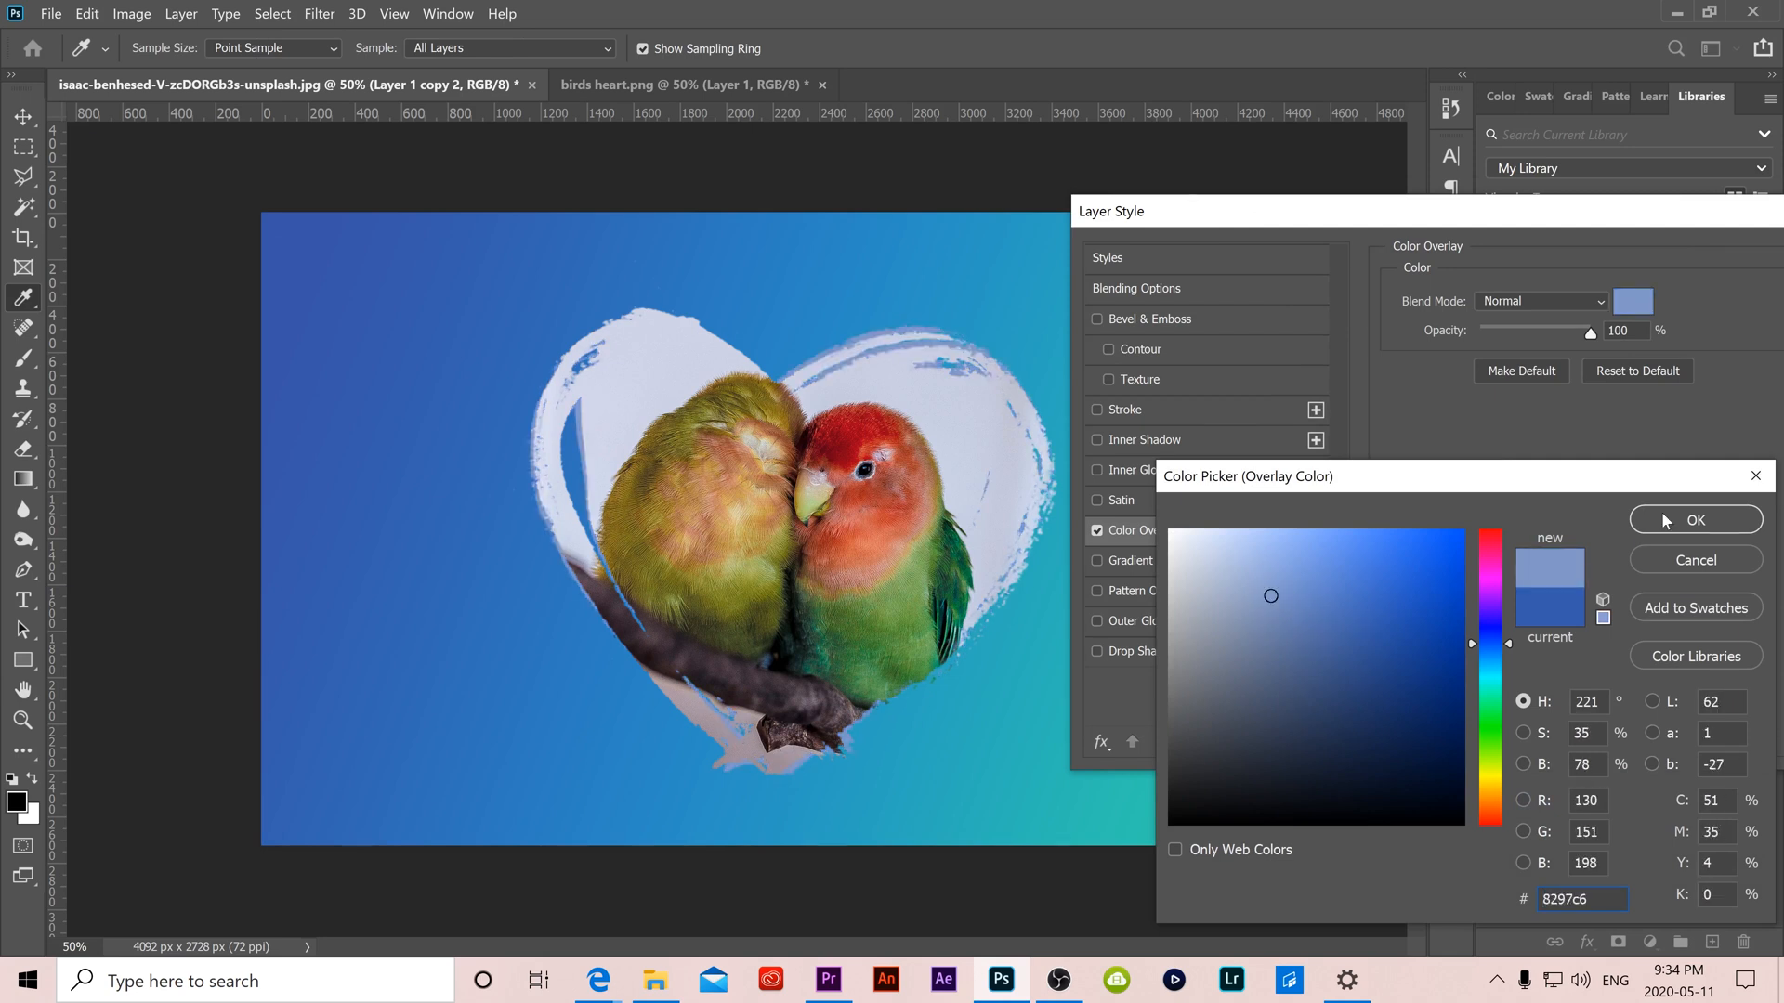
click(1694, 519)
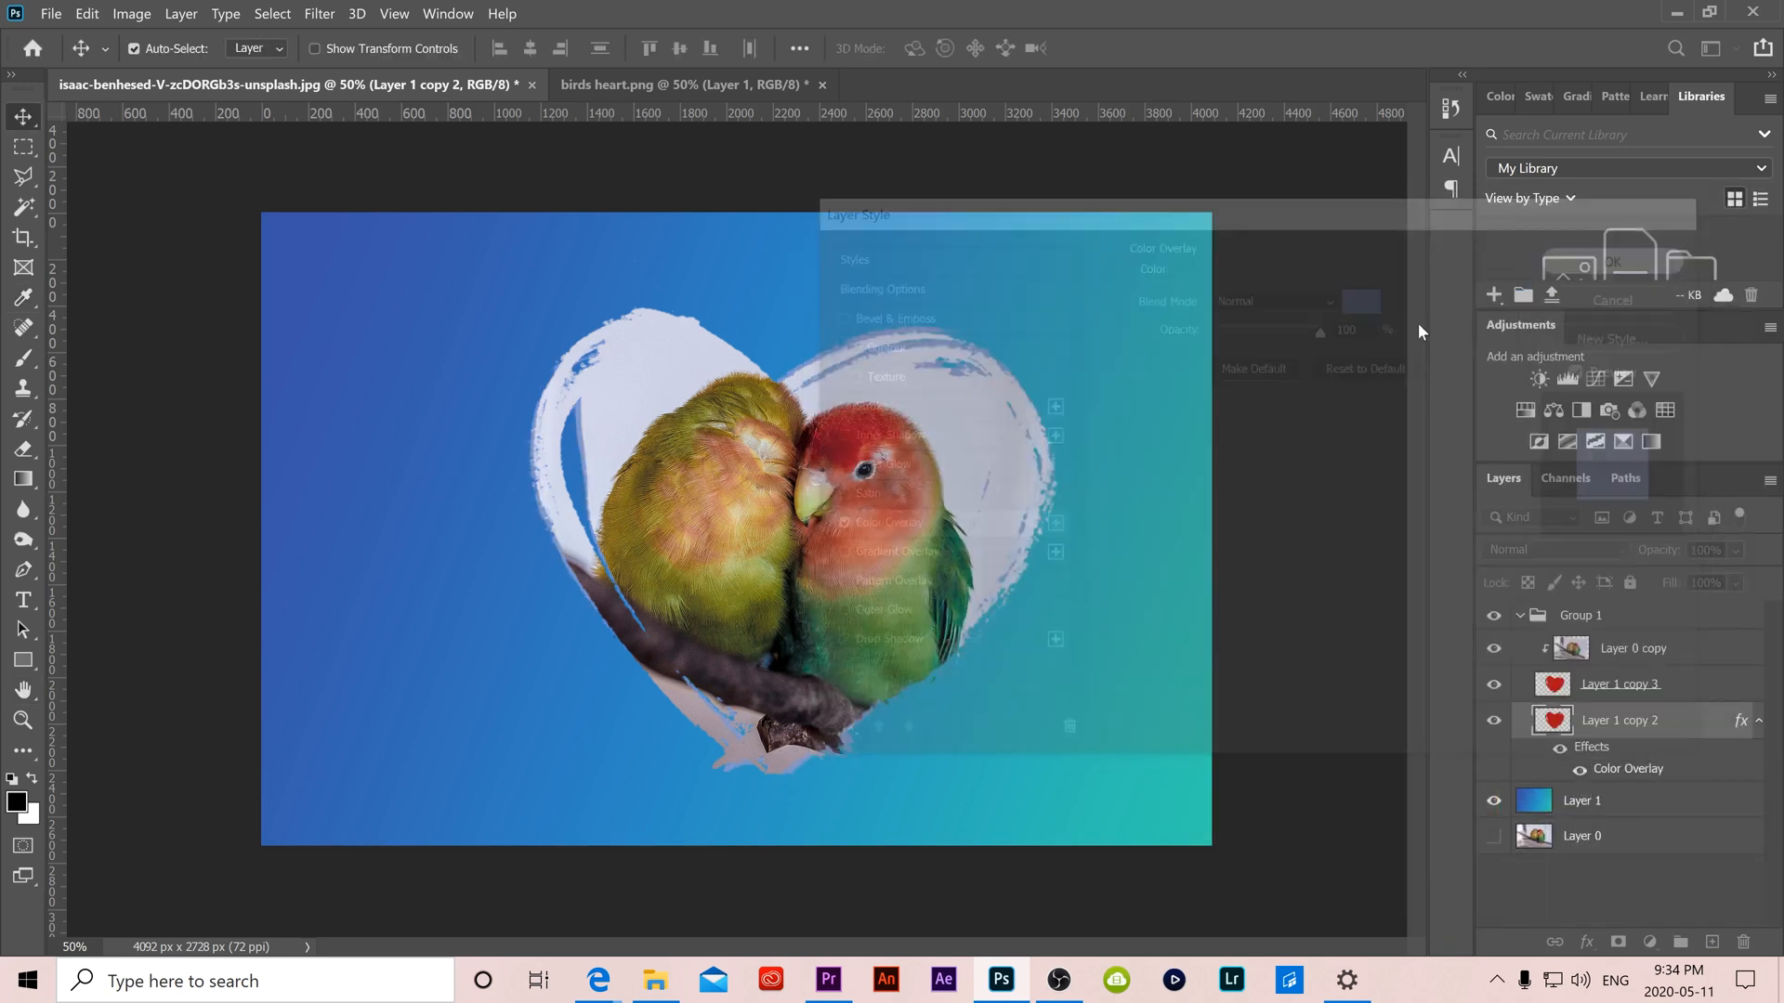